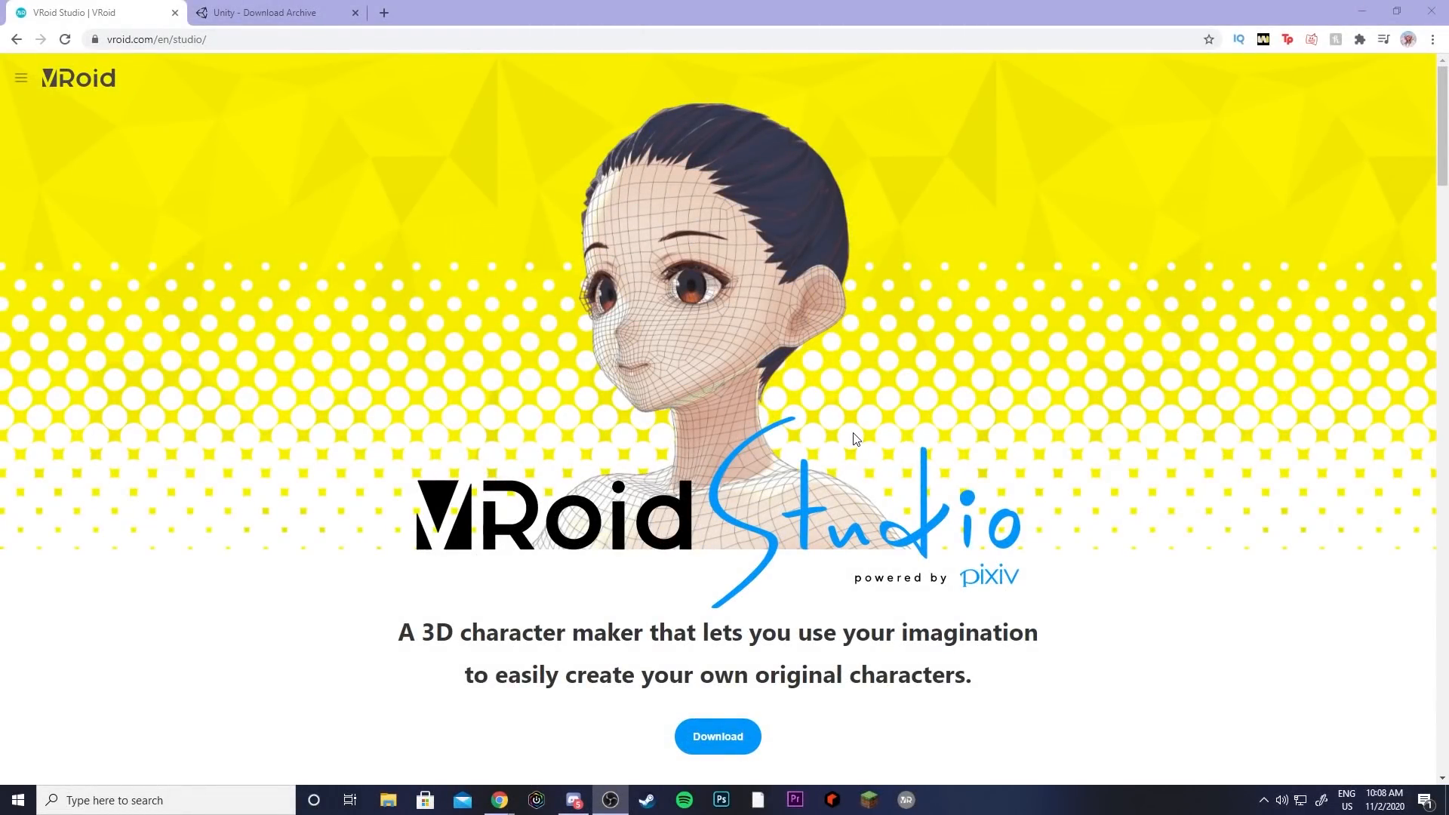
mouse_move(979, 517)
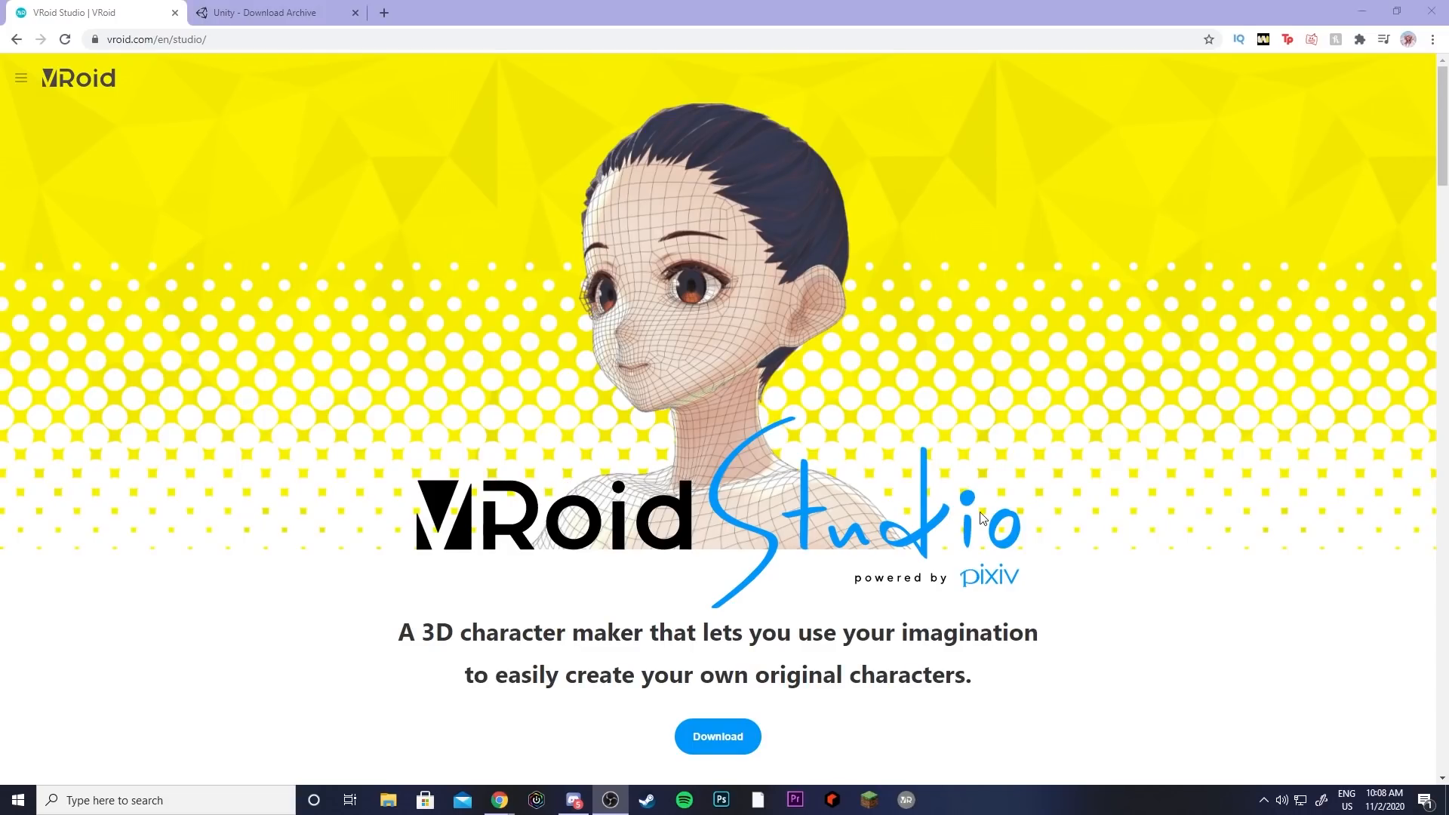
mouse_move(897, 435)
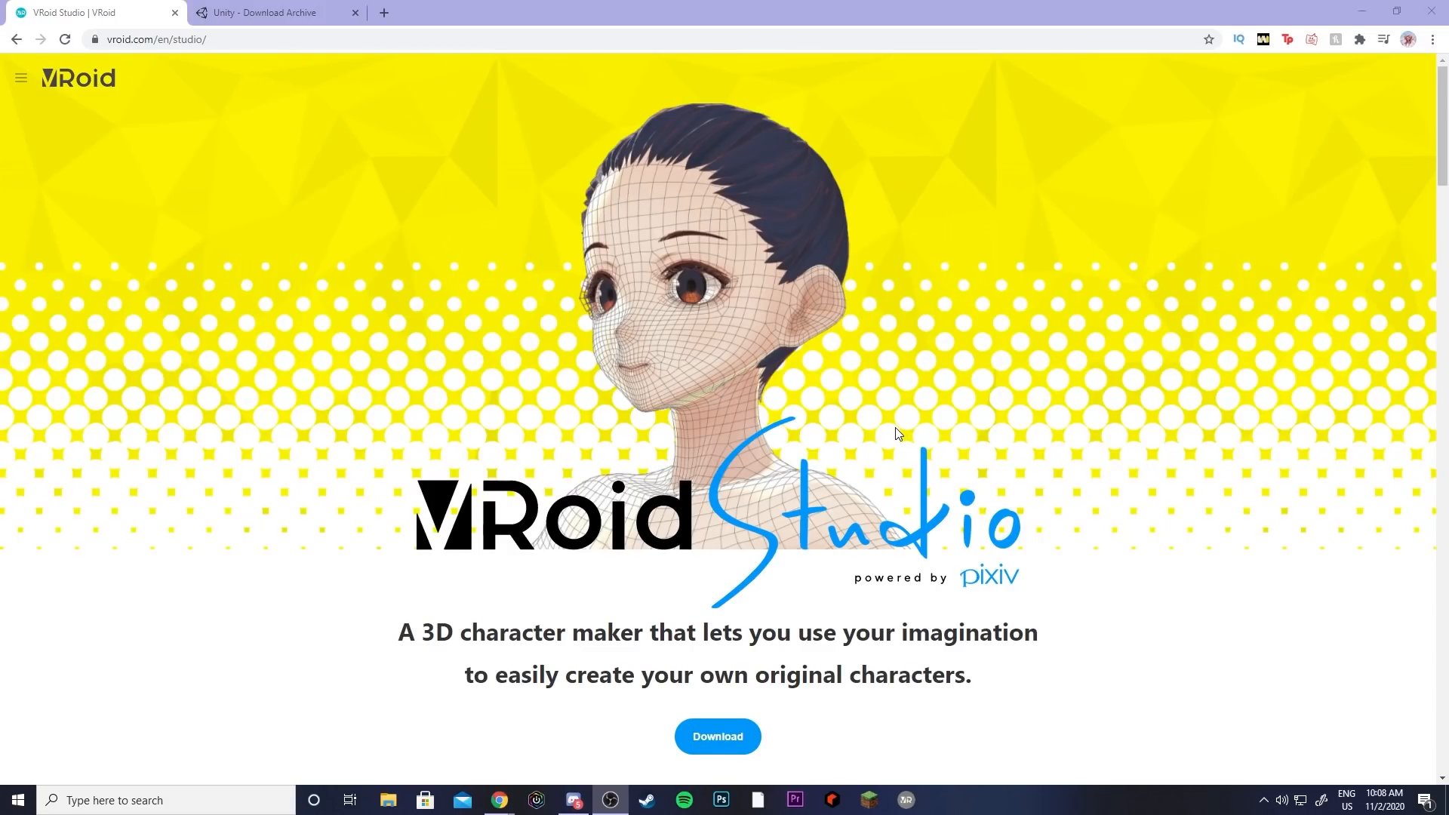
Step: Scroll the VRoid Studio page down to the Beta v0.11.3 Windows download buttons
scroll("down", 3)
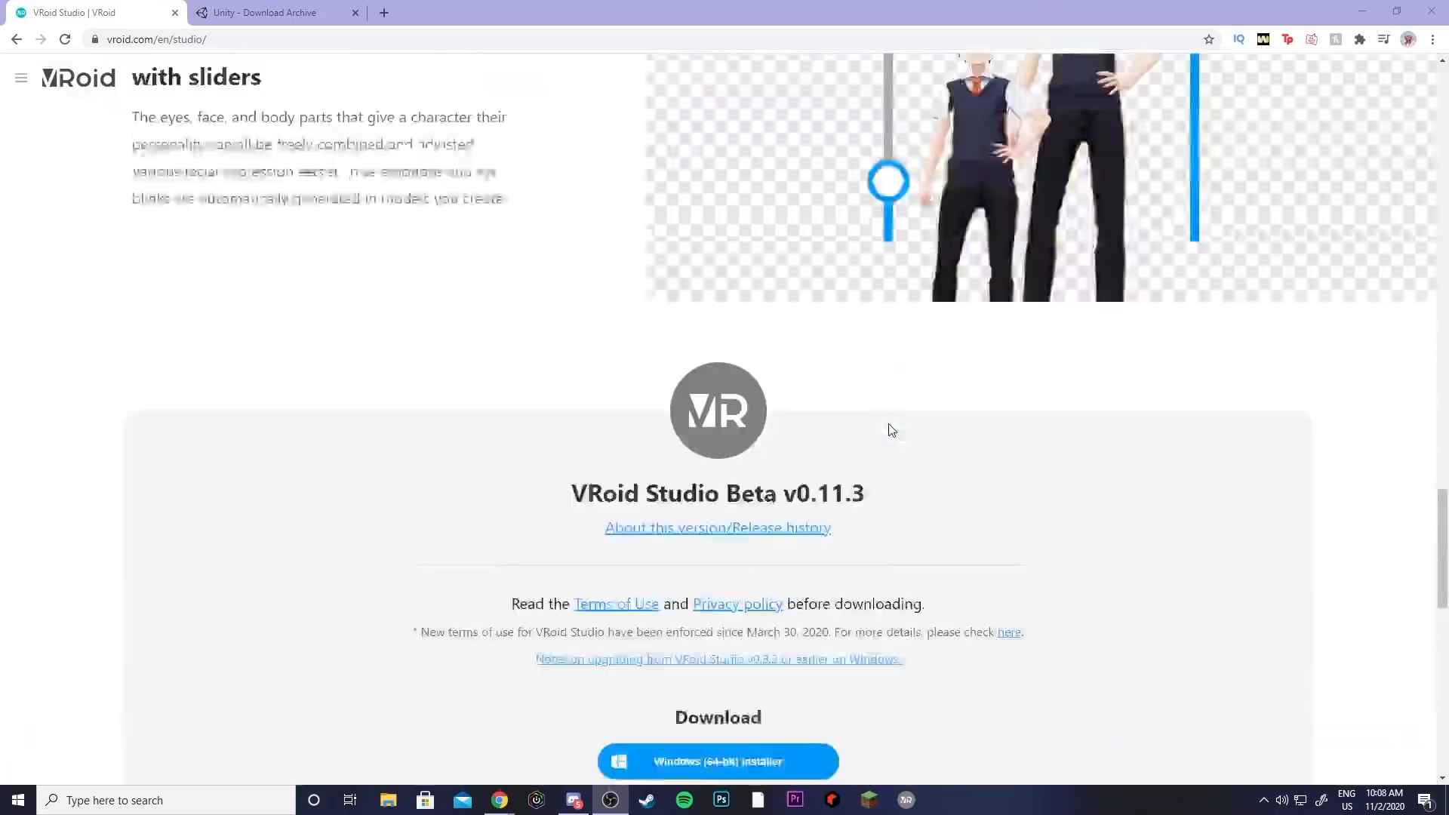
scroll("down", 3)
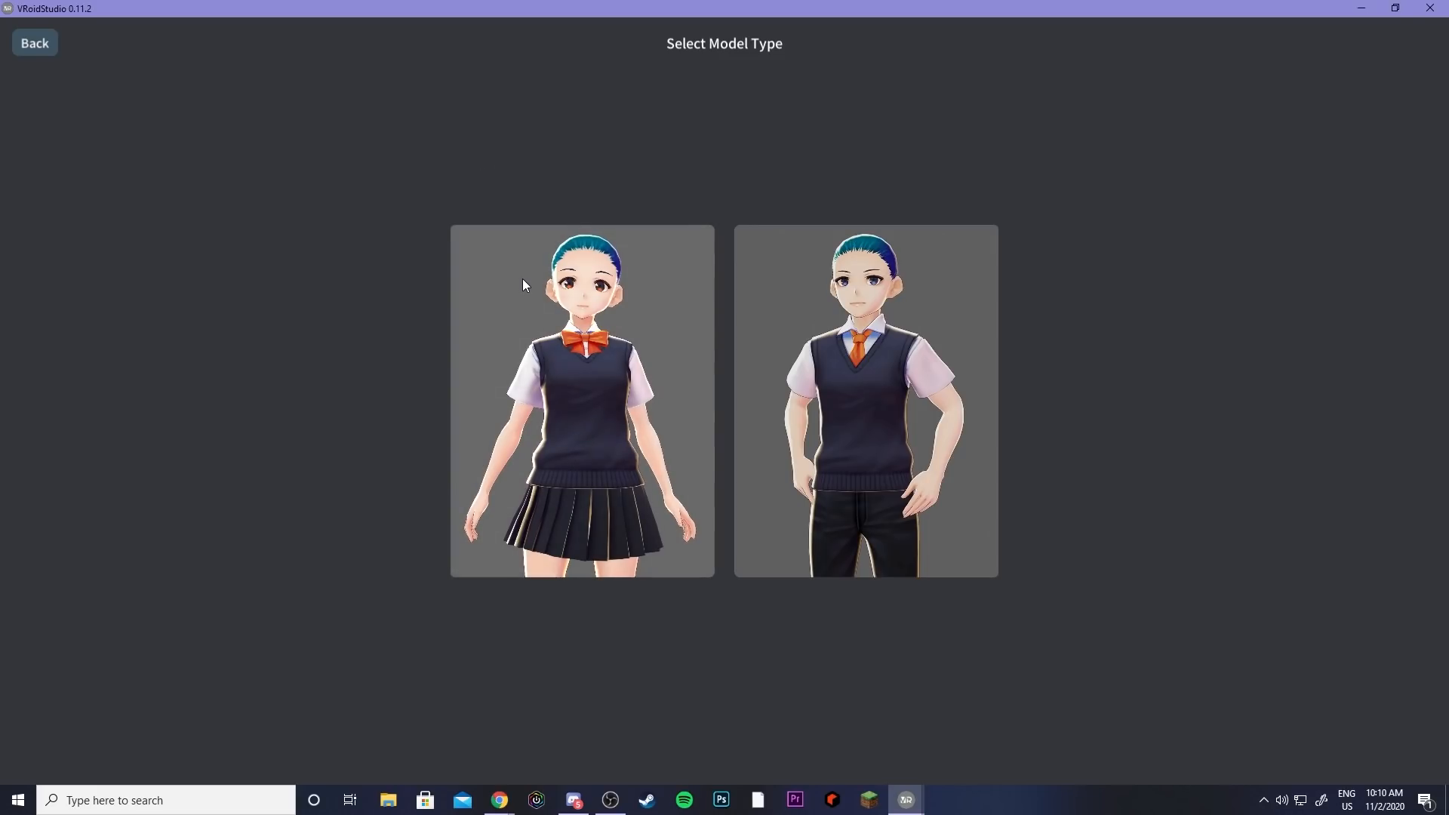
Step: Start a new character from the skirted female base model
left_click(583, 401)
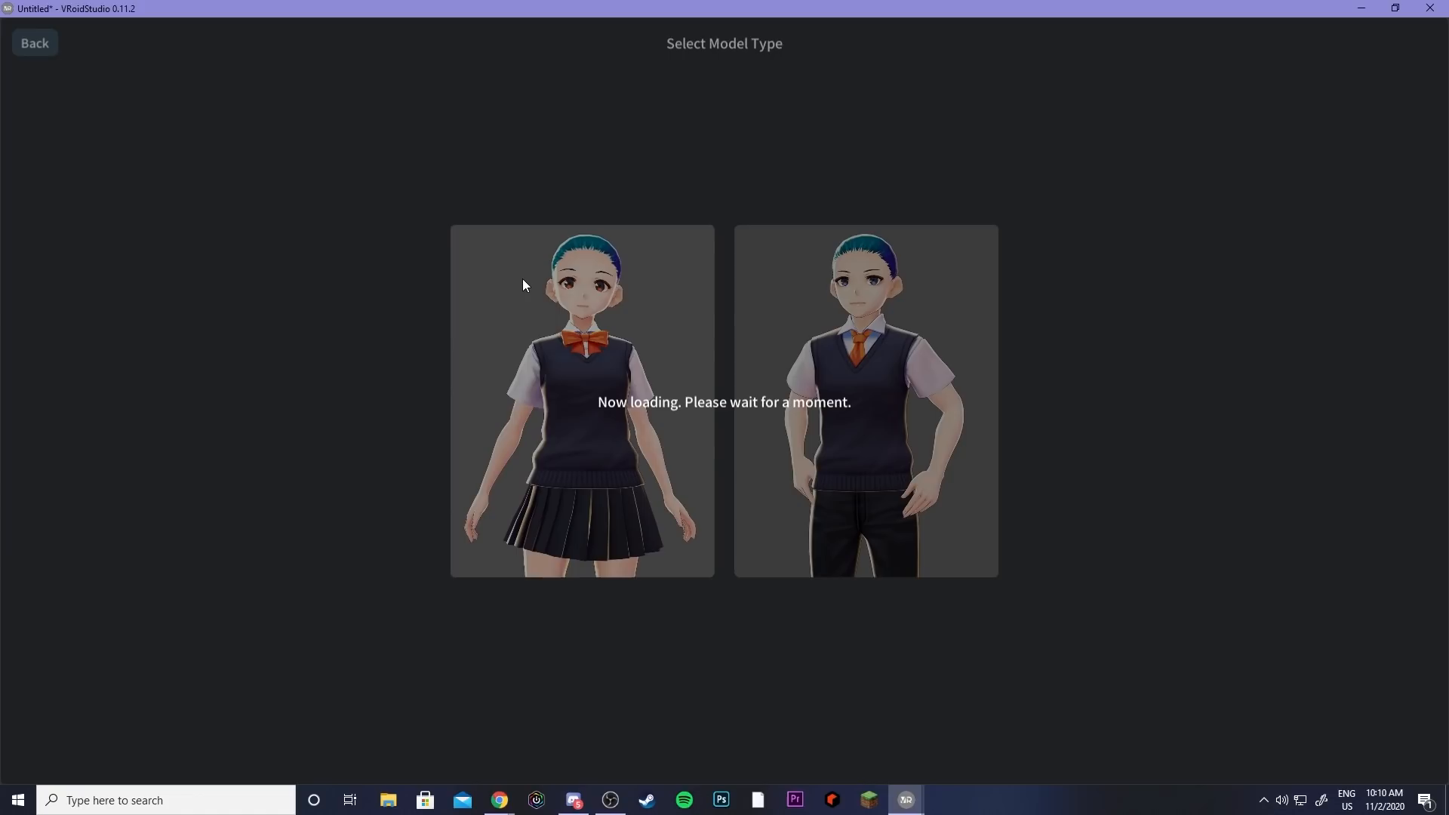
left_click(581, 401)
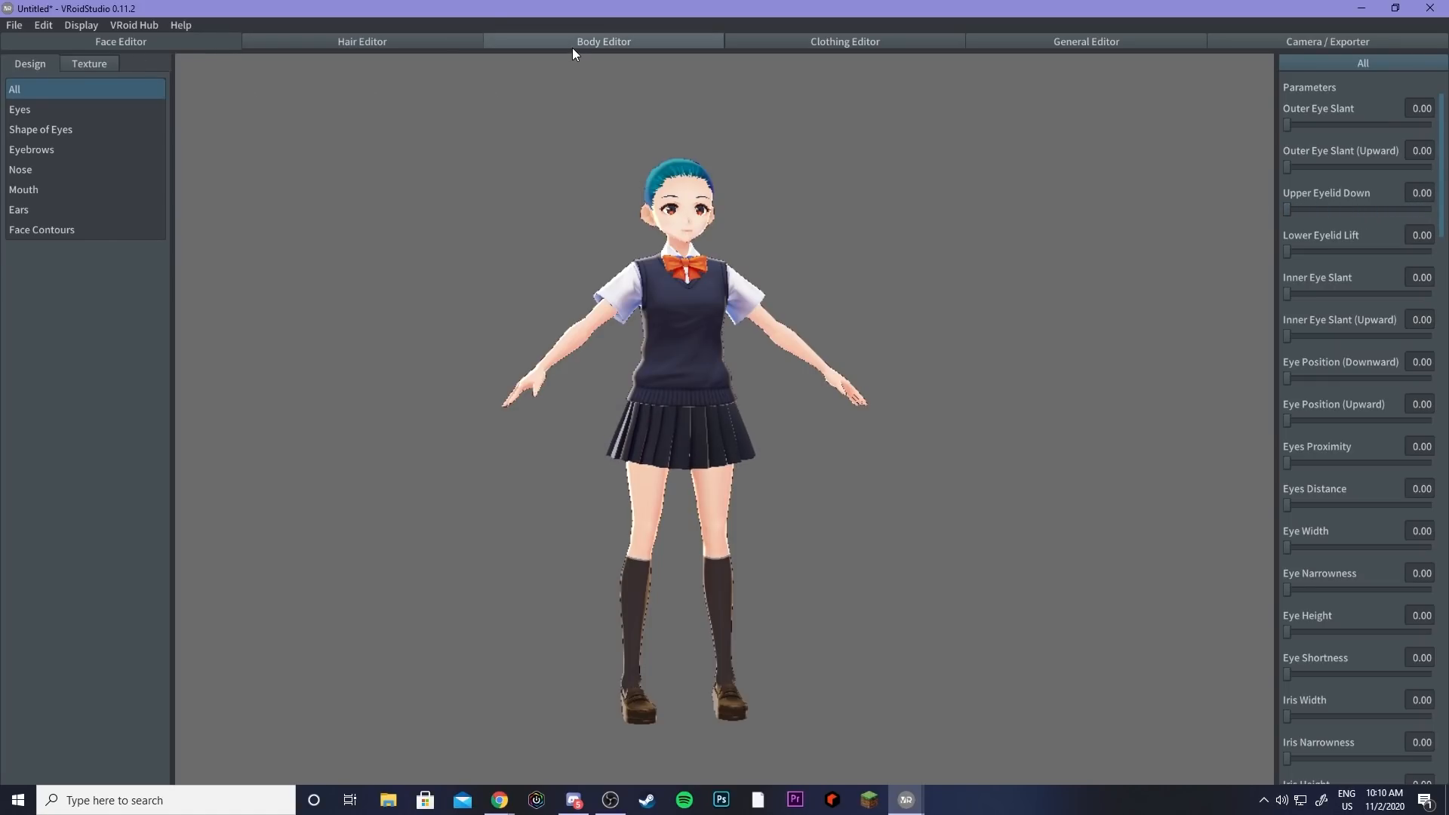
Step: Show the Head proportion settings in the Body Editor
left_click(602, 41)
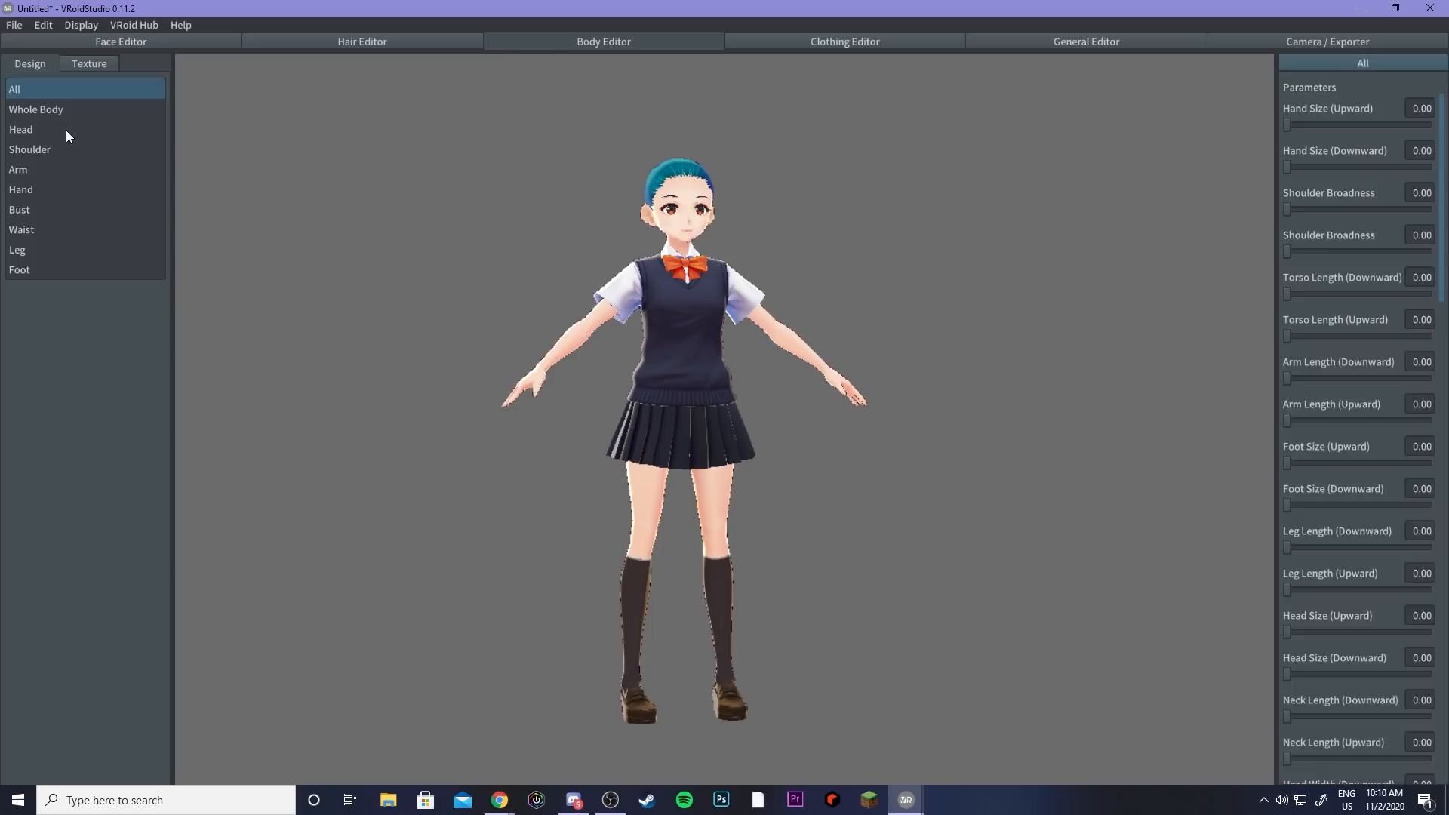
left_click(20, 129)
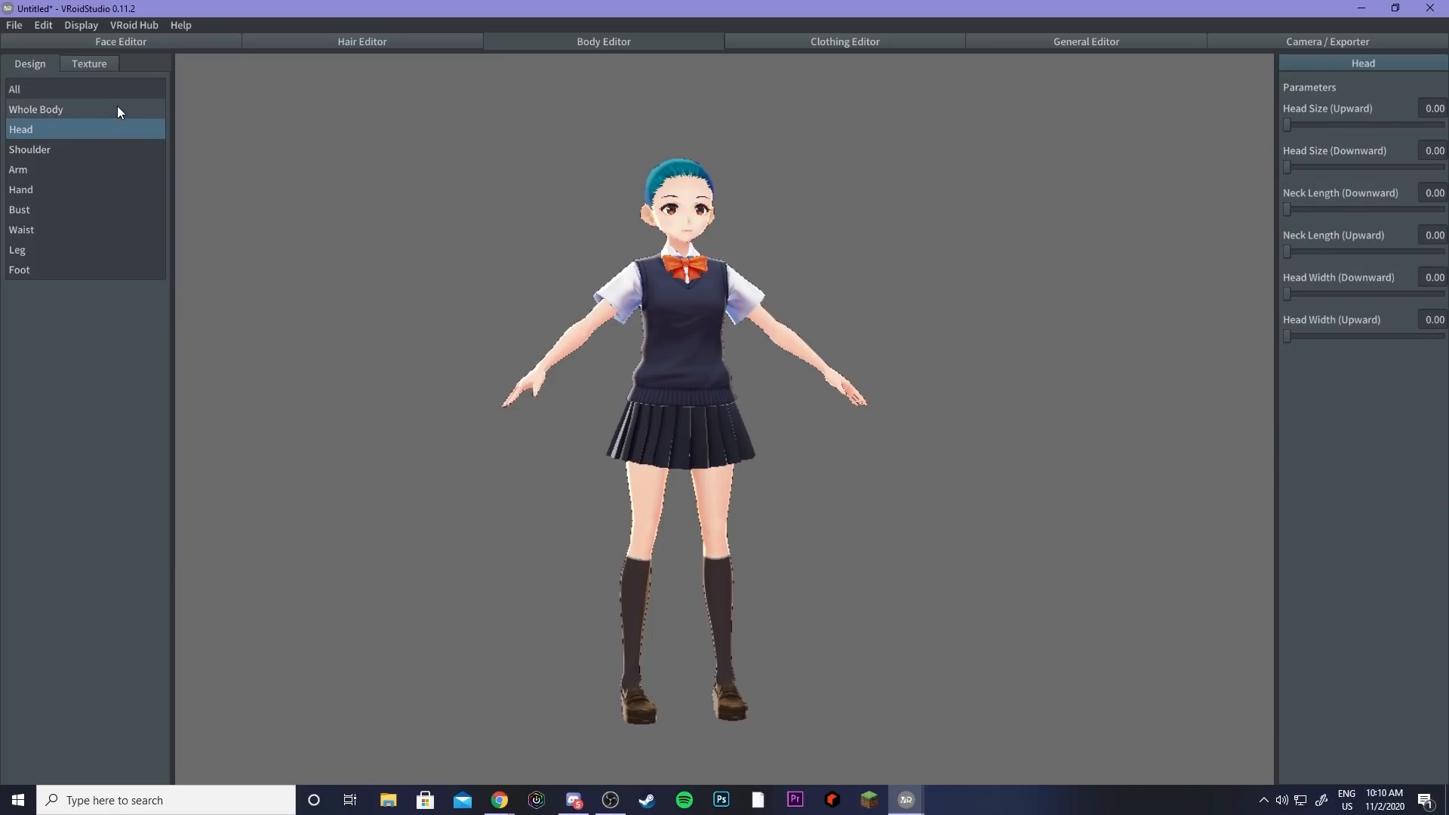
left_click(34, 109)
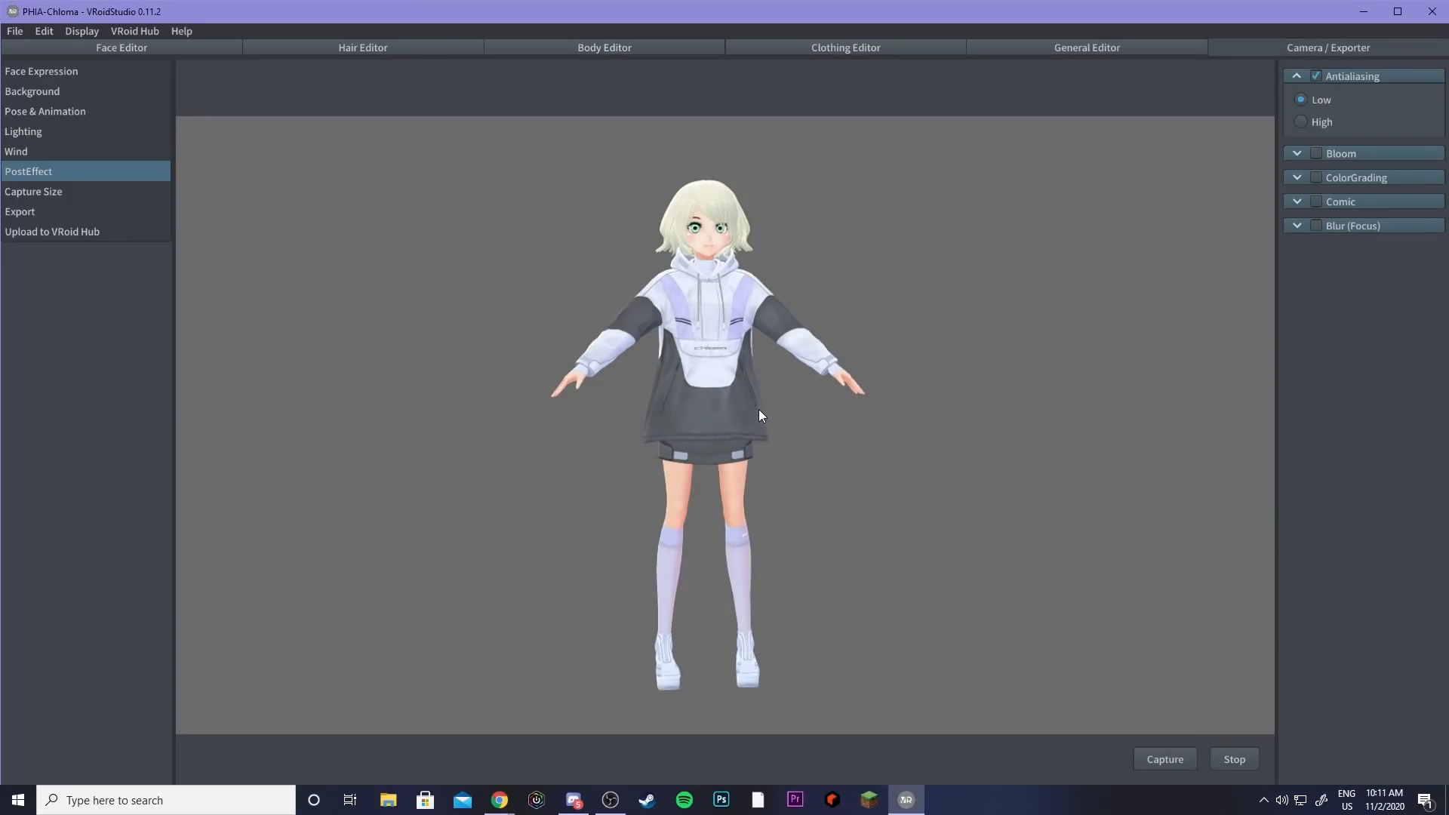
mouse_move(846, 427)
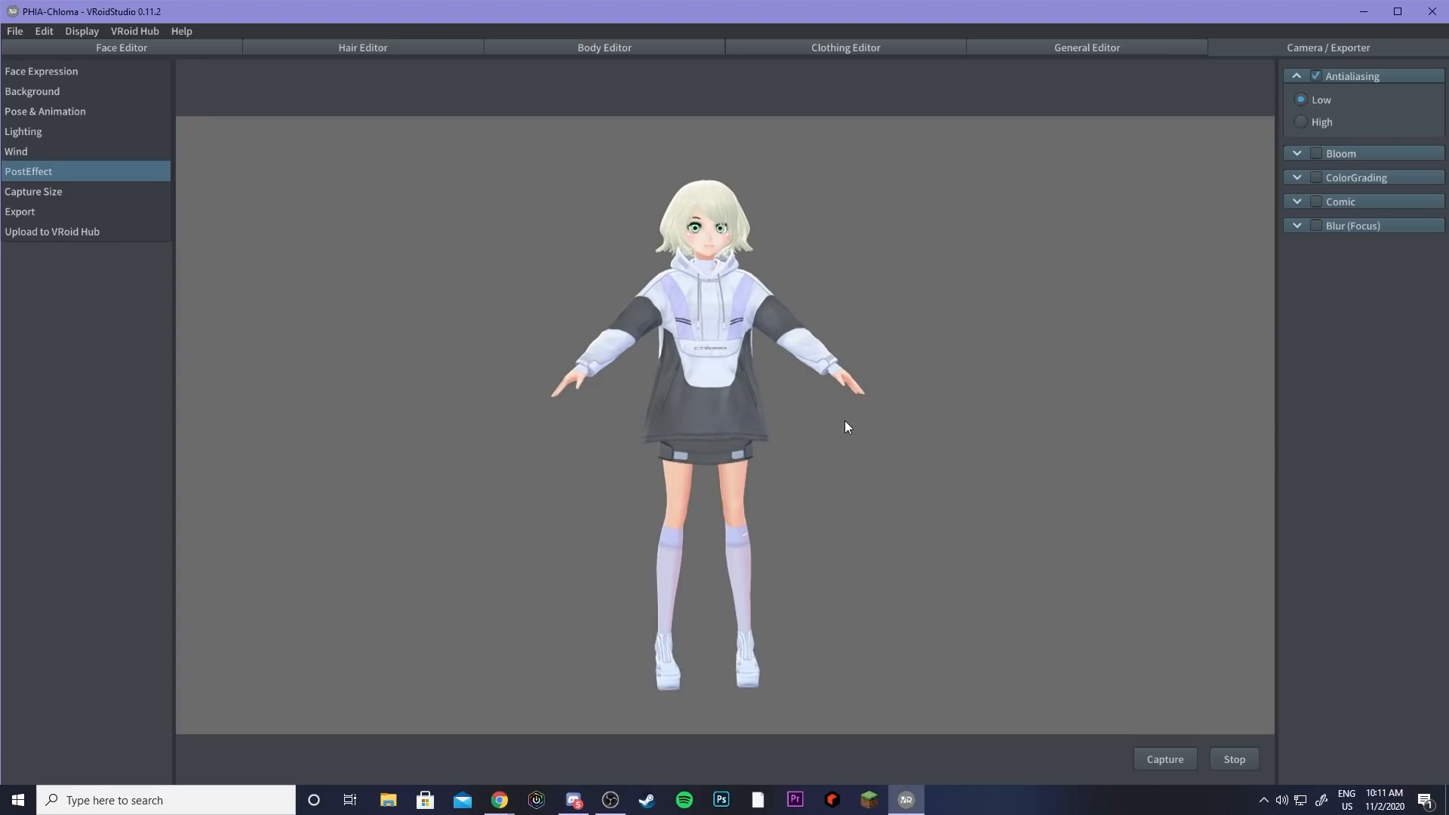
mouse_move(59, 216)
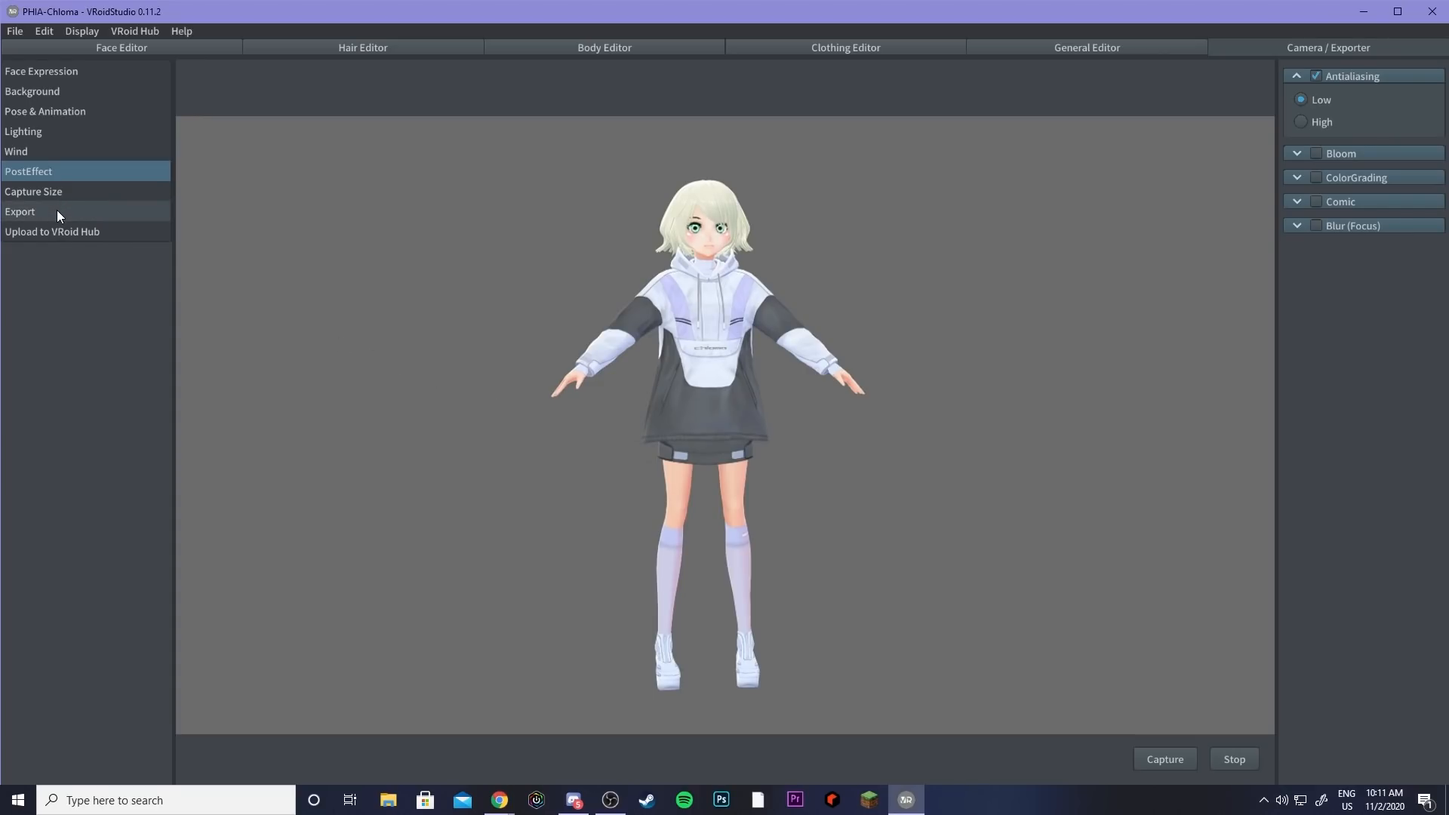
Step: Set PHIA-Chloma's export Material Reduction to a material count of 2
left_click(20, 211)
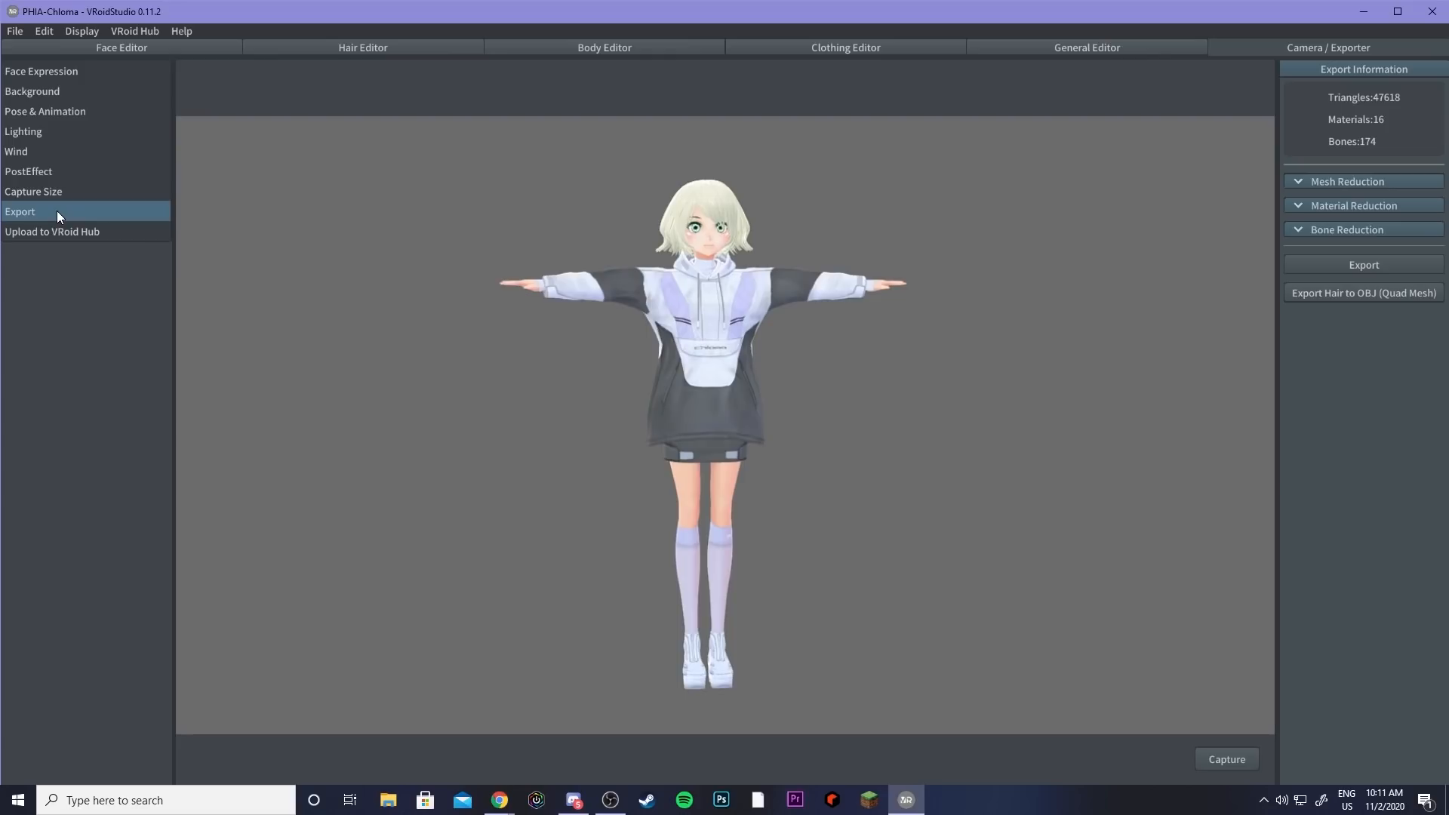
mouse_move(1205, 240)
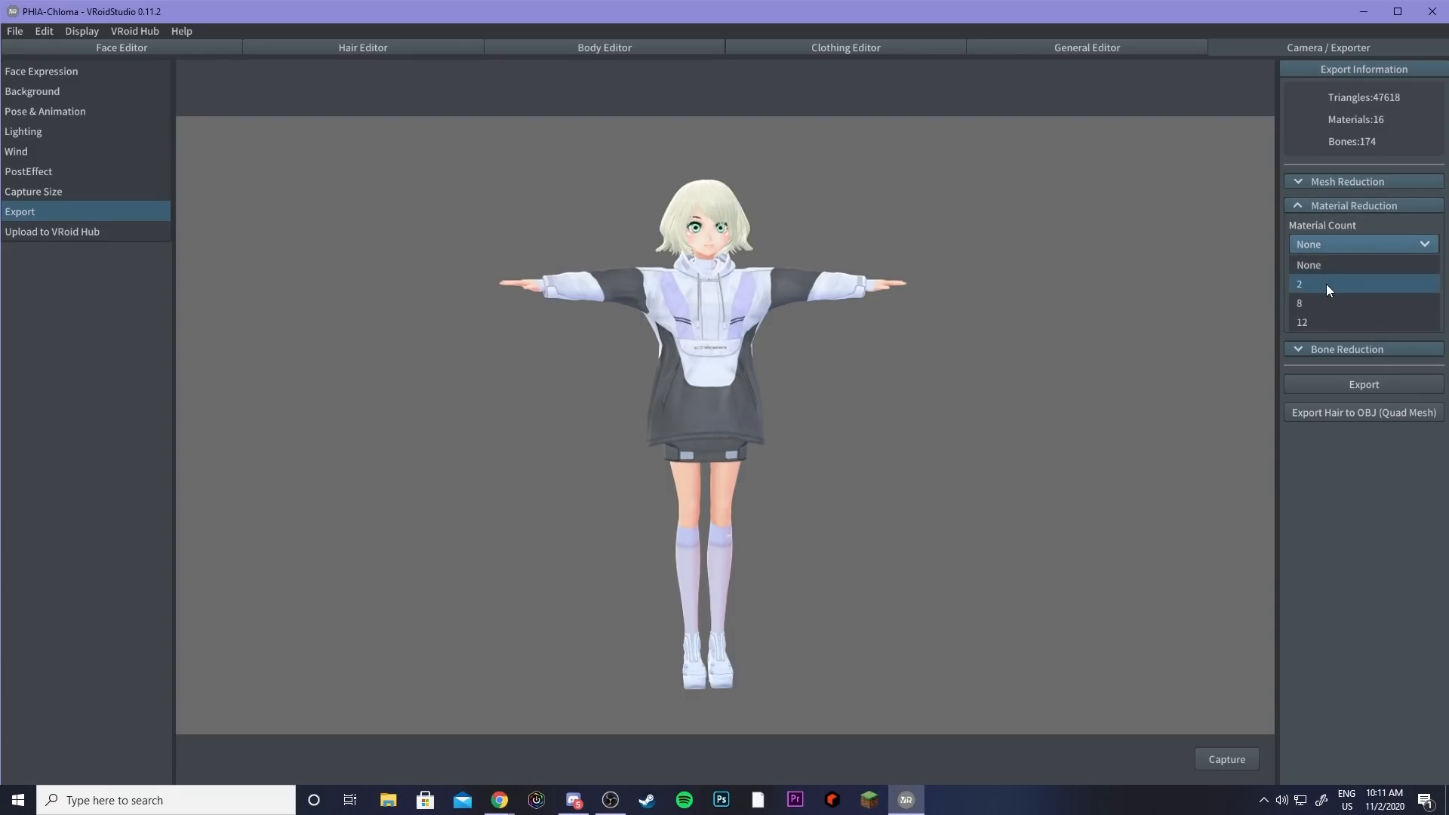
left_click(1300, 284)
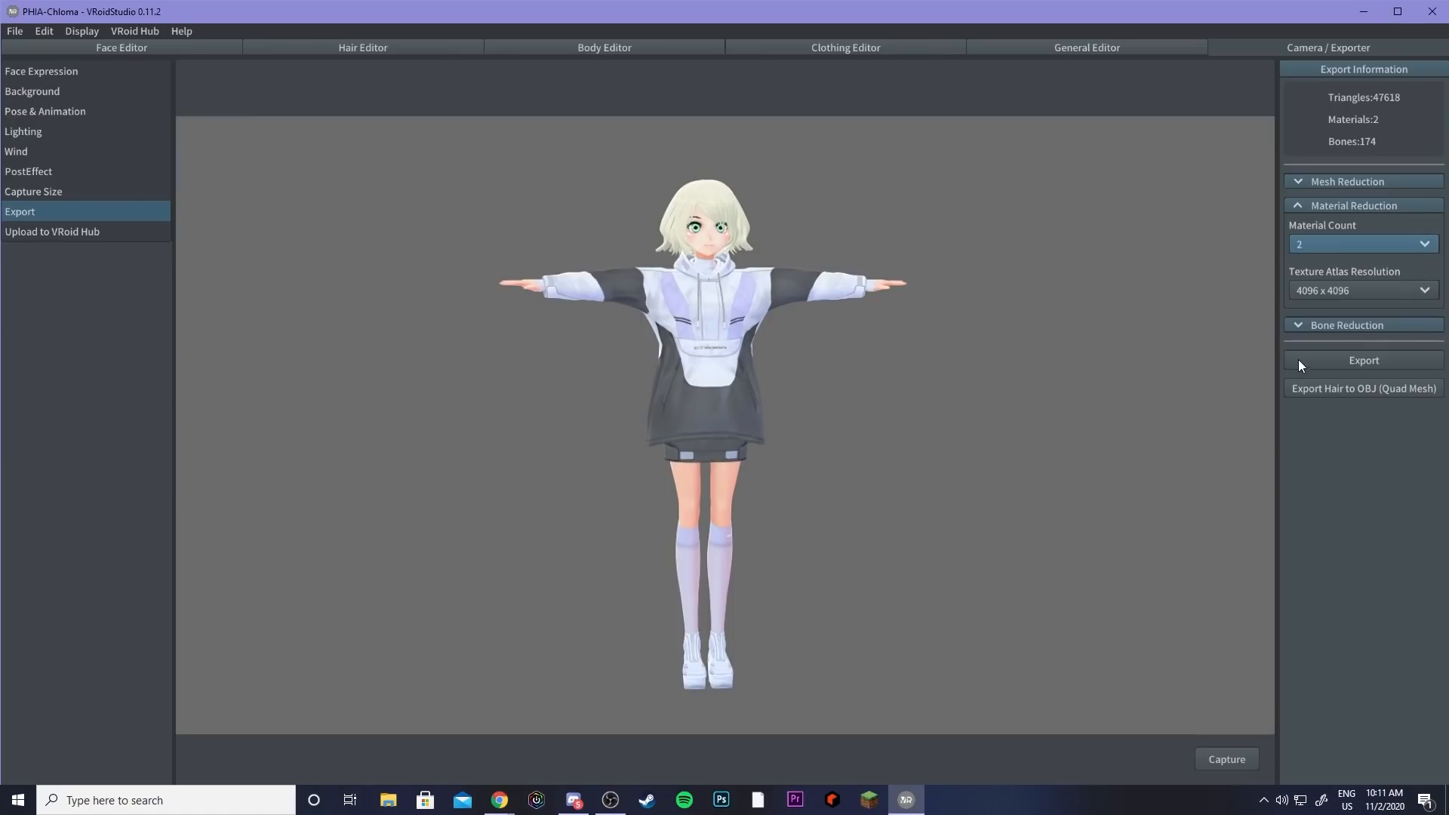
Step: Begin the VRM export, bringing up the avatar information and permissions form
left_click(1363, 359)
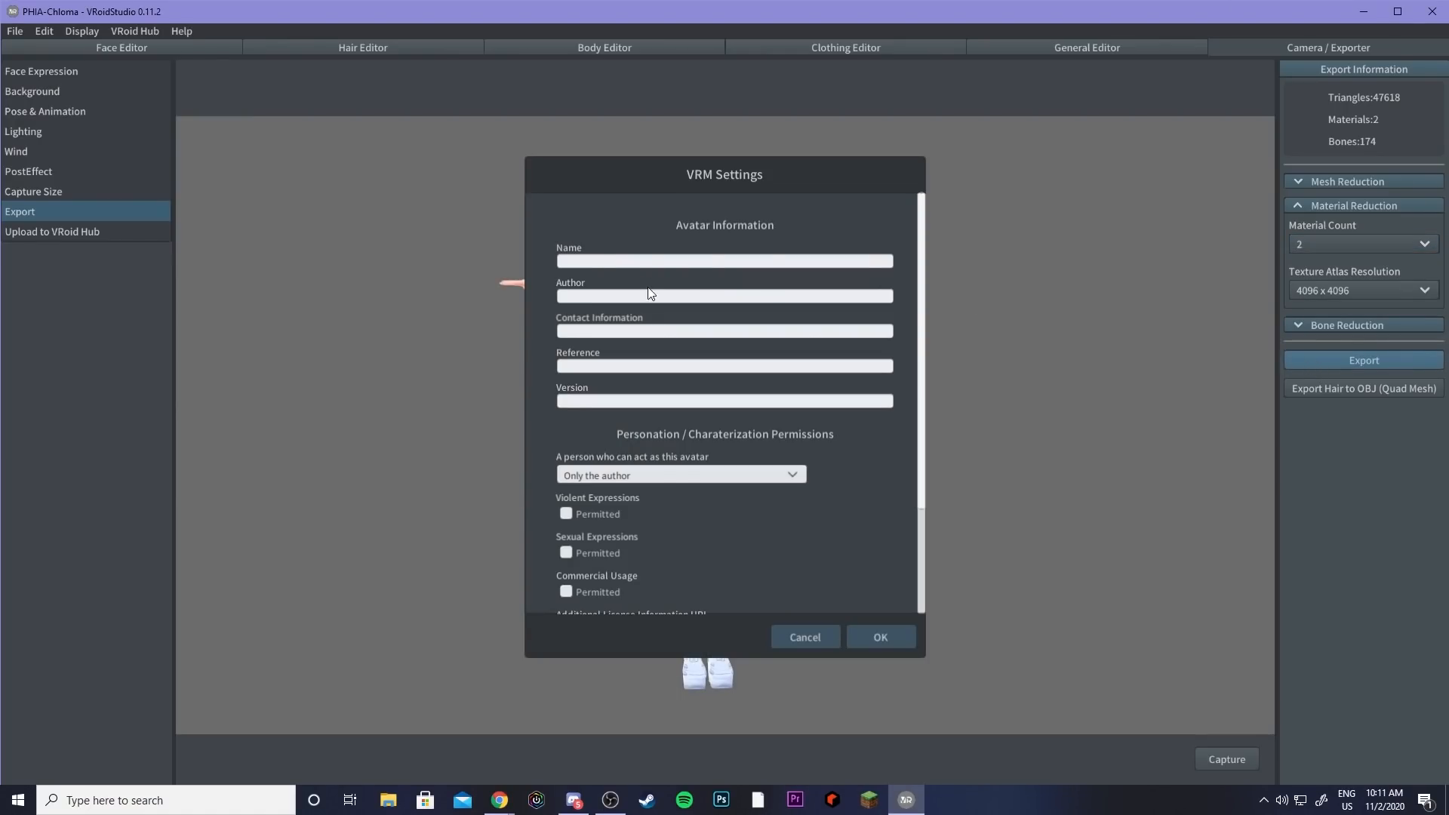
scroll("down", 3)
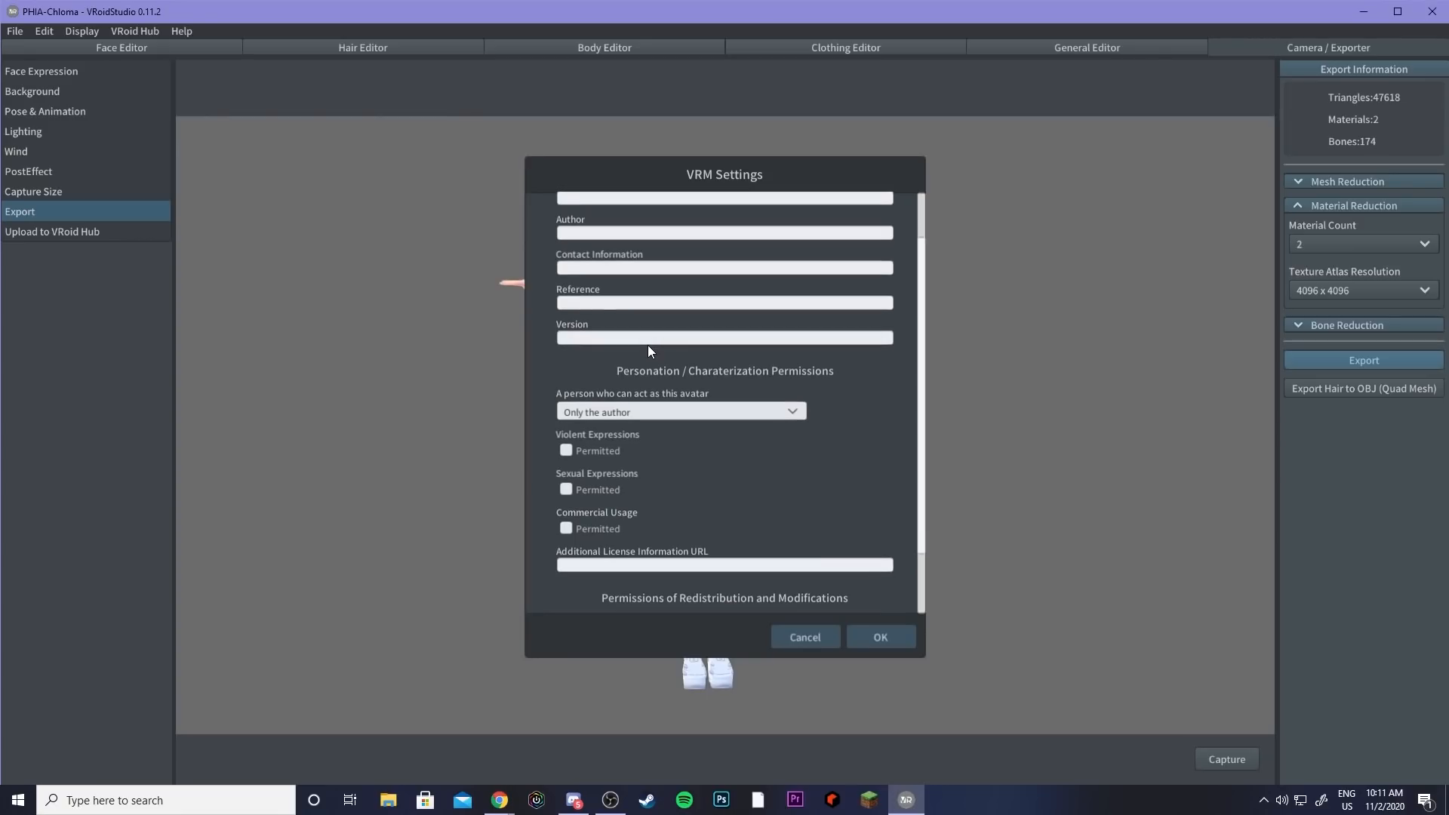
scroll("up", 3)
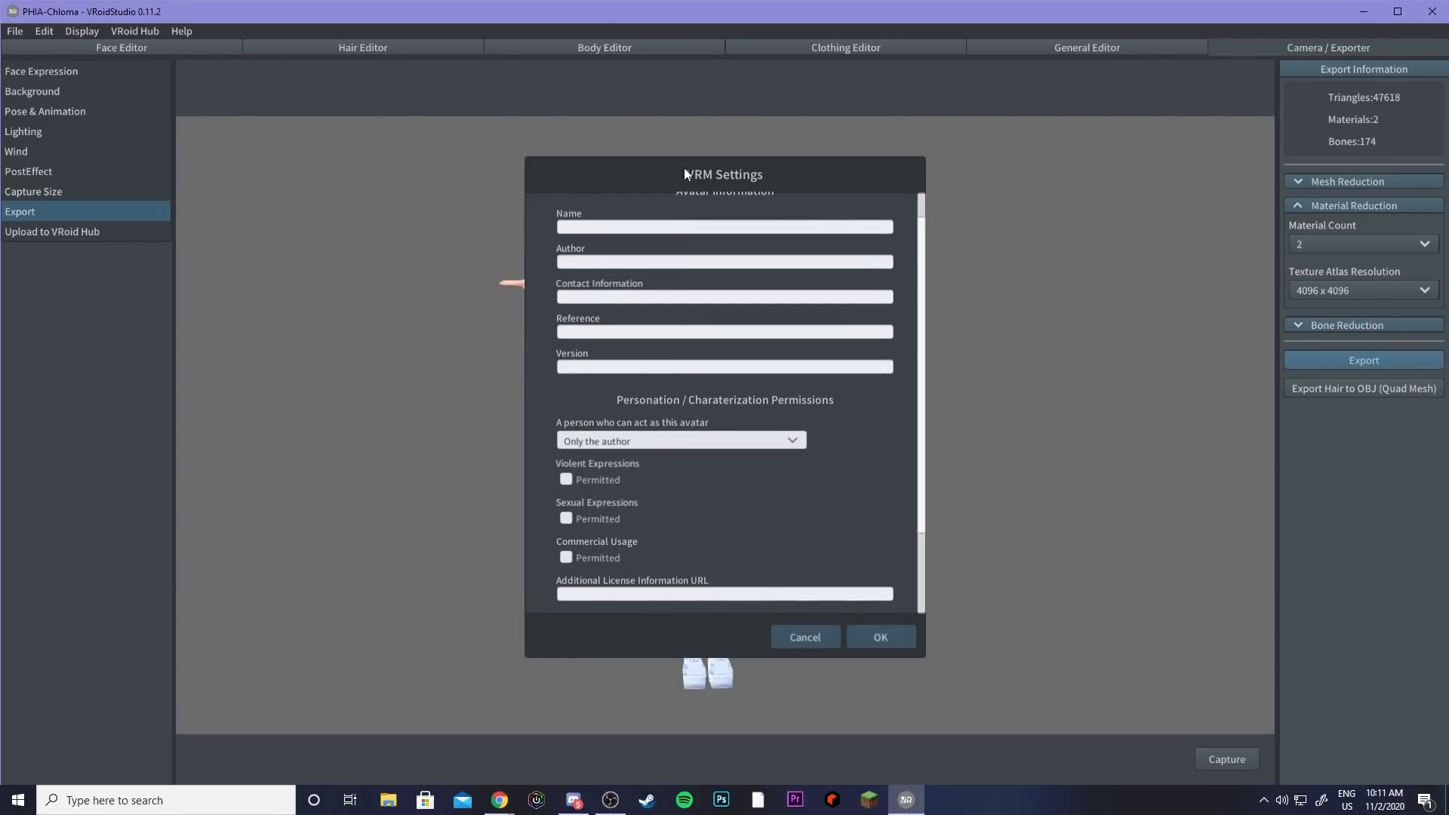
mouse_move(624, 191)
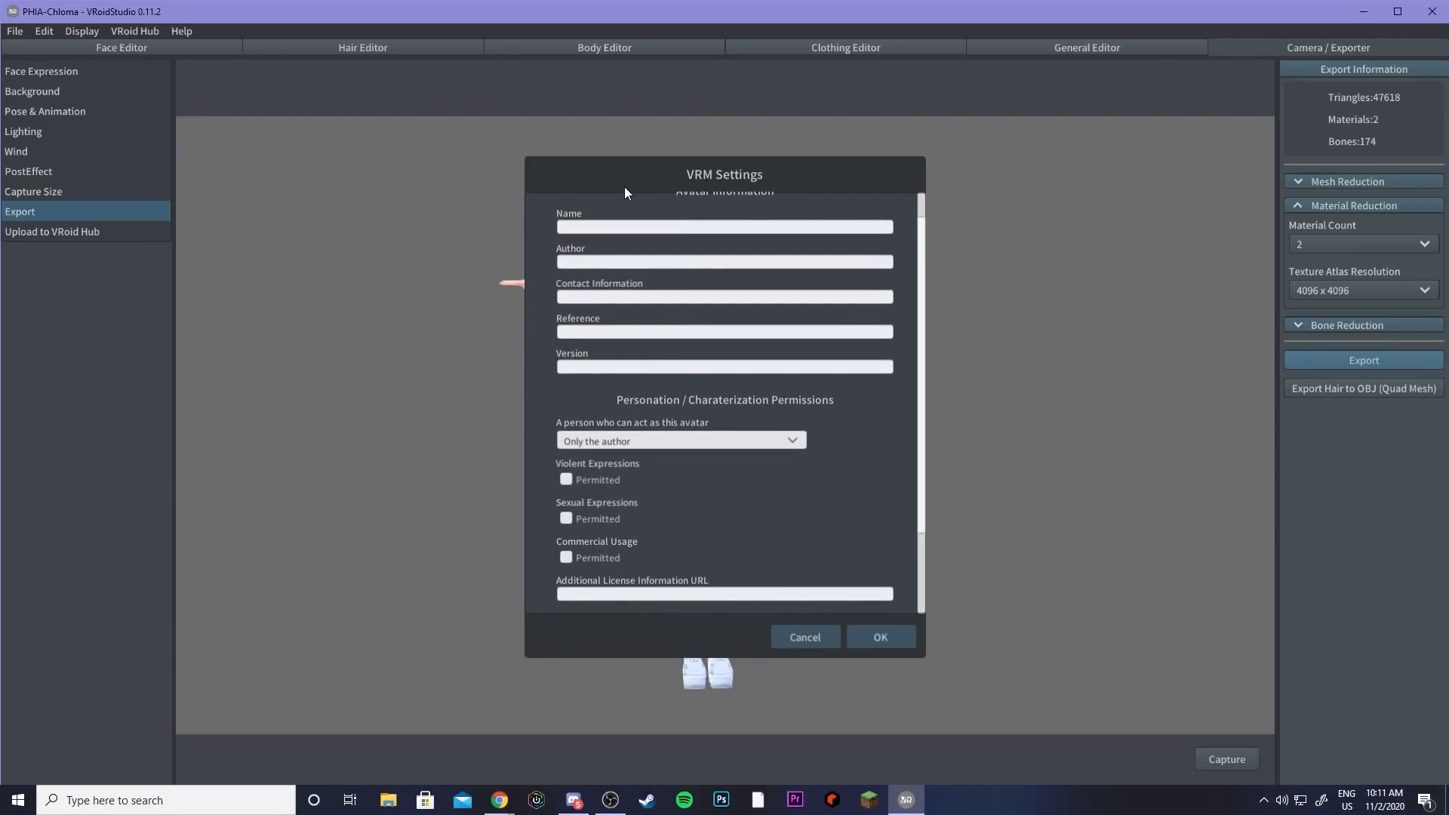
mouse_move(664, 187)
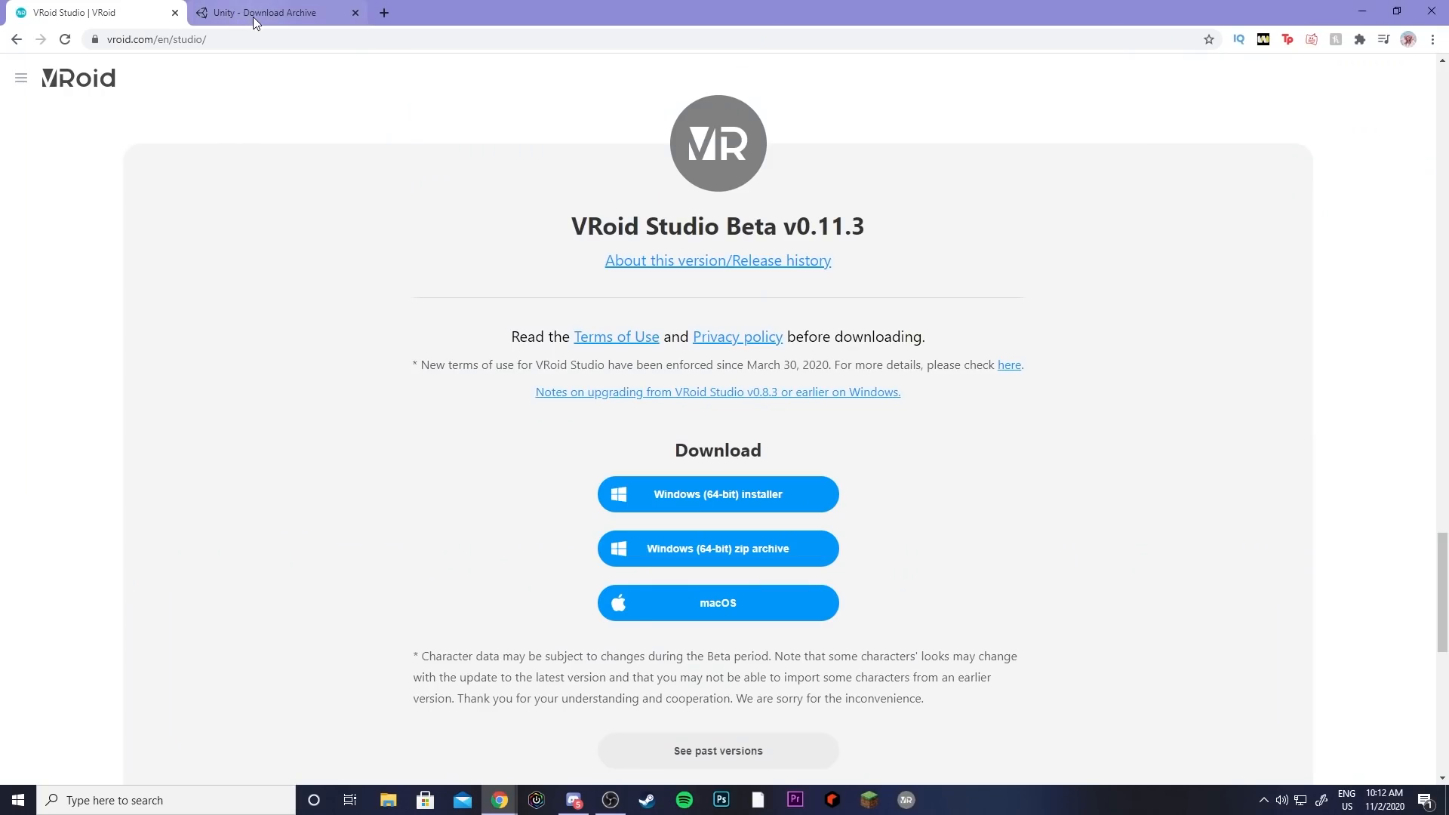
Step: Request Unity 2018.4.20 via the Unity Hub link on the download archive
left_click(268, 12)
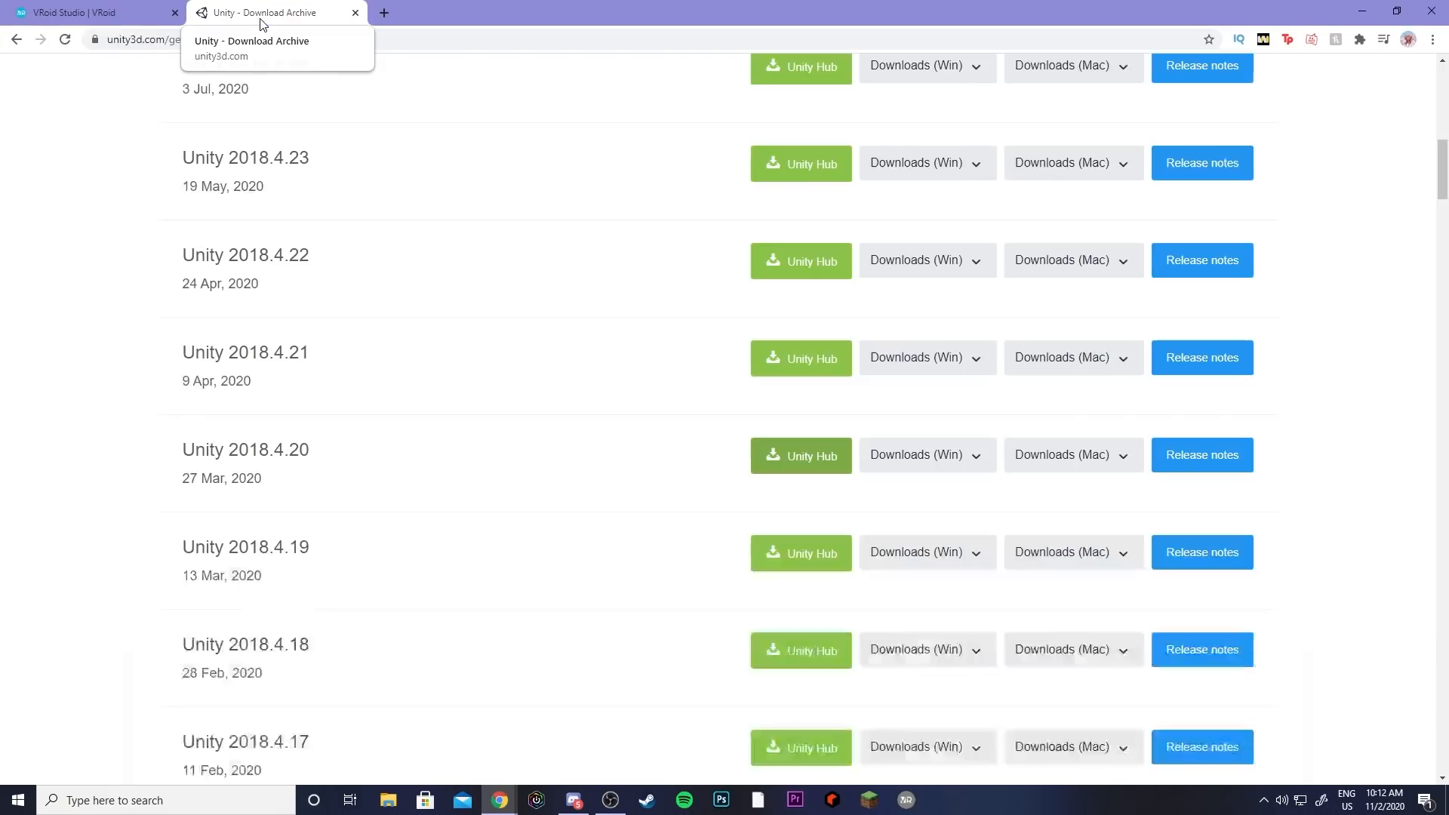
mouse_move(326, 138)
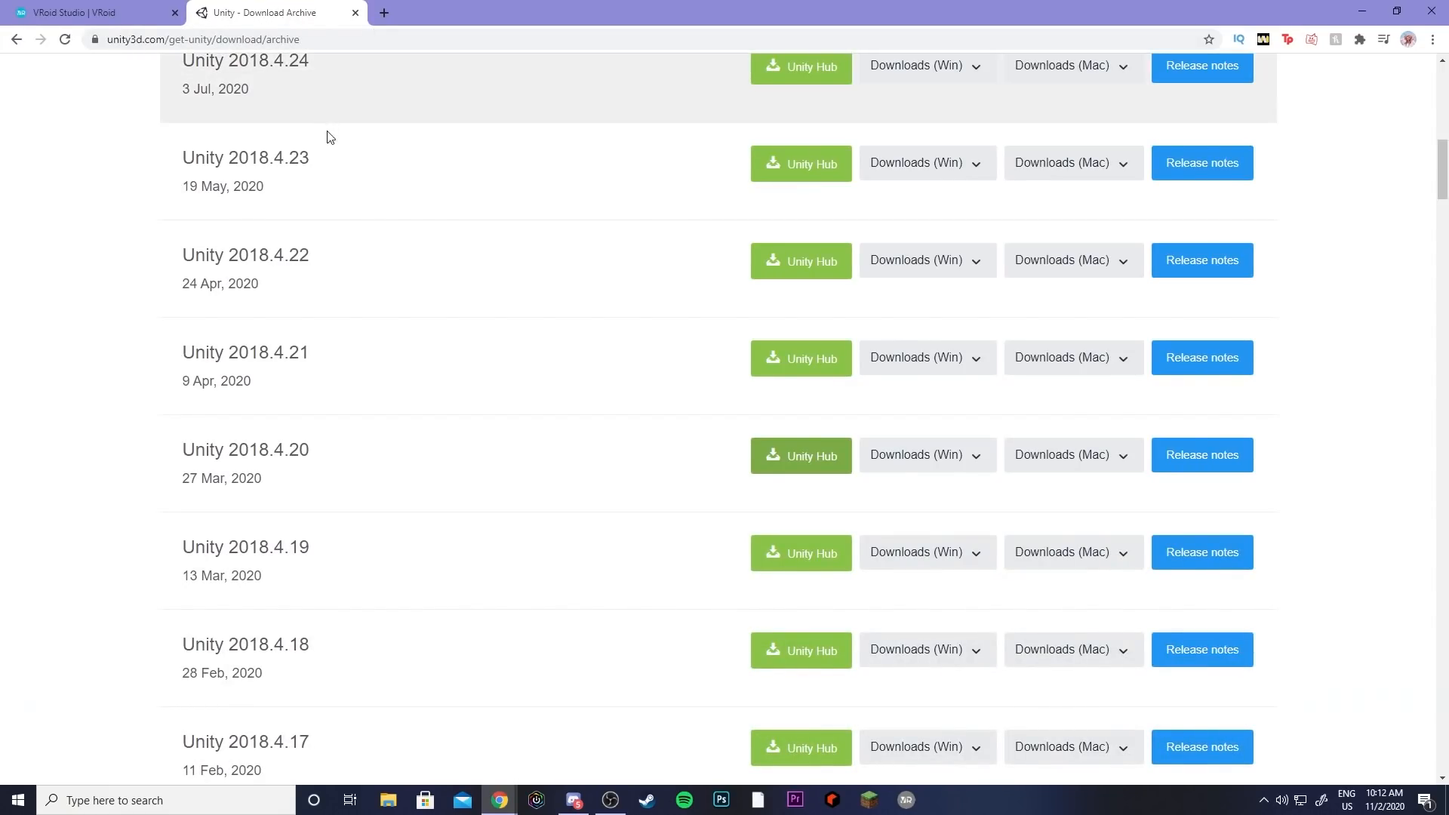
mouse_move(289, 471)
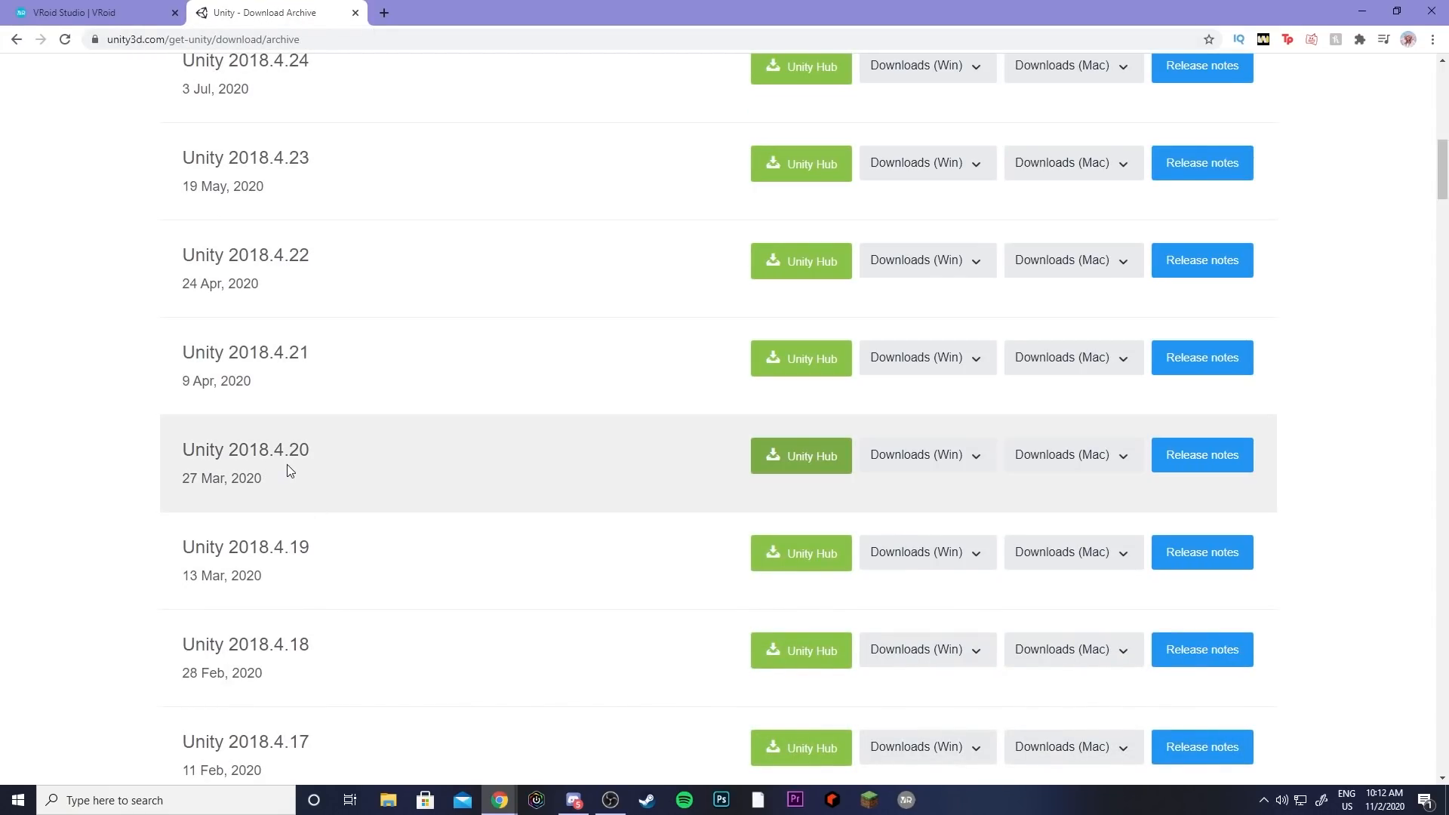
mouse_move(298, 470)
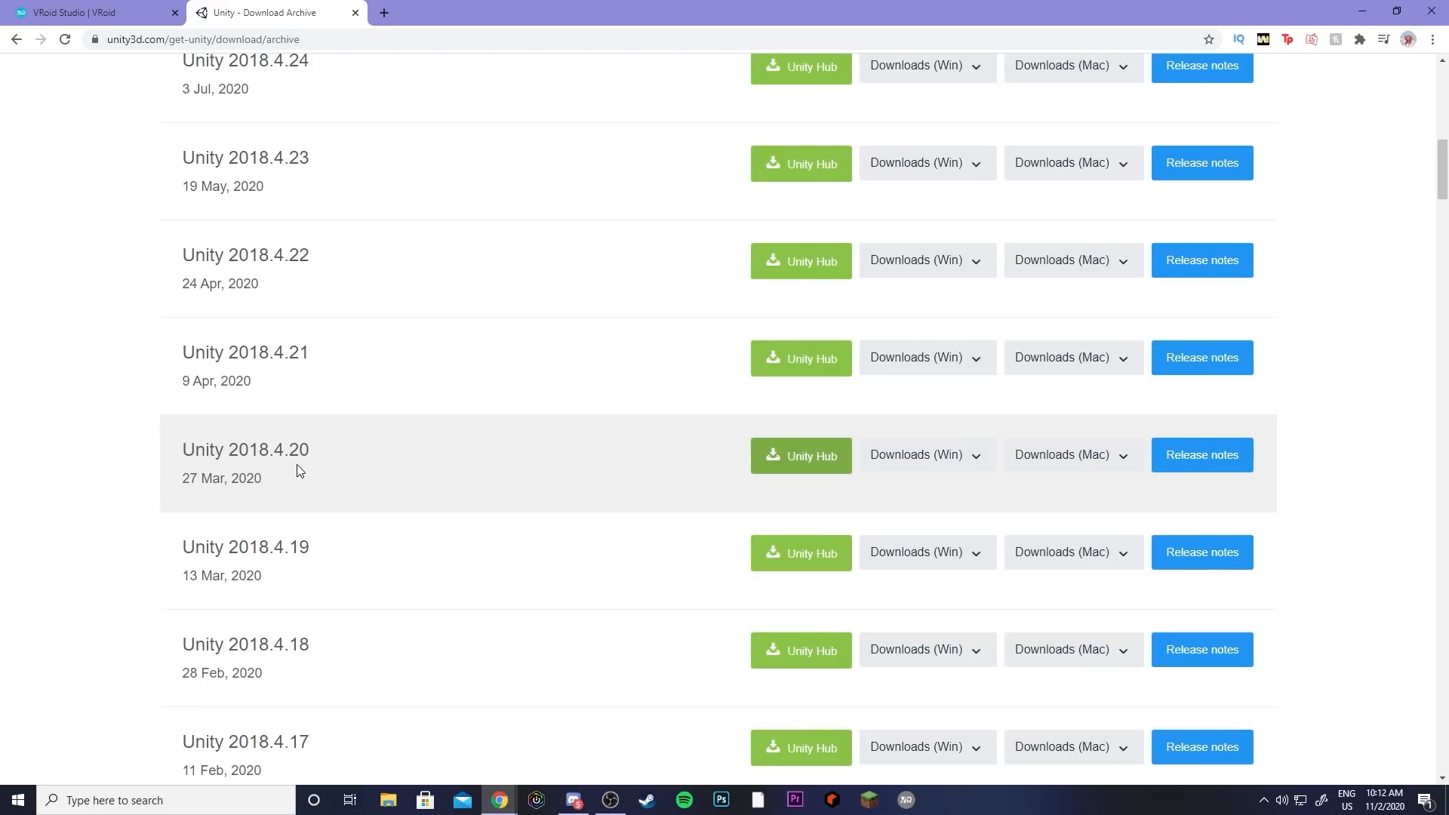
mouse_move(453, 478)
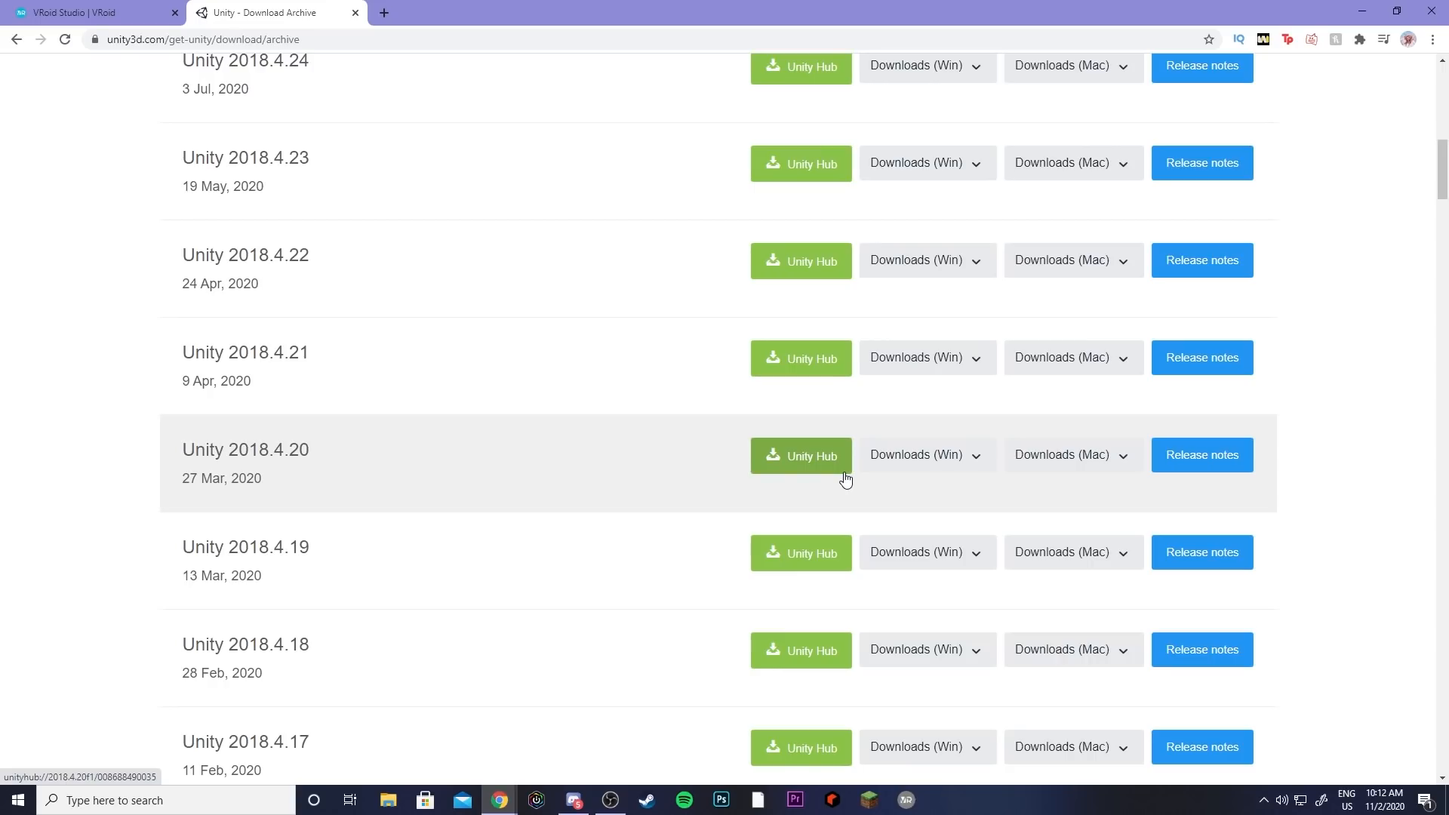
left_click(800, 455)
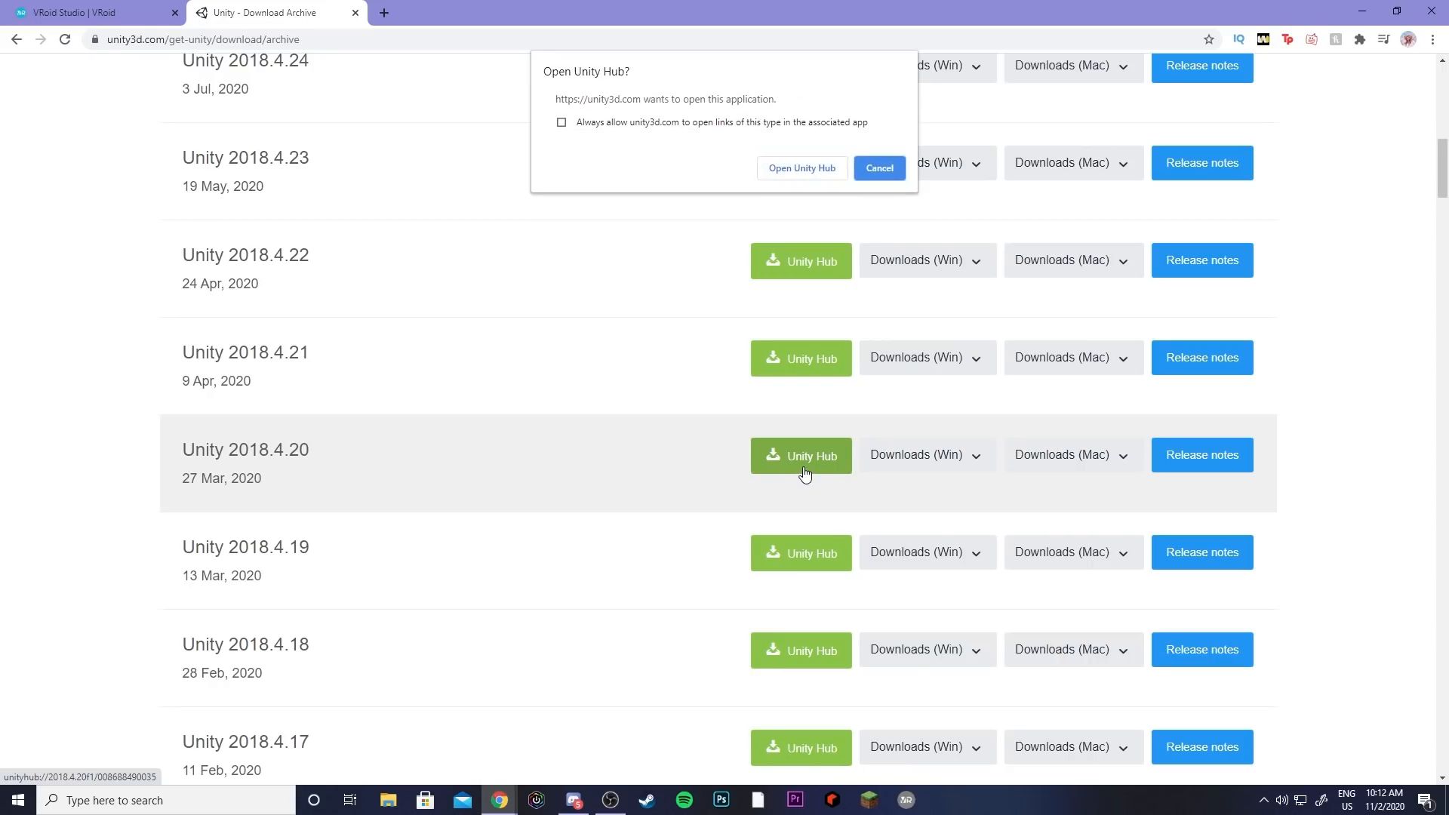
Step: Start a new project in Unity Hub using version 2018.4.20f1
left_click(800, 168)
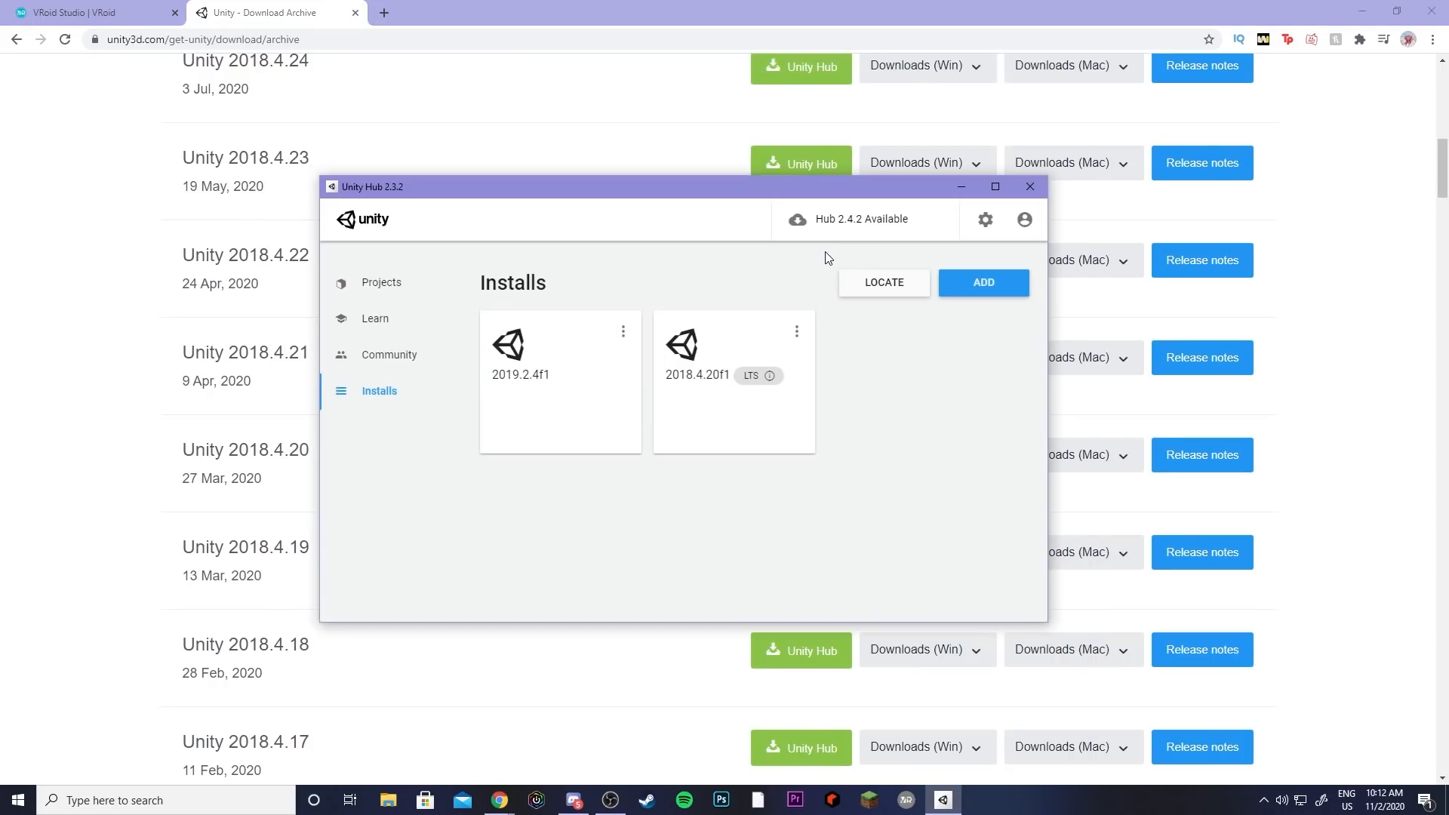
mouse_move(875, 361)
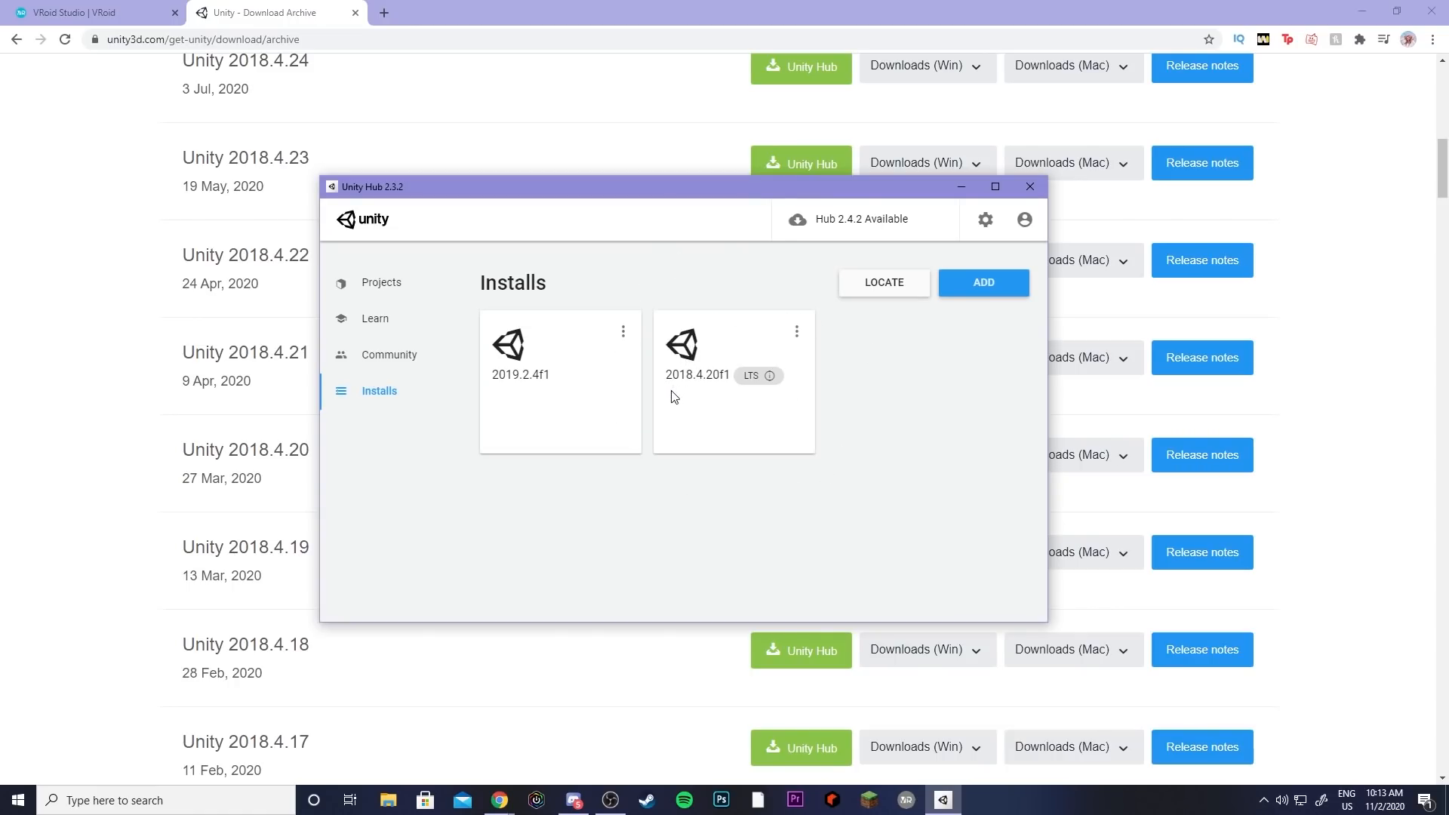
mouse_move(734, 397)
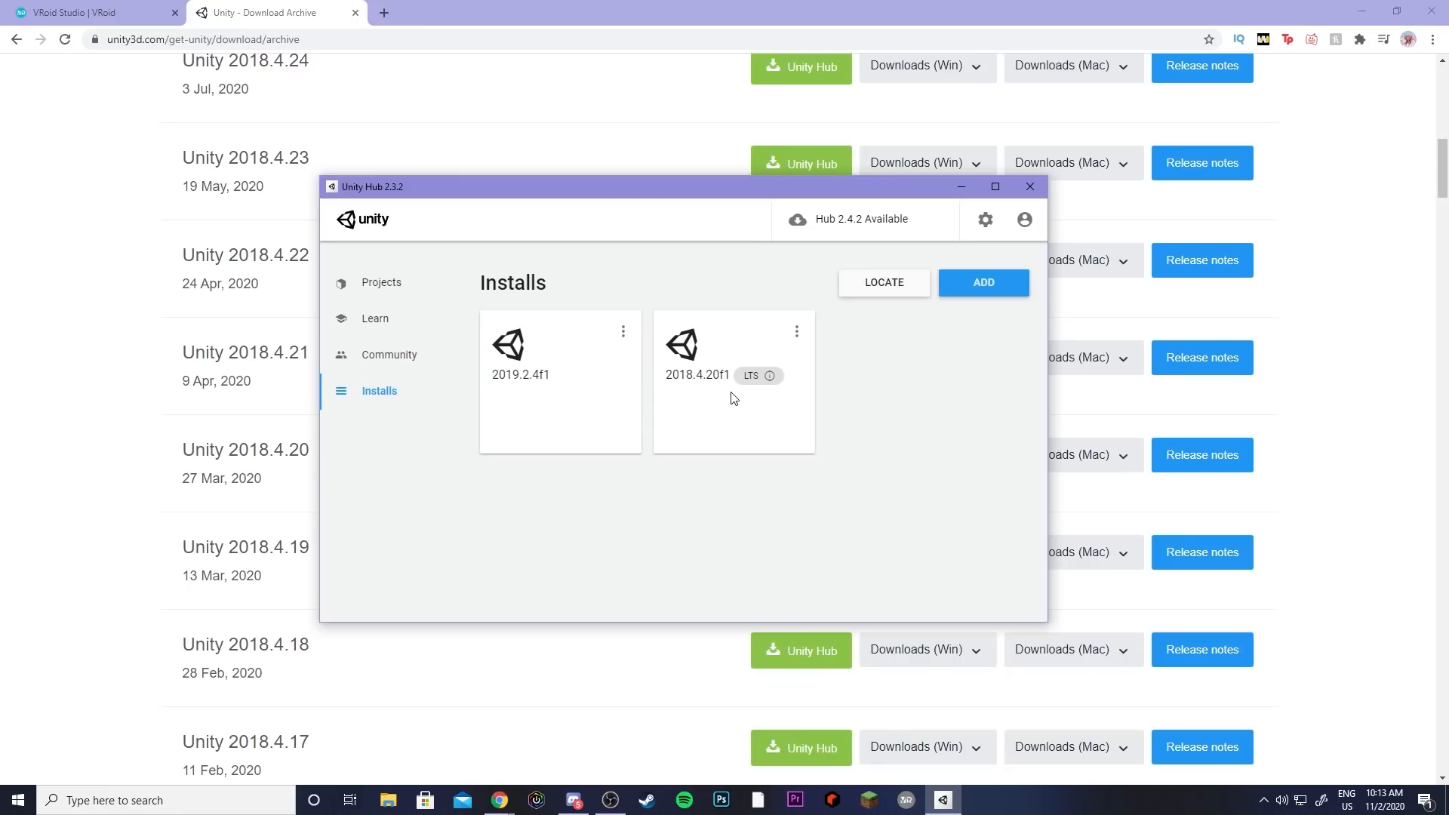
left_click(381, 282)
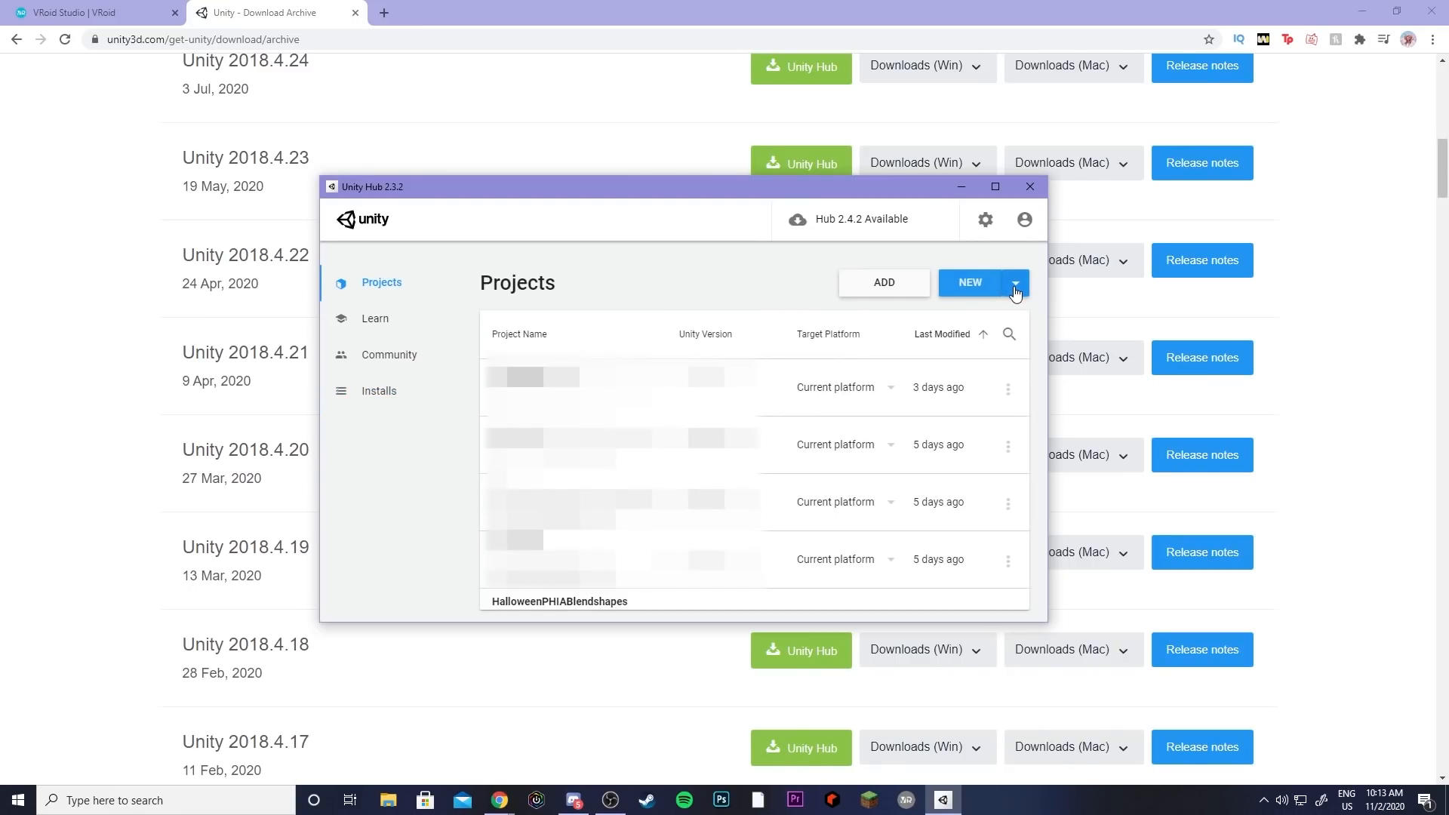
left_click(1014, 282)
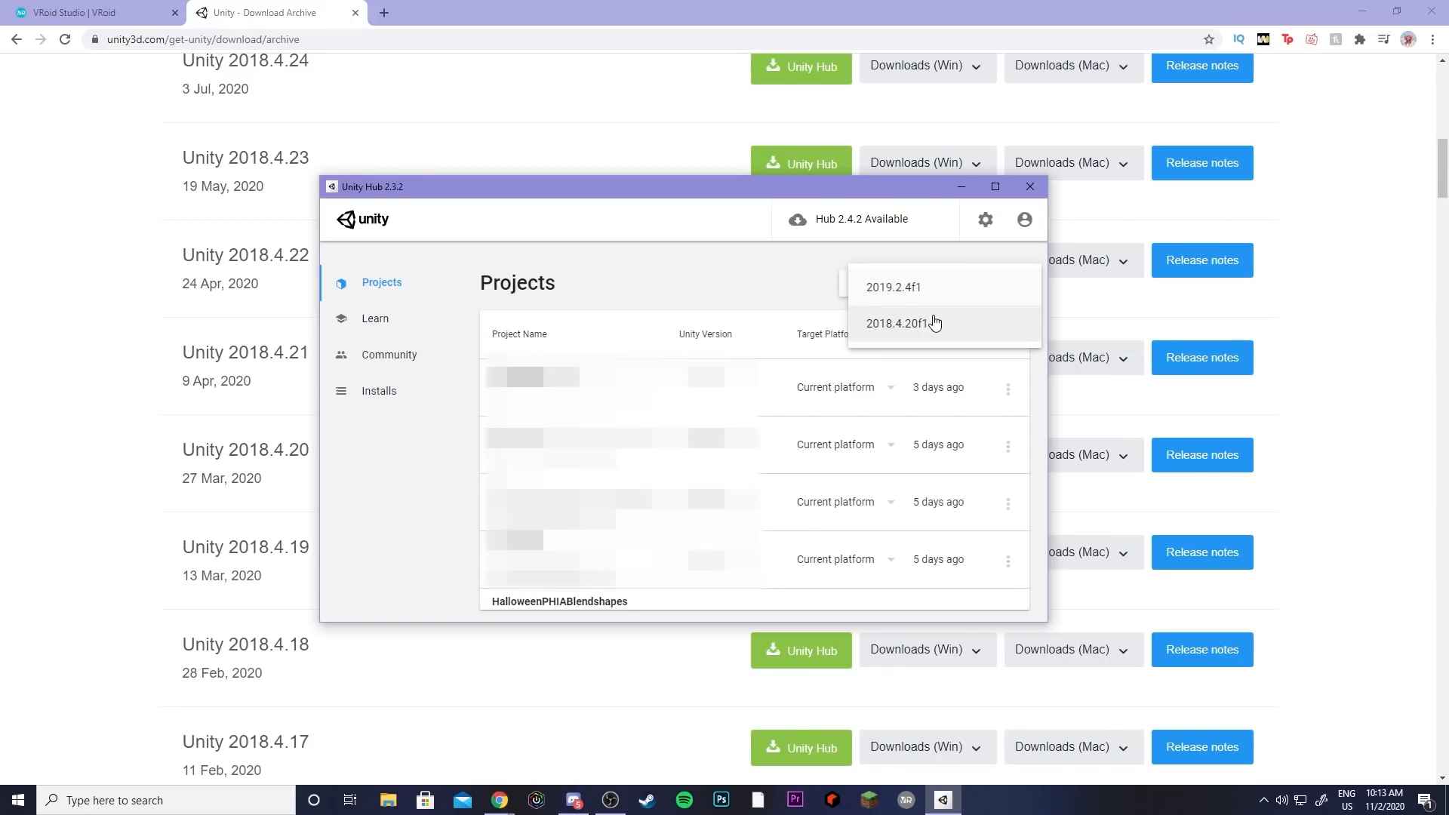
left_click(906, 323)
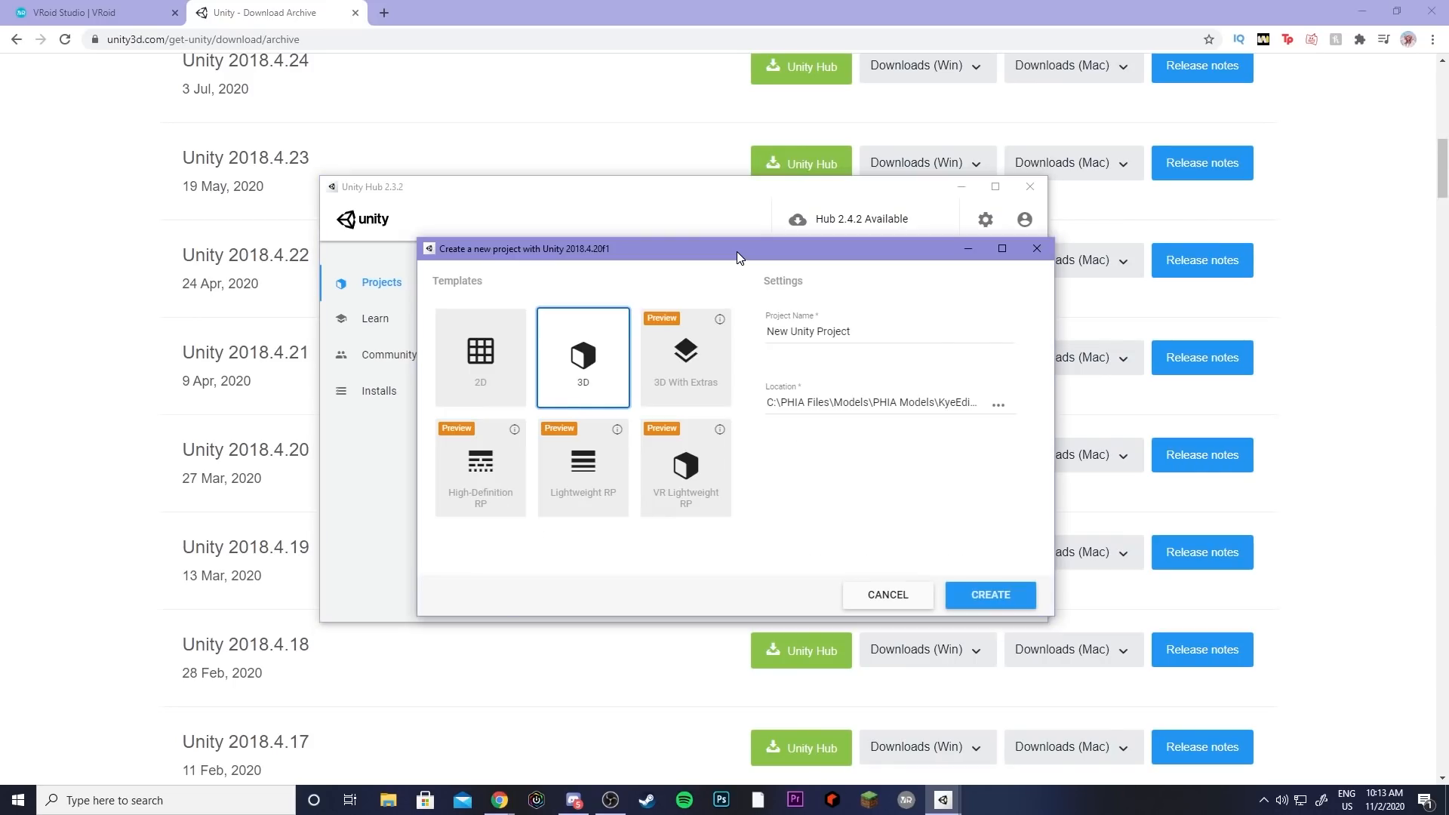
Step: Rename the project and create it with the 3D template
triple_click(806, 331)
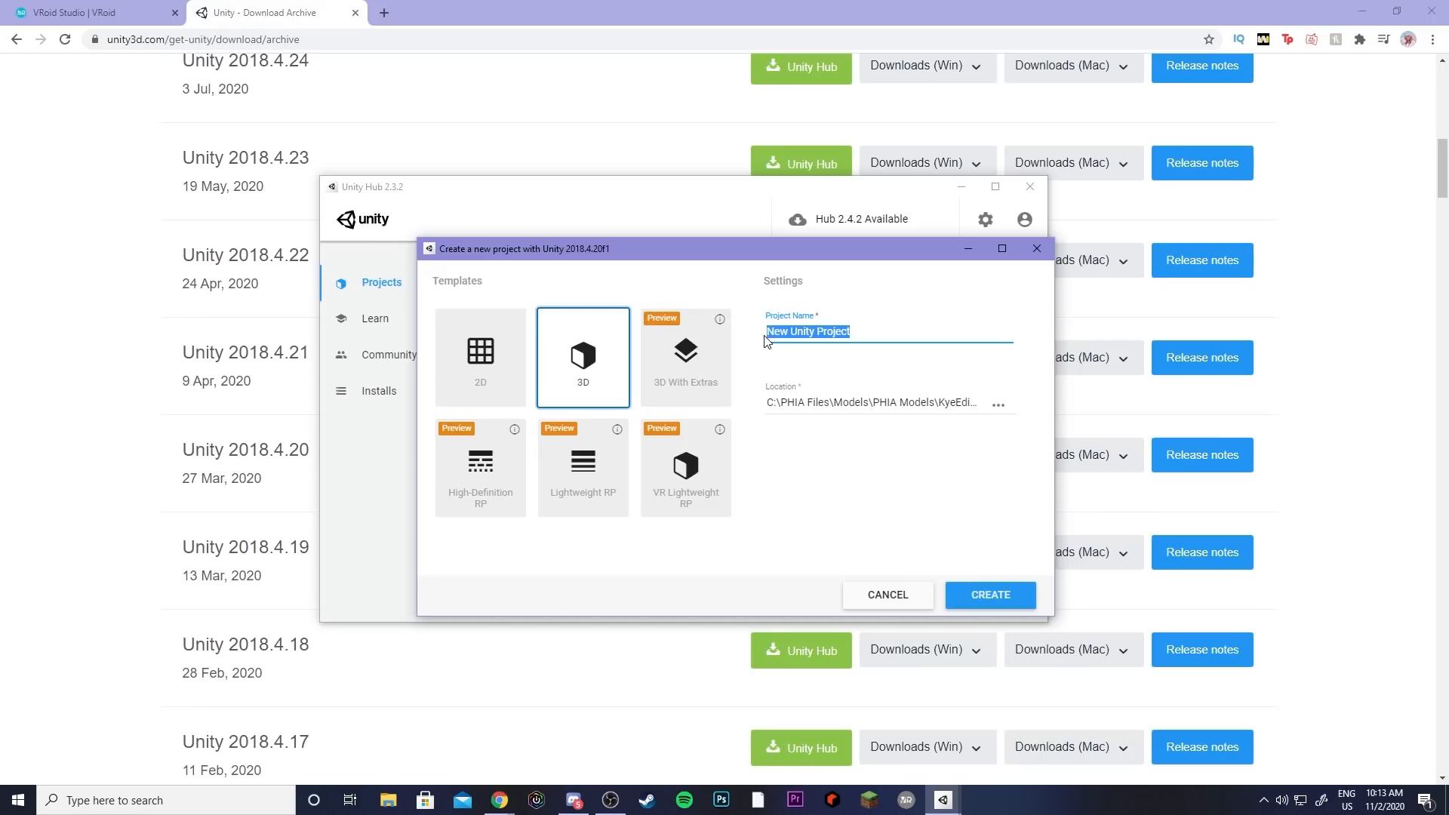
left_click(988, 594)
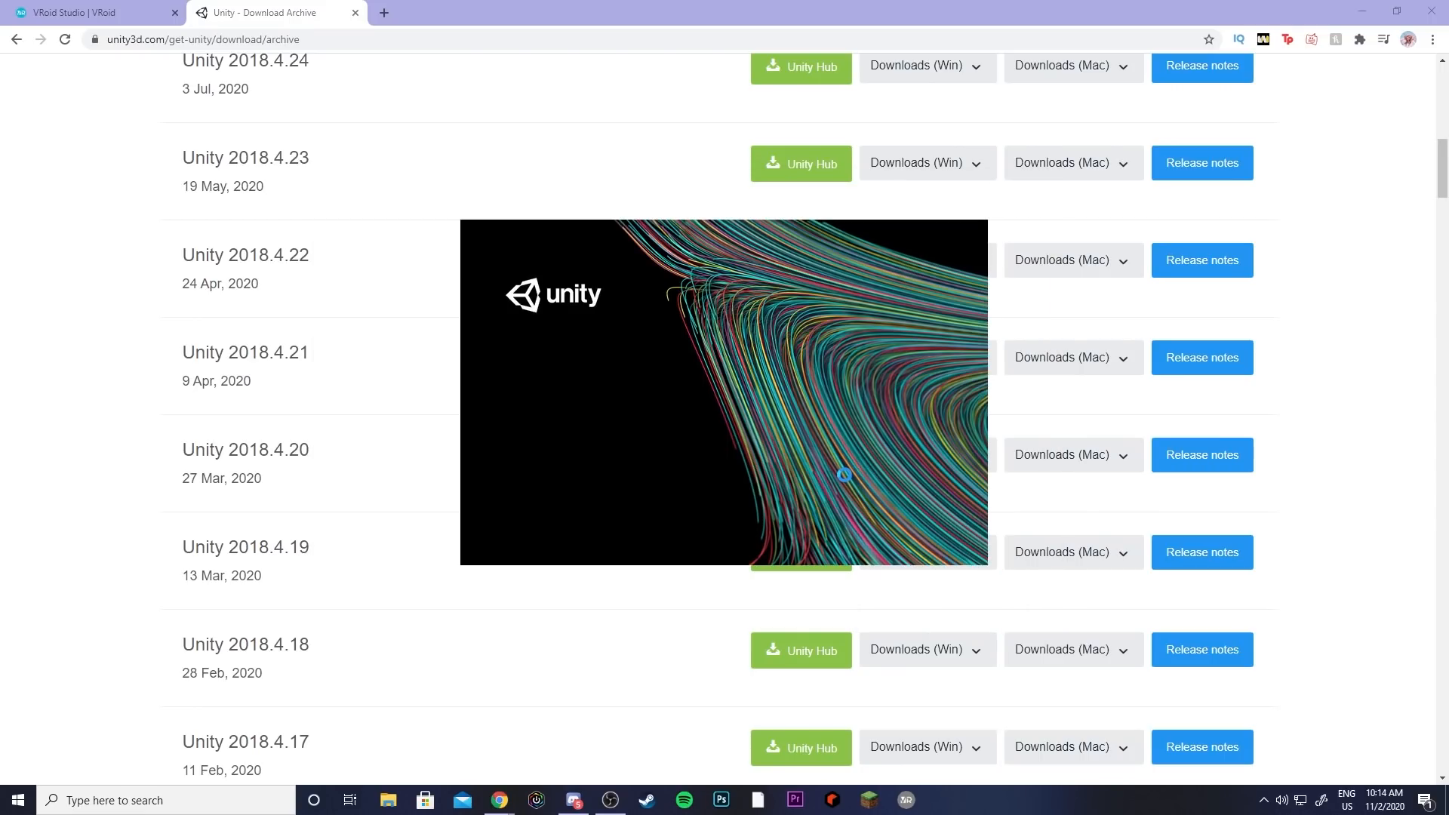
mouse_move(891, 471)
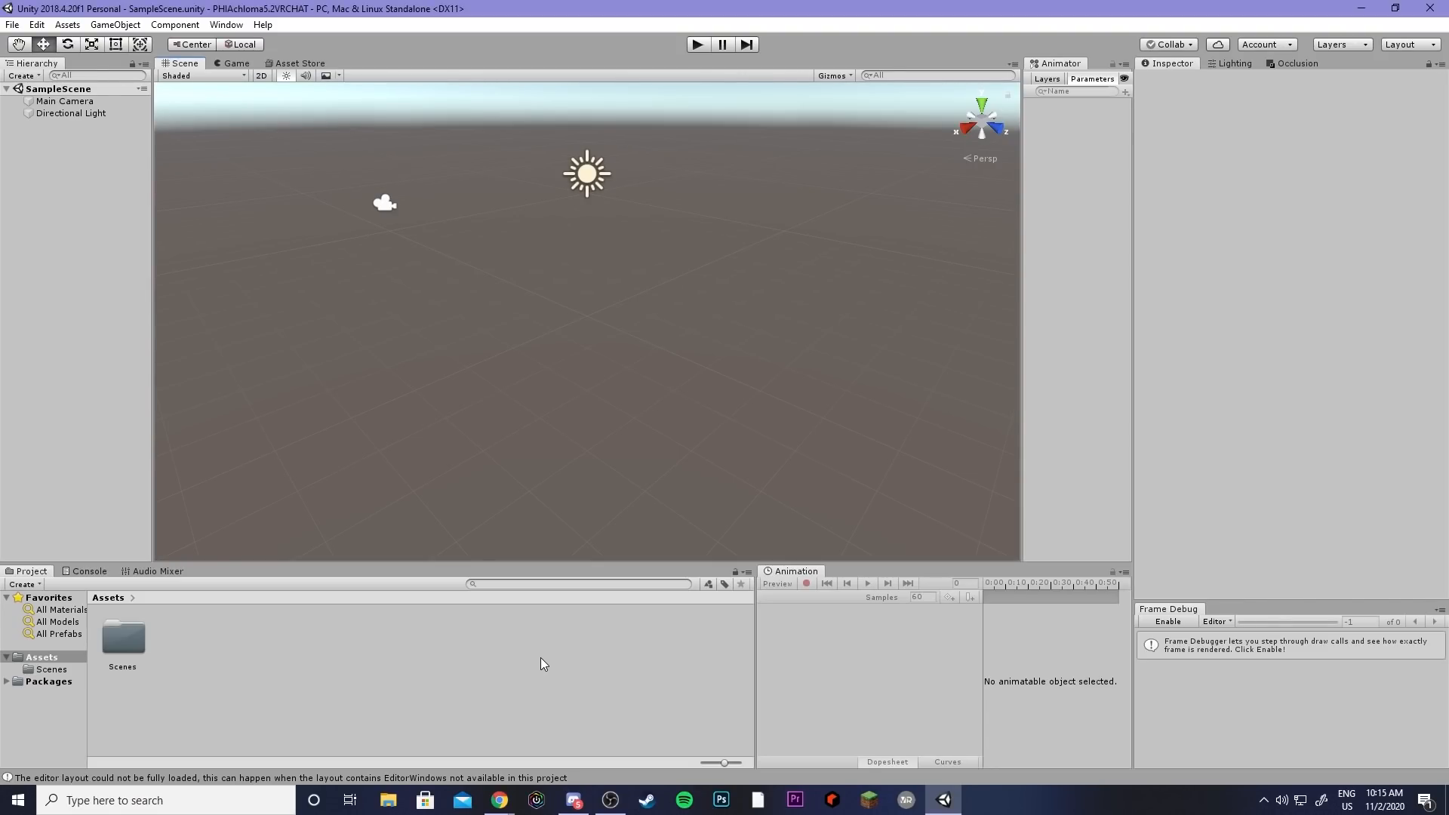
mouse_move(519, 679)
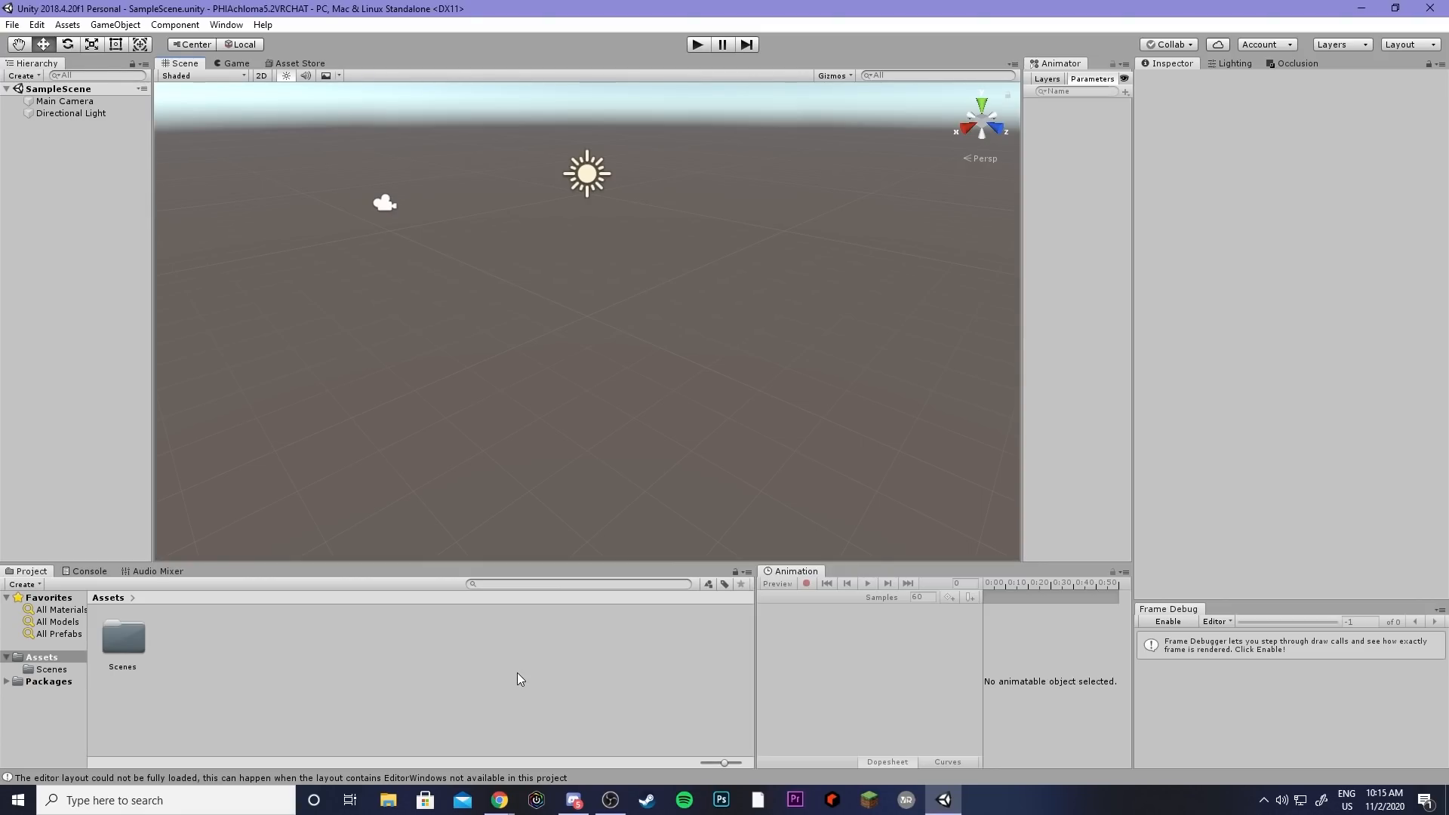
Step: Let the Unity editor finish loading the new project's empty SampleScene
left_click(498, 800)
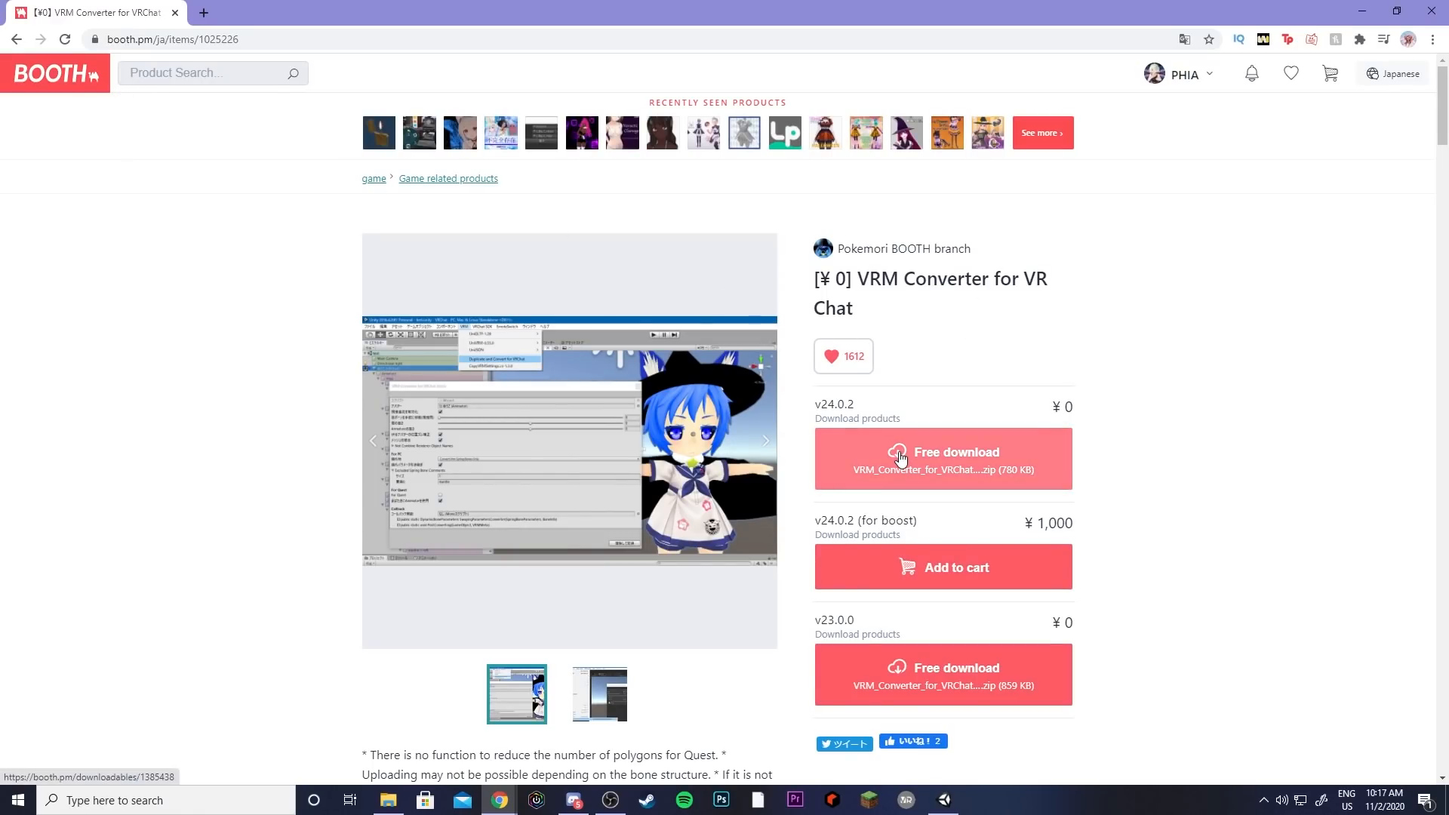
Step: Highlight the required Unity version 2018.4.20f1 in the VRM Converter description
scroll("down", 3)
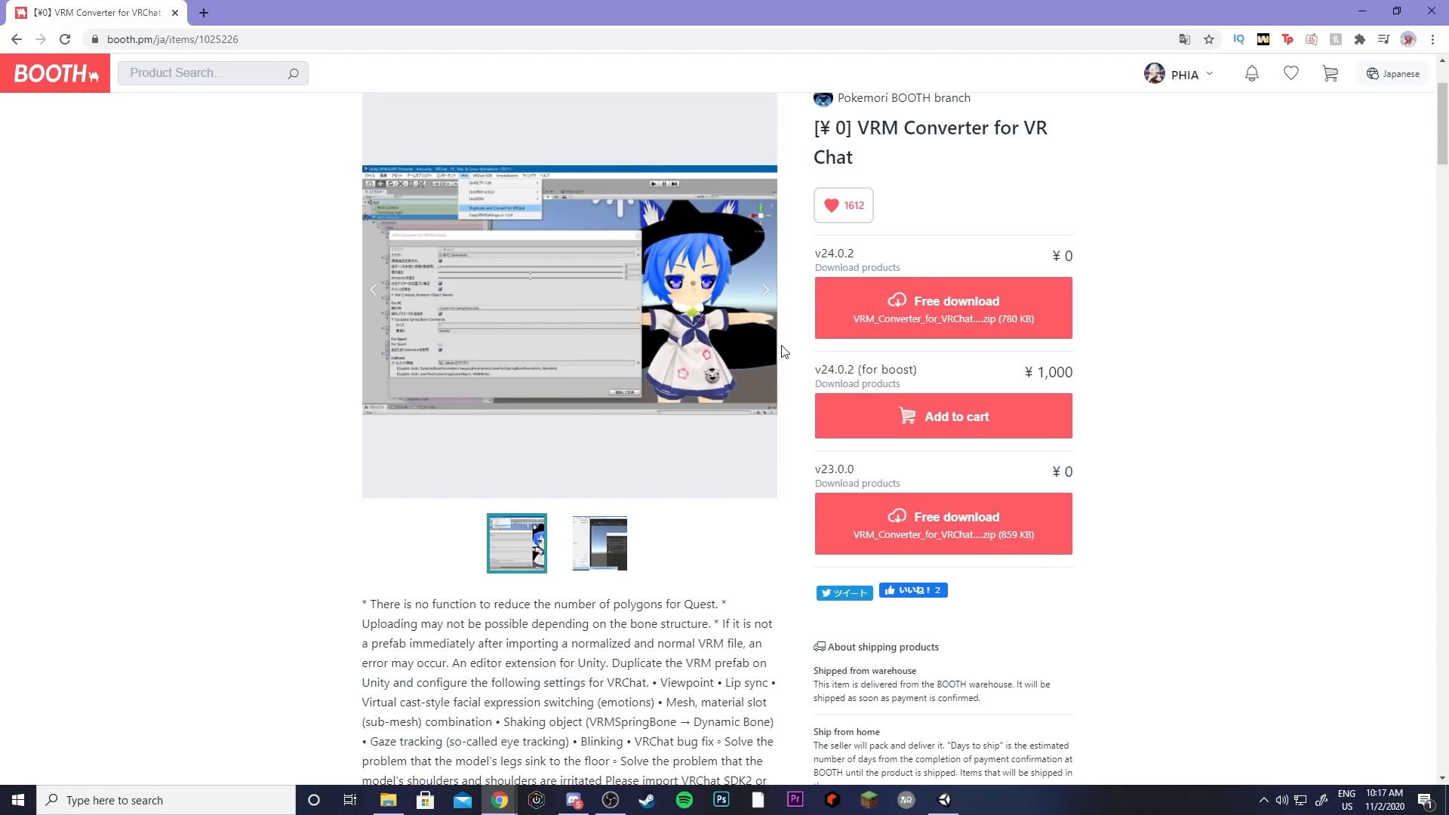
scroll("down", 3)
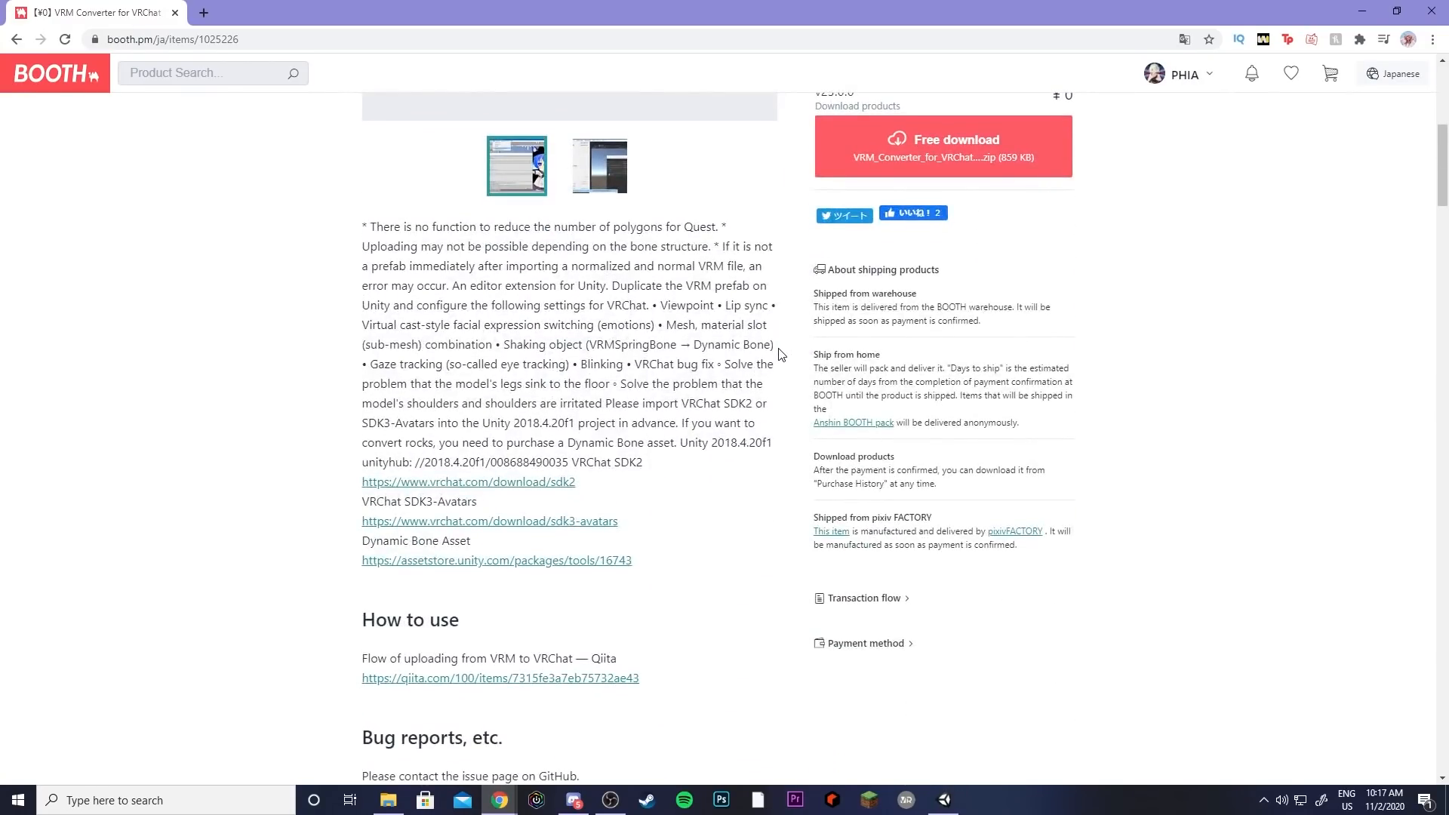
double_click(531, 423)
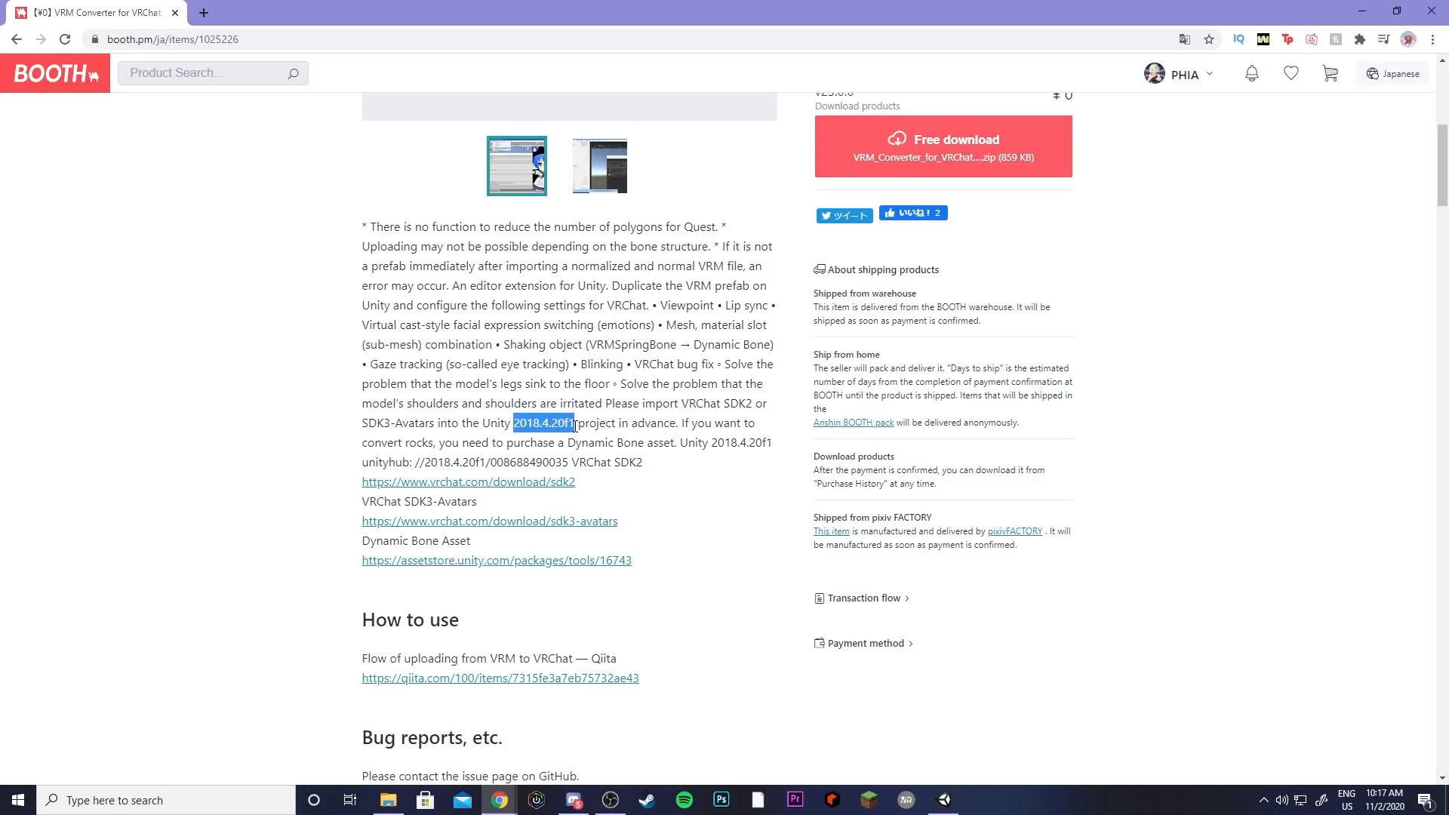
mouse_move(599, 436)
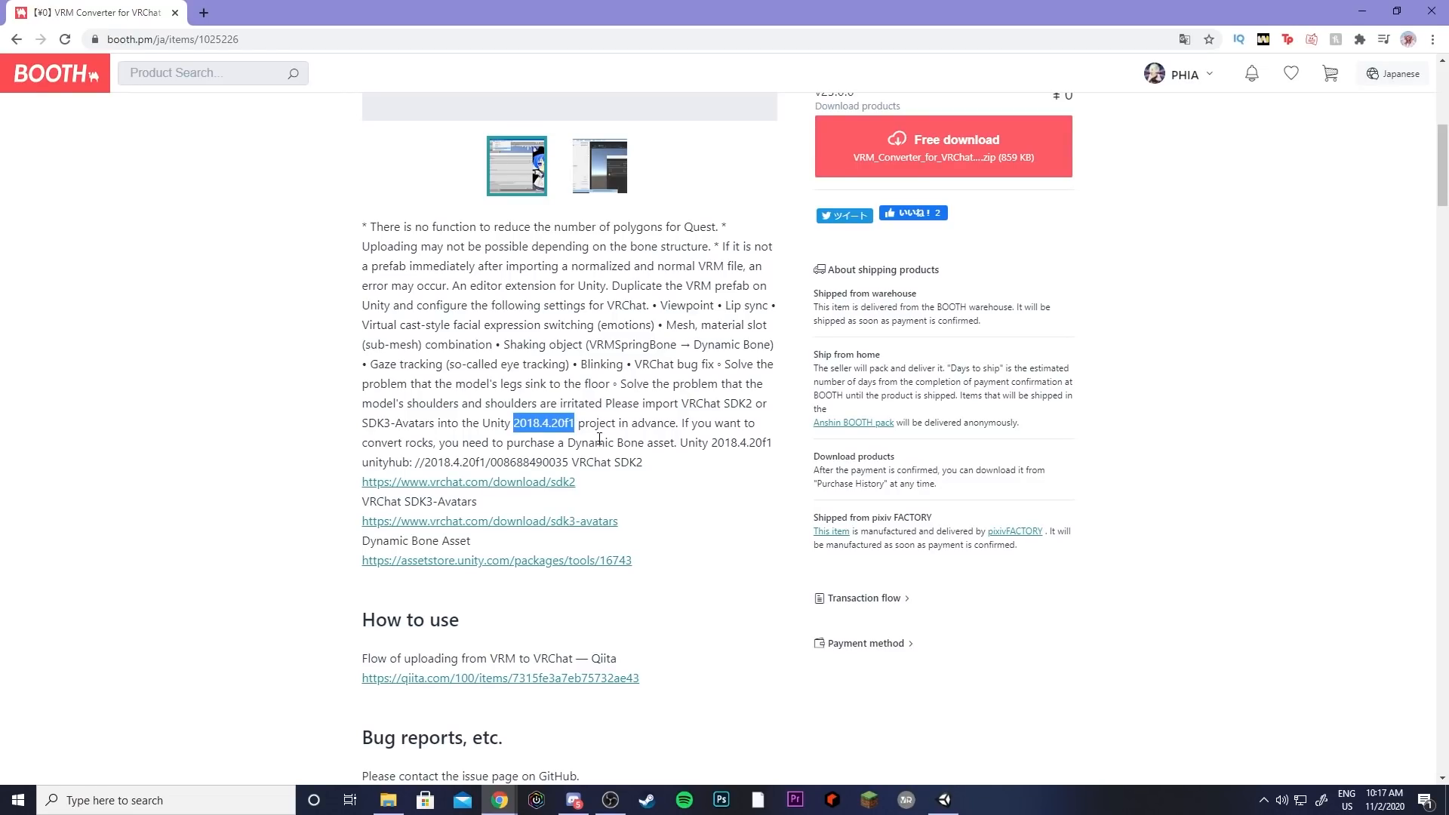
mouse_move(351, 509)
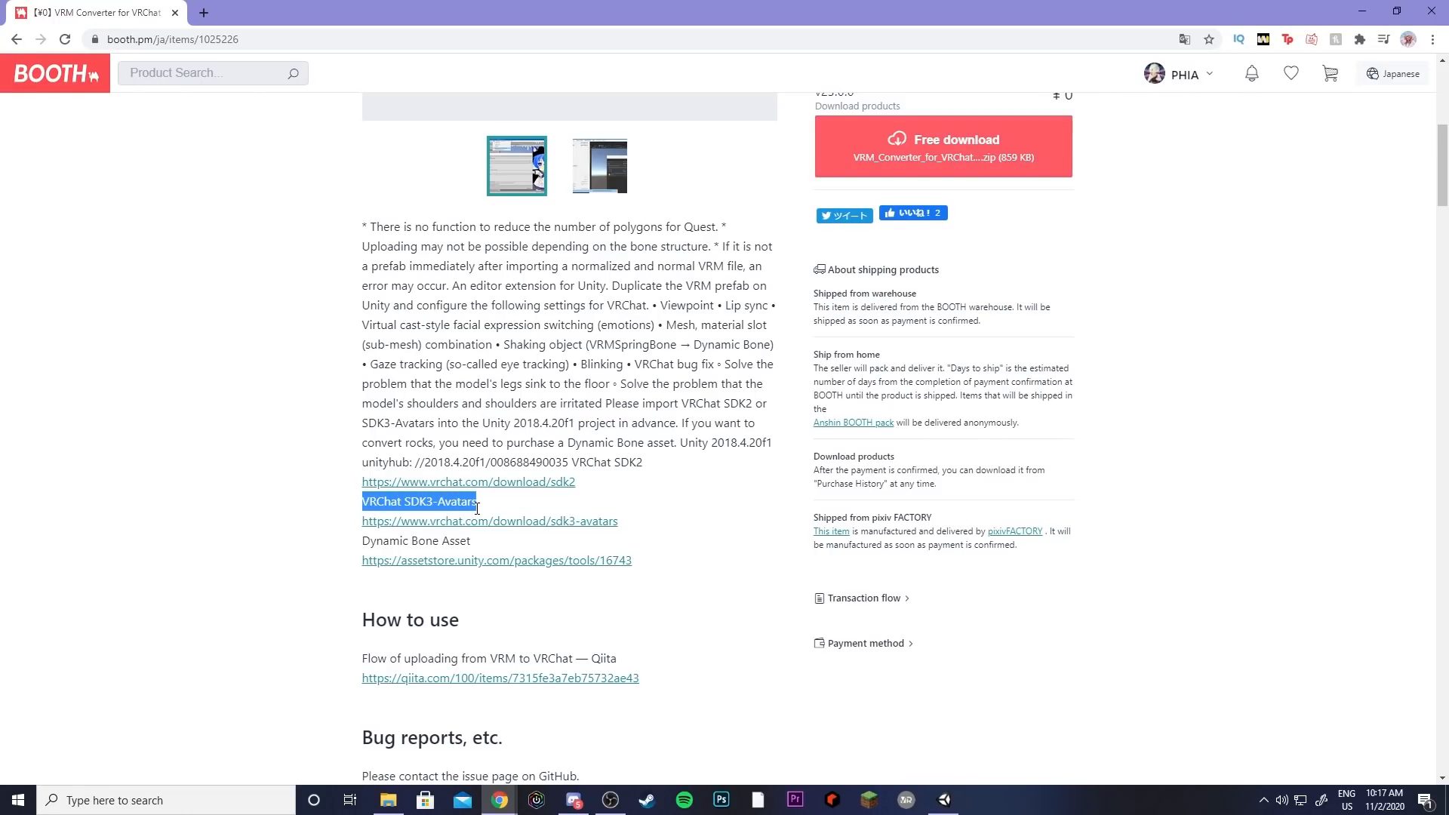
mouse_move(402, 521)
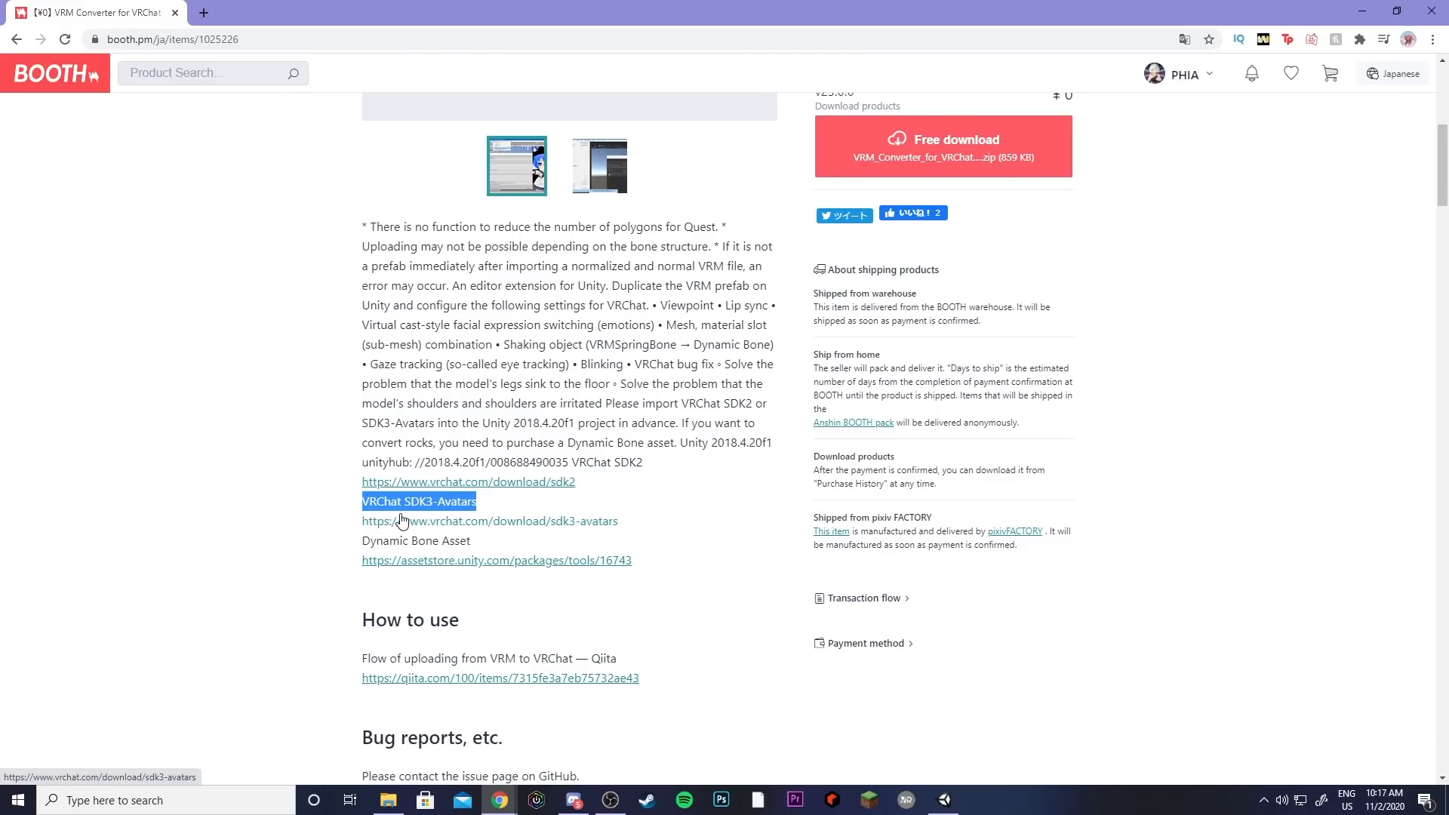
mouse_move(439, 516)
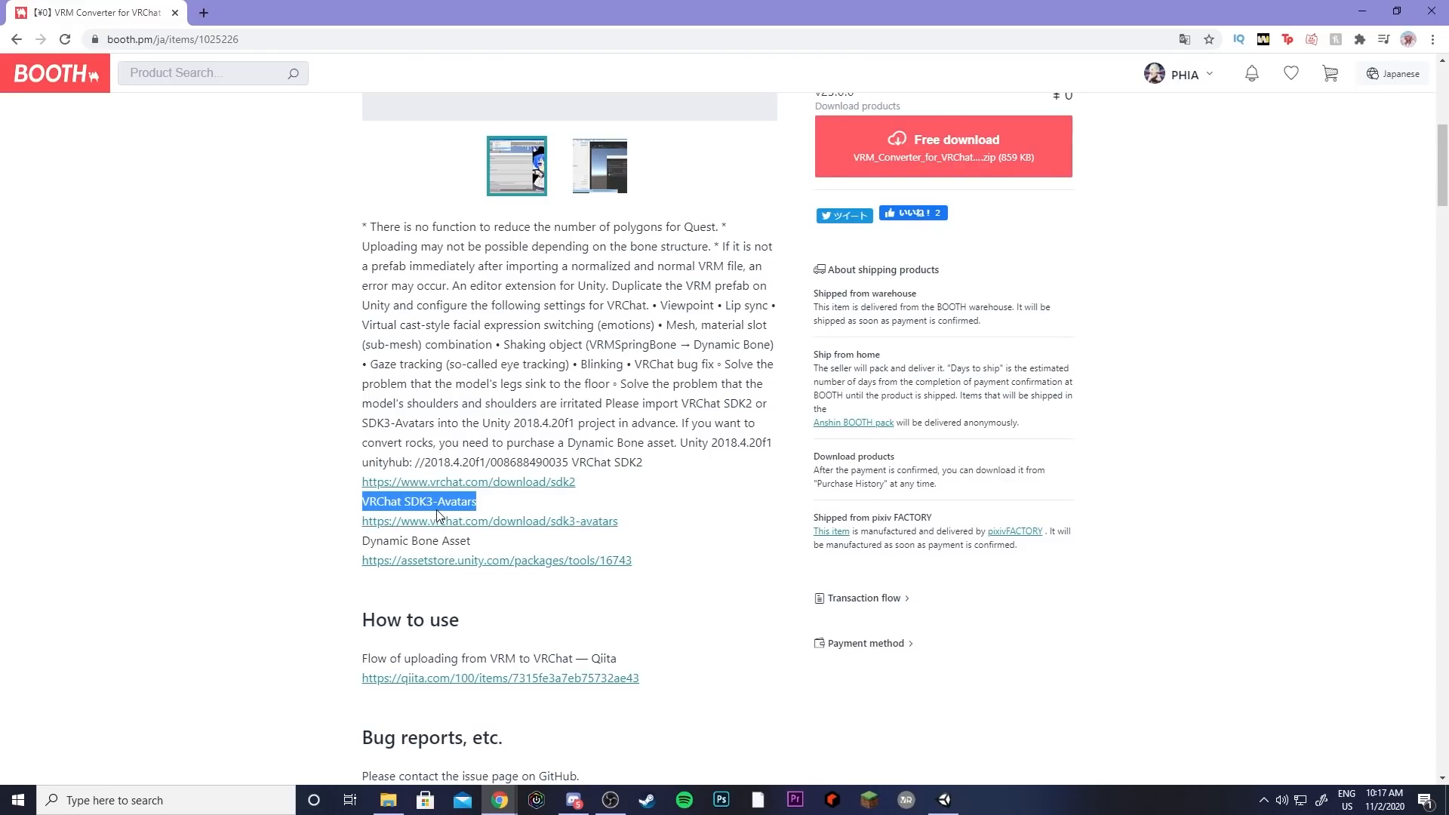
mouse_move(418, 506)
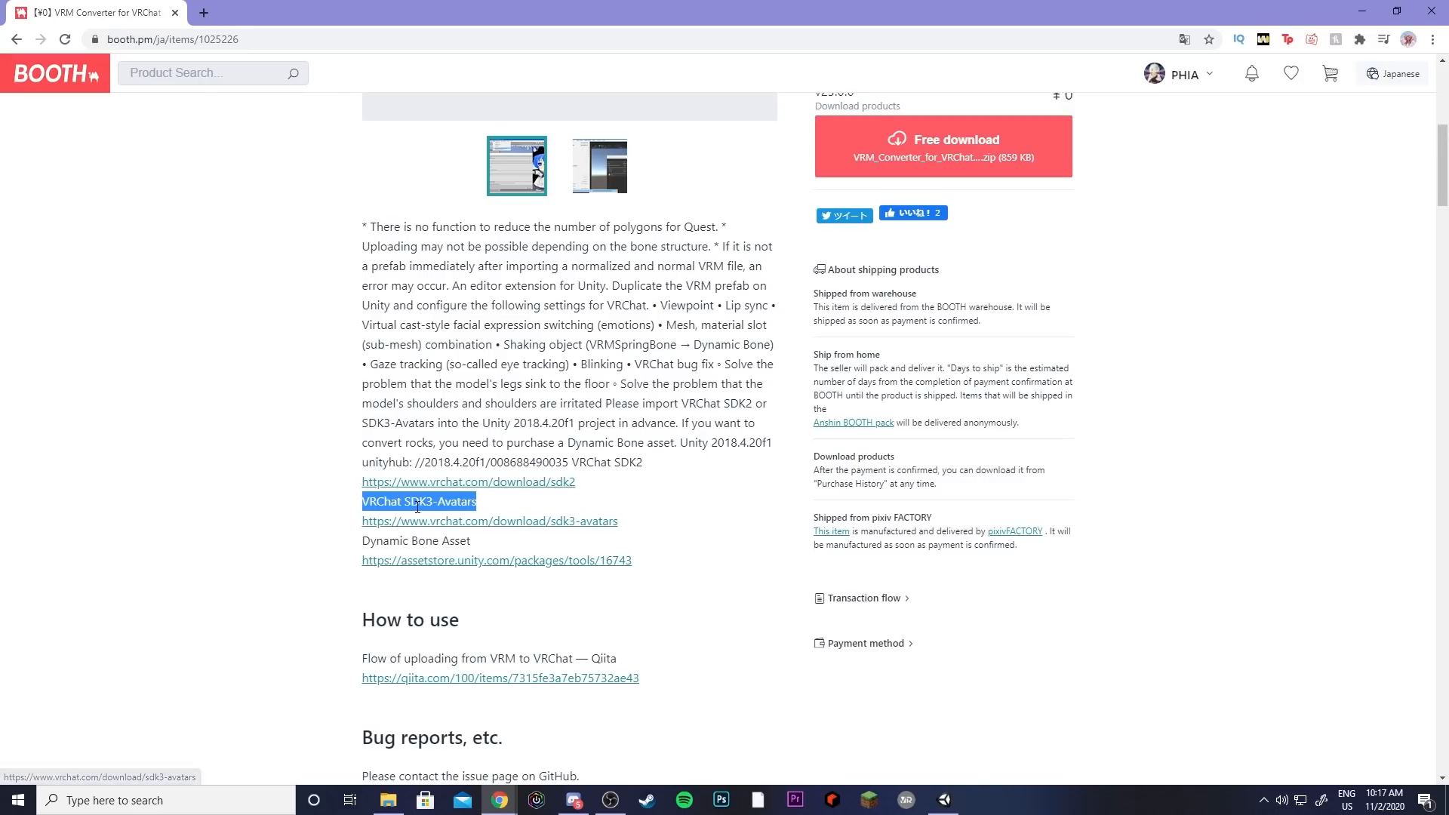
mouse_move(442, 529)
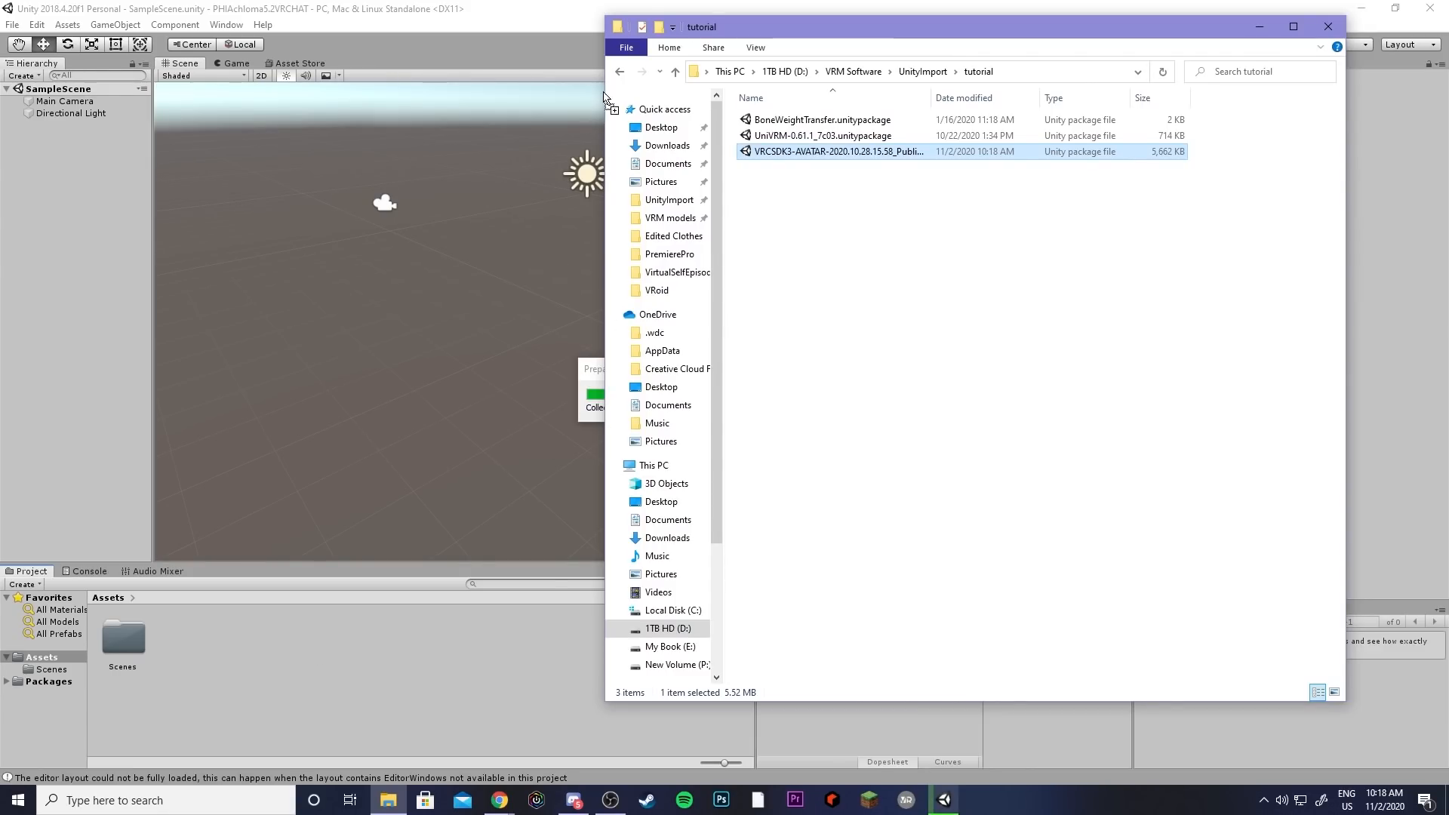
Step: Import the whole VRCSDK3-AVATAR unitypackage into the project
double_click(838, 151)
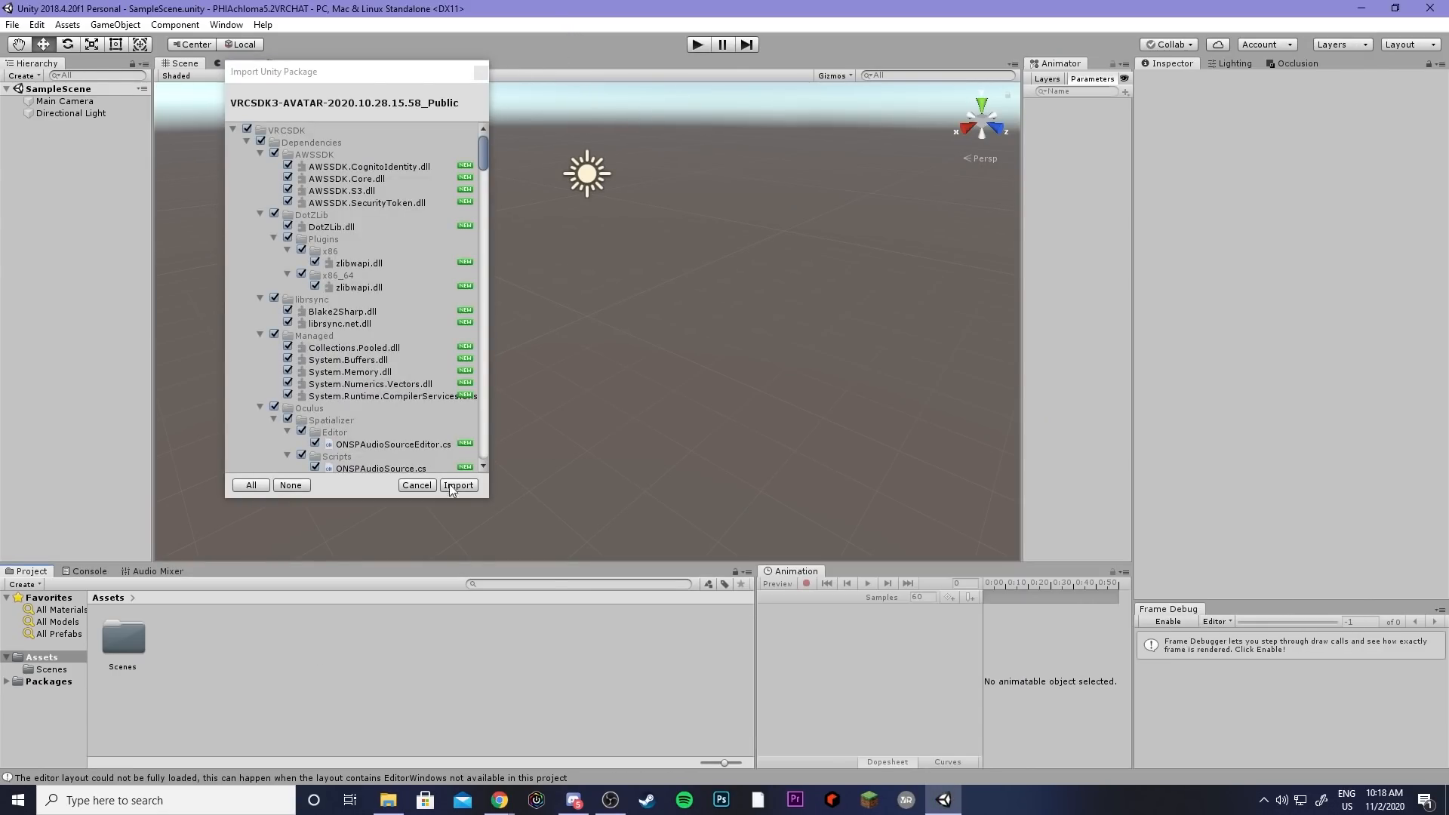
left_click(458, 485)
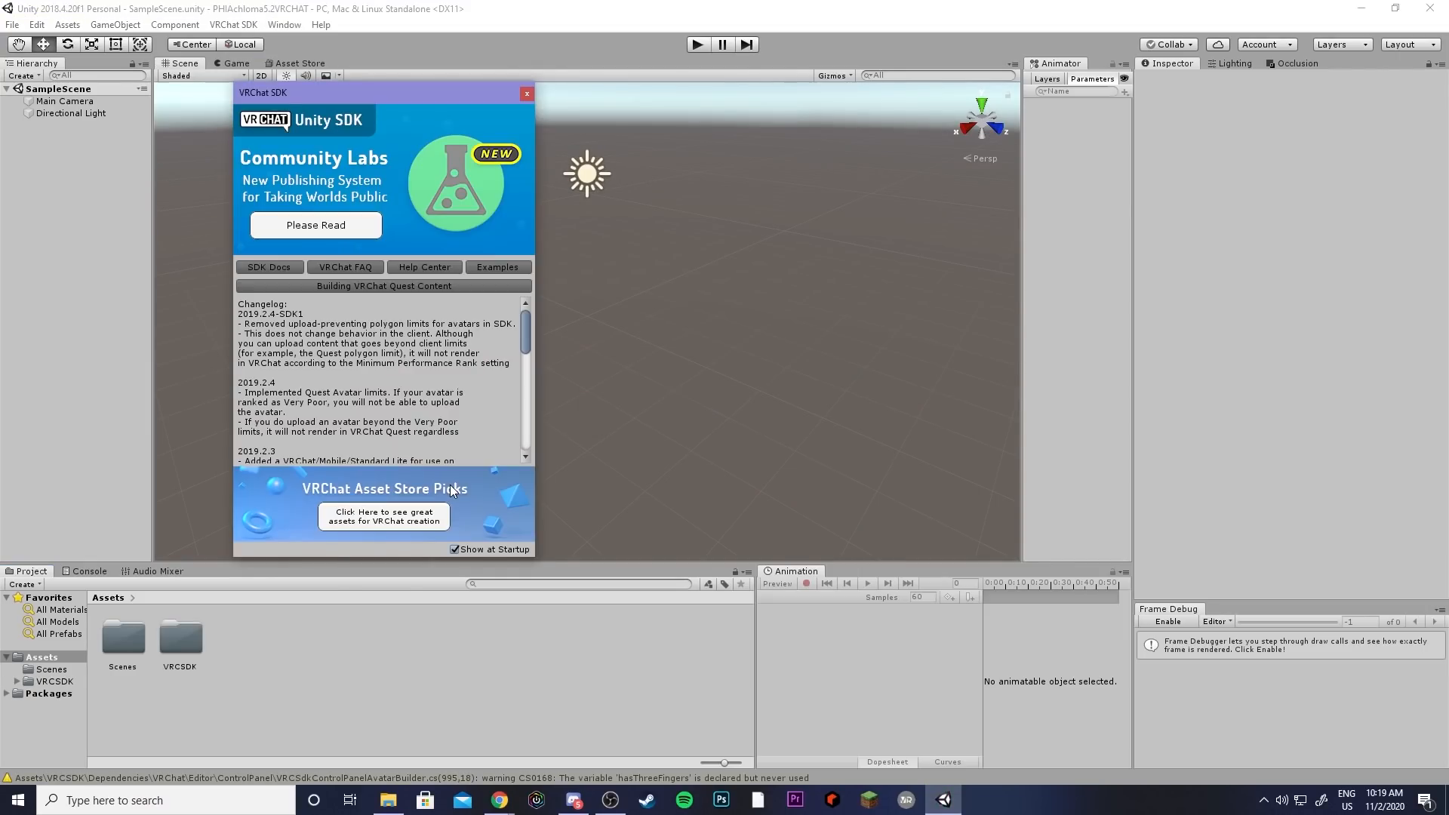
mouse_move(448, 480)
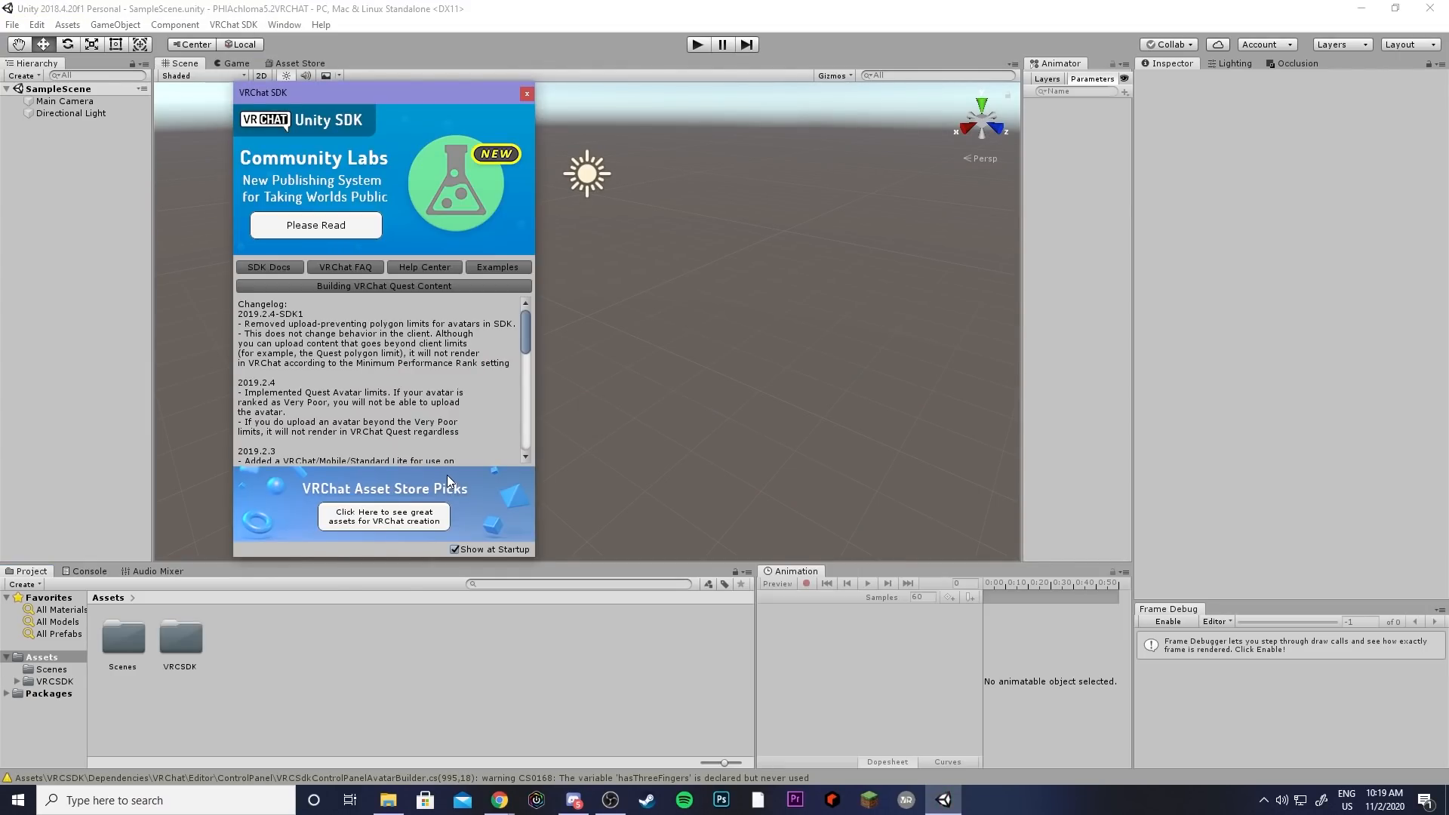
mouse_move(392, 189)
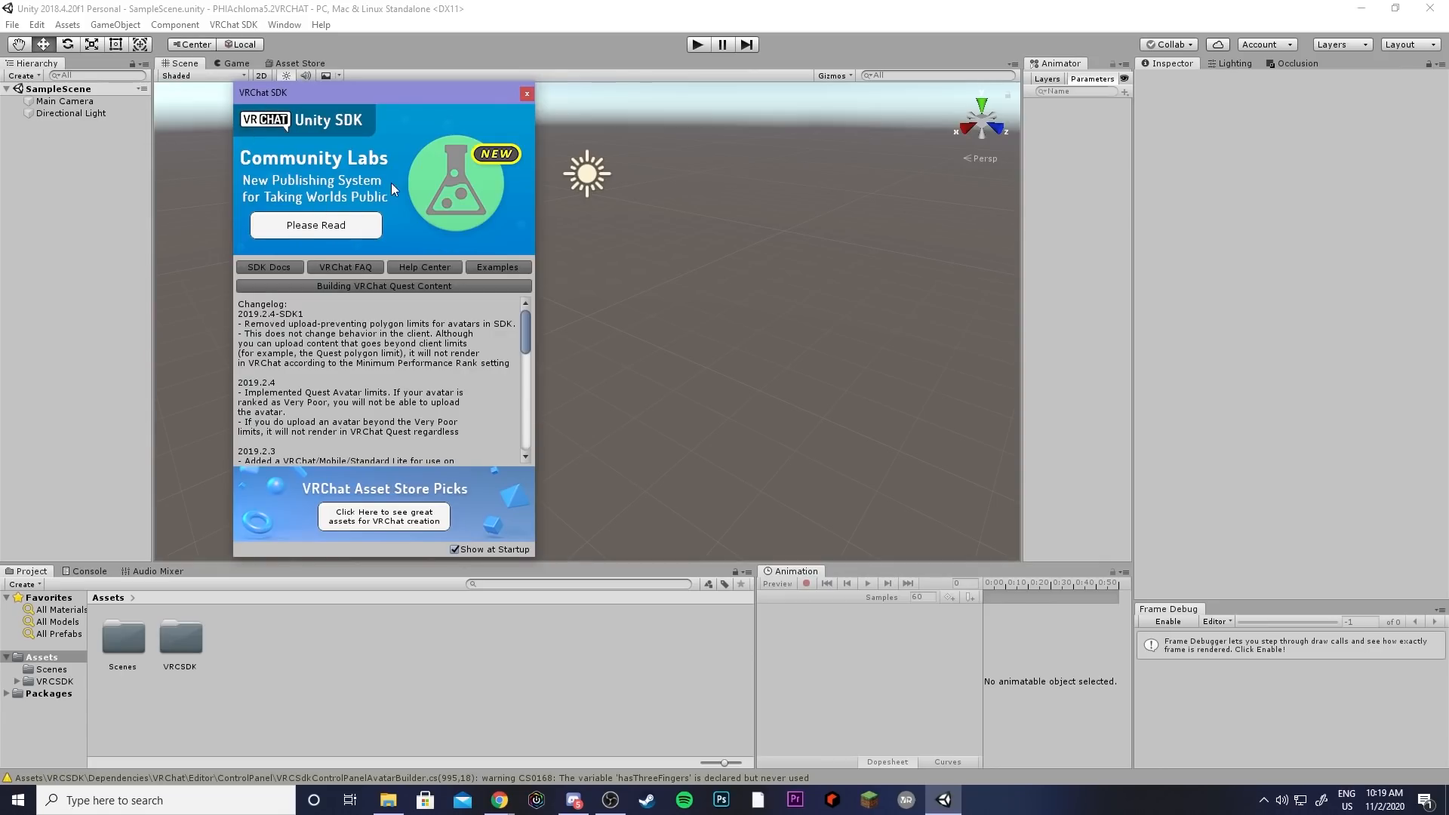
Step: Dismiss the VRChat SDK welcome window and check the SDK menu
left_click(526, 94)
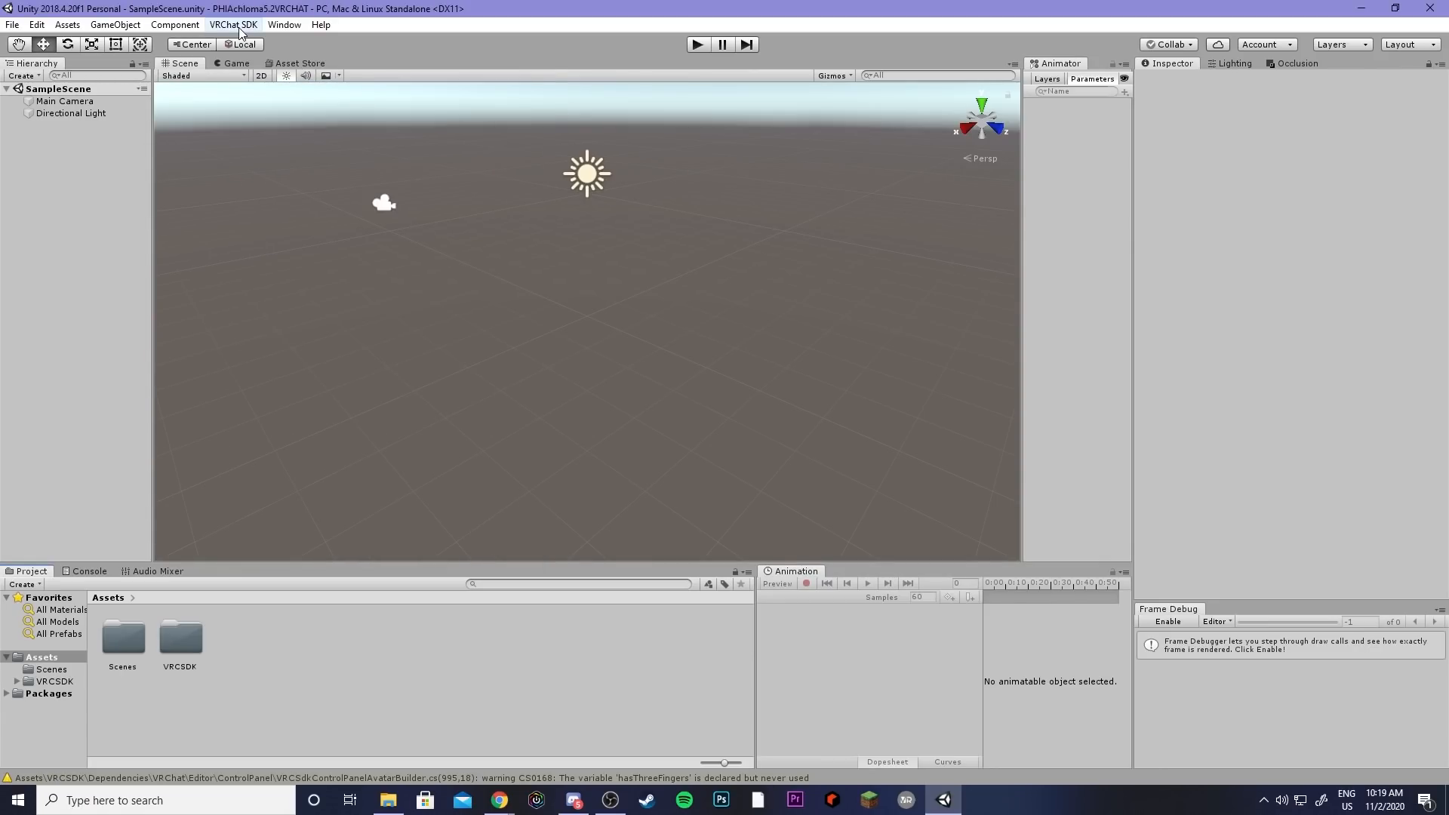
left_click(232, 24)
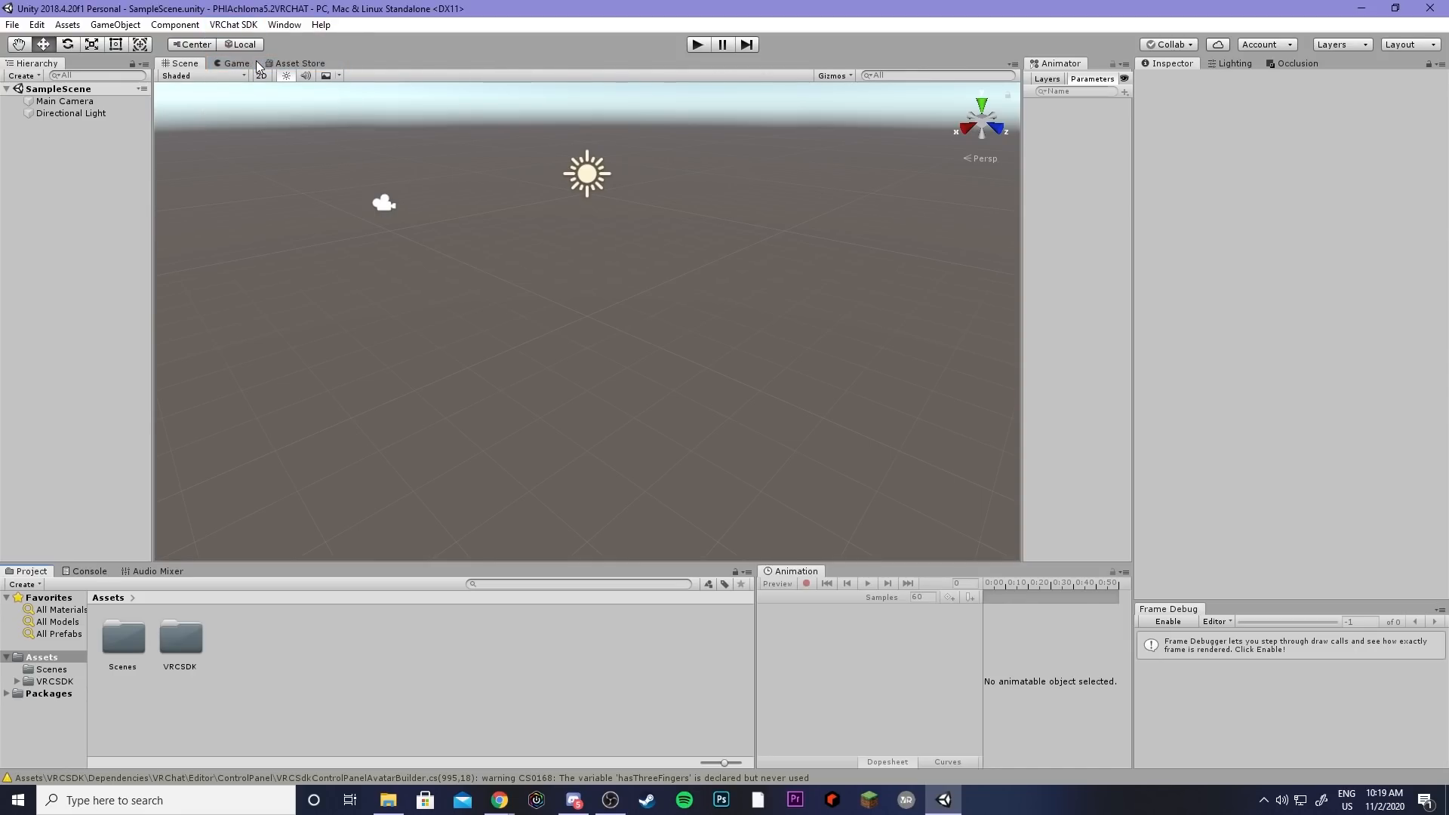
left_click(233, 24)
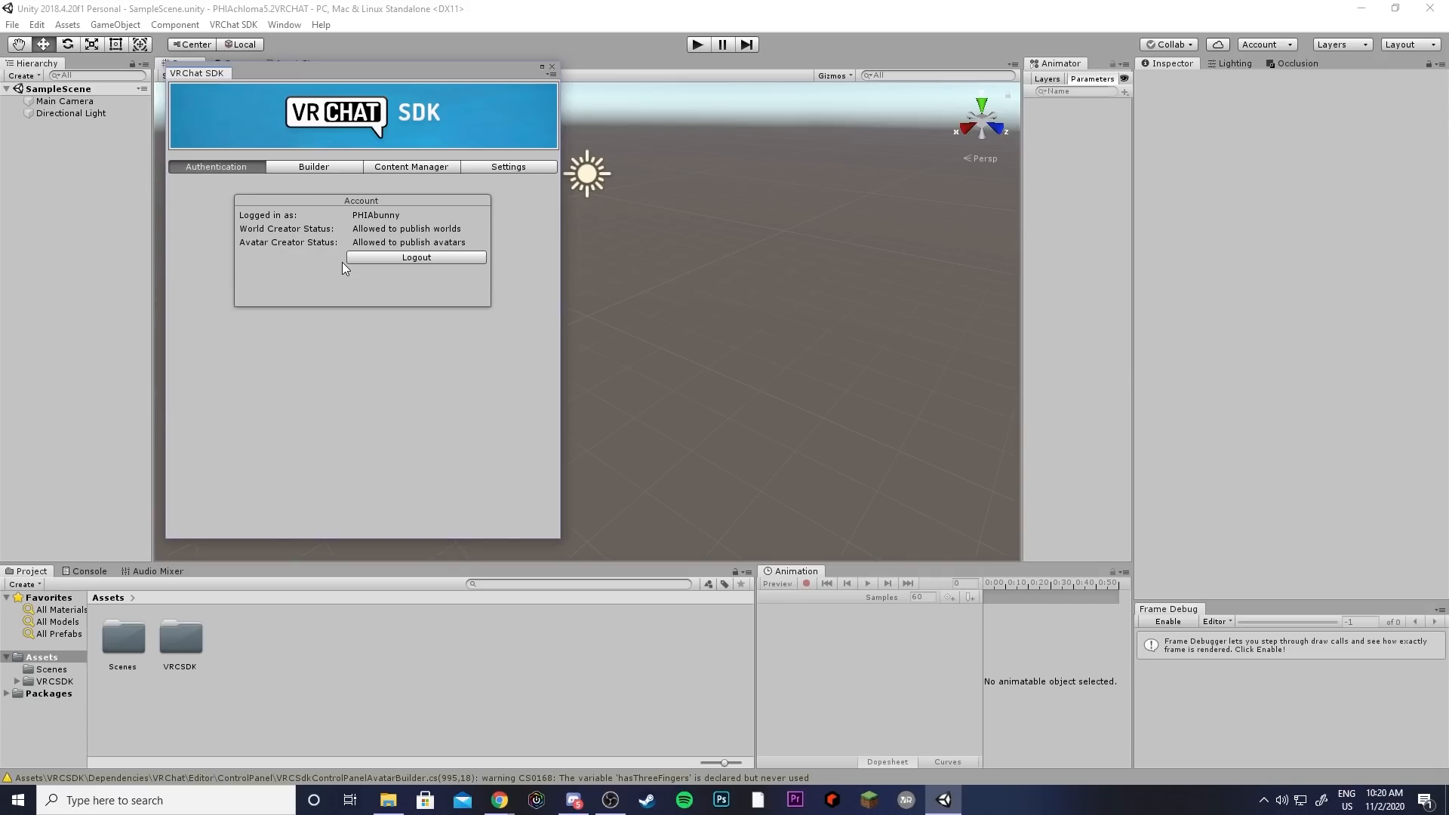
mouse_move(342, 269)
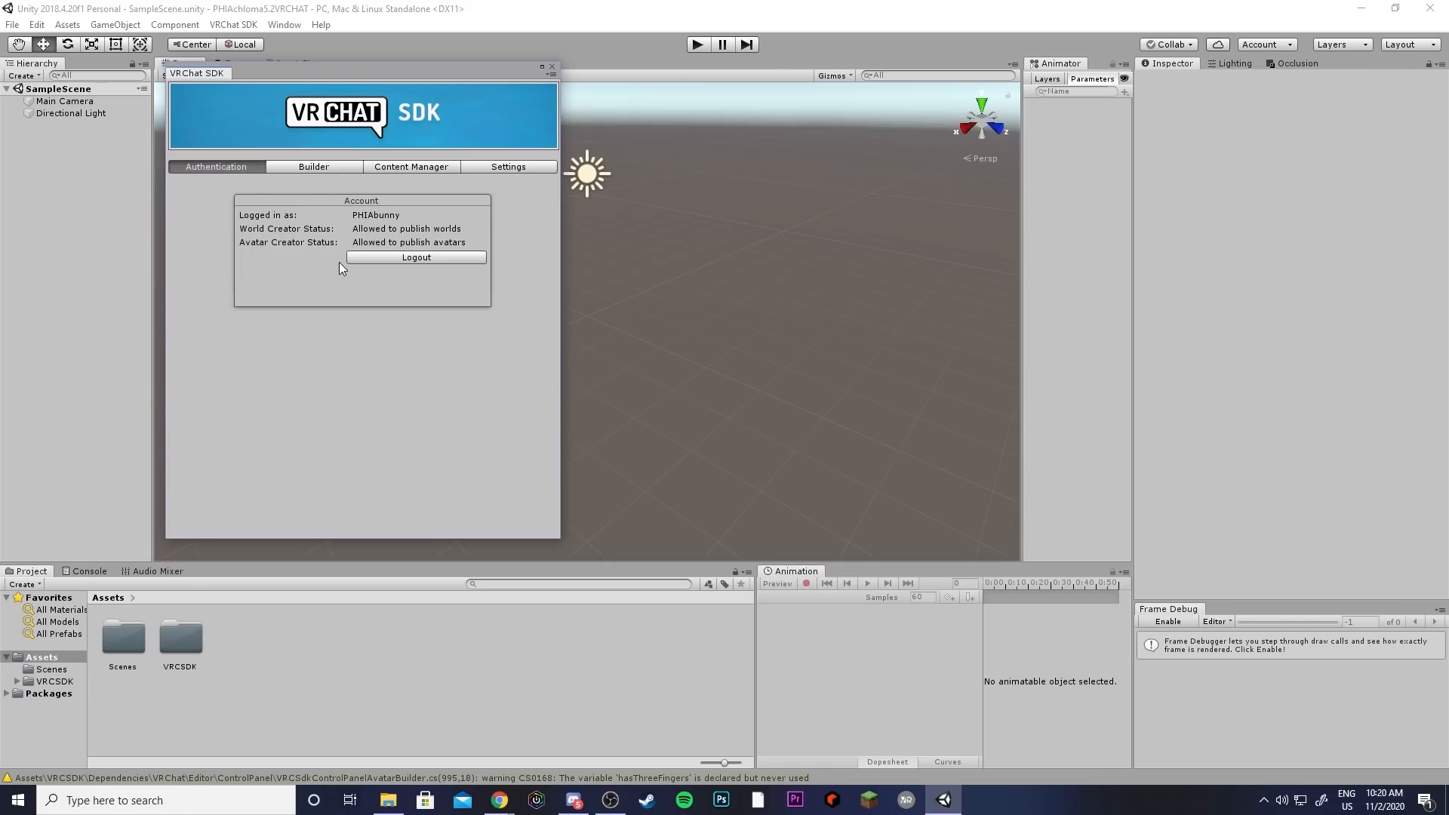
mouse_move(366, 130)
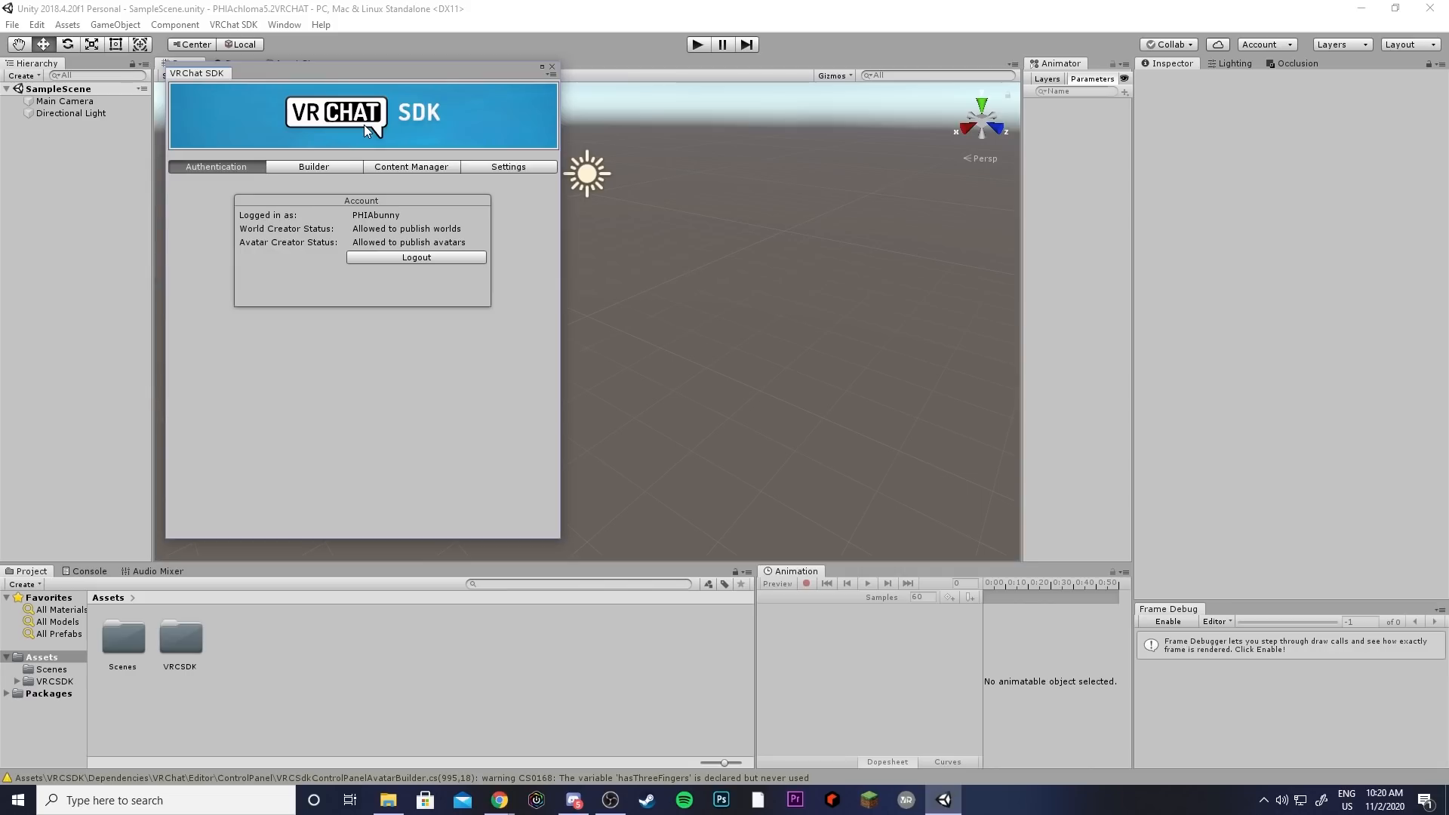
mouse_move(339, 243)
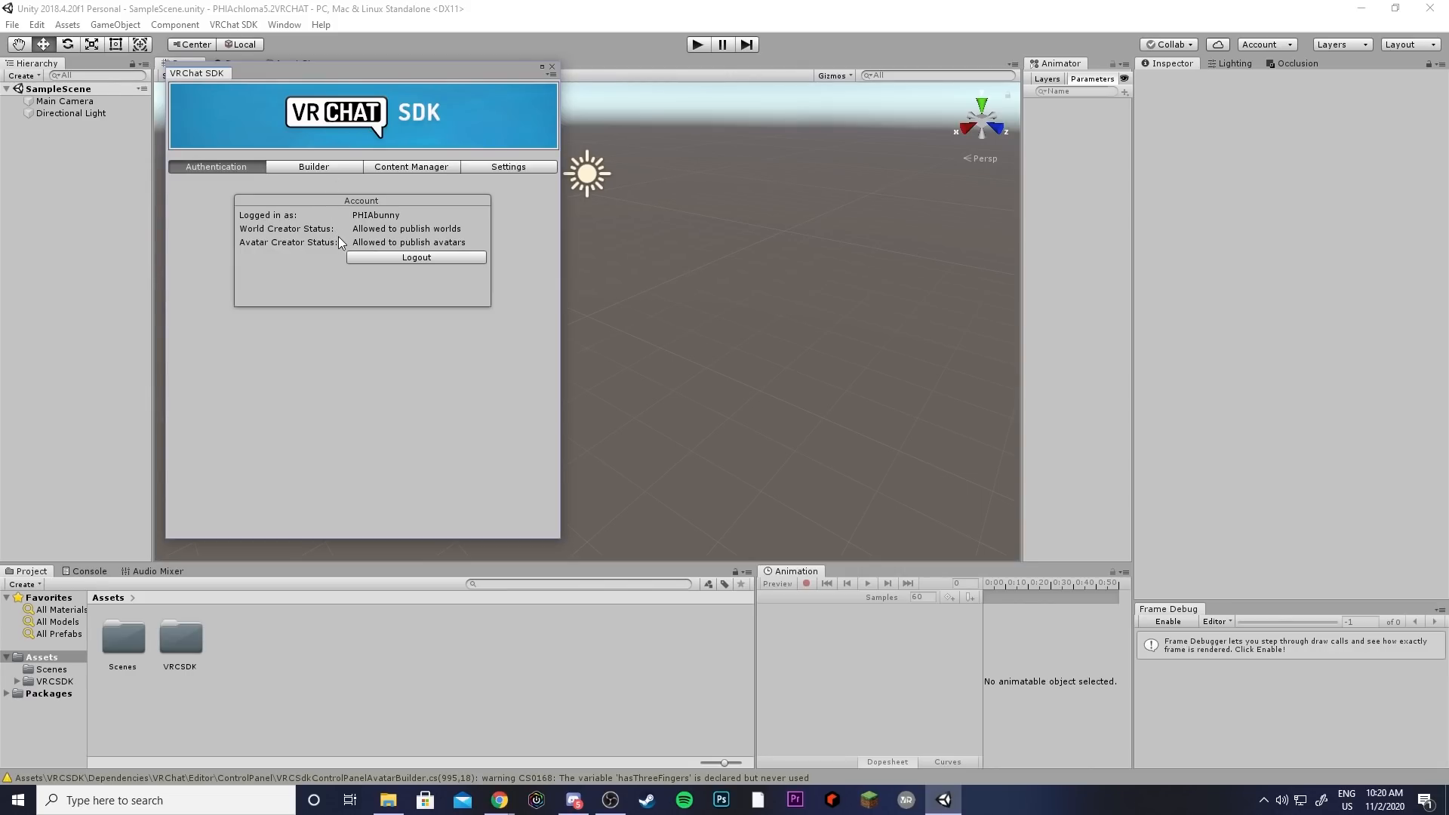
mouse_move(336, 281)
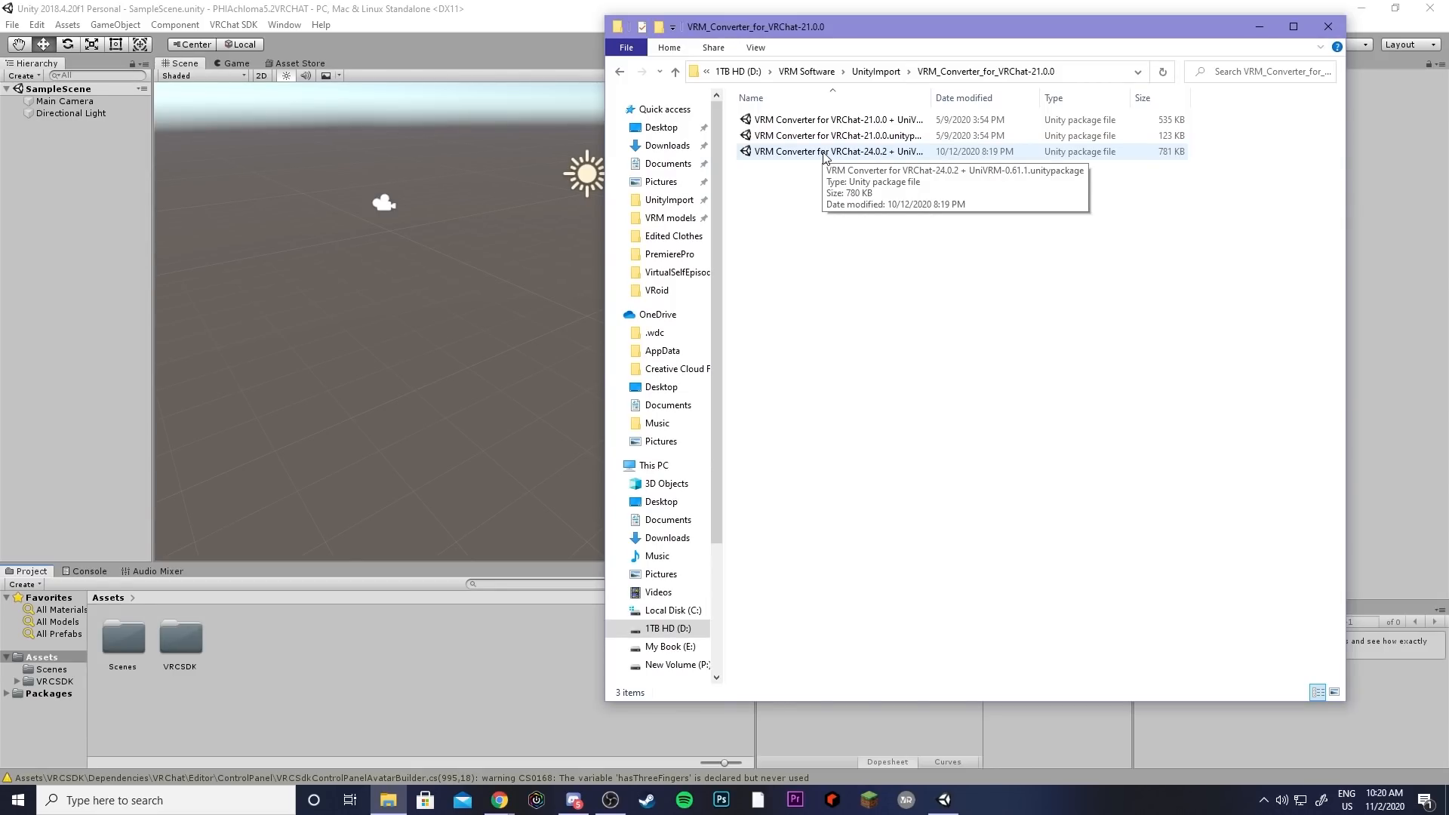
mouse_move(853, 163)
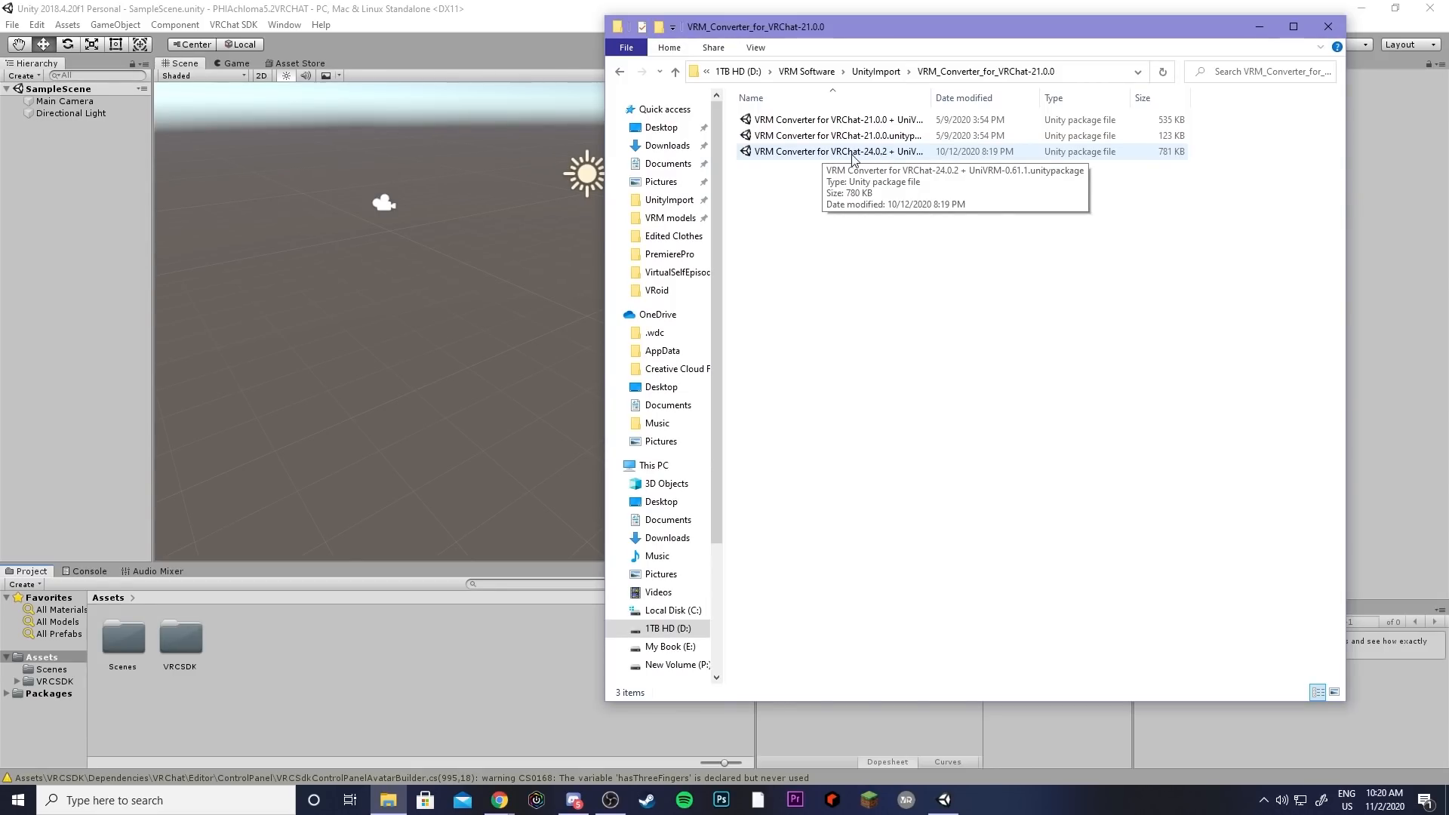
mouse_move(780, 157)
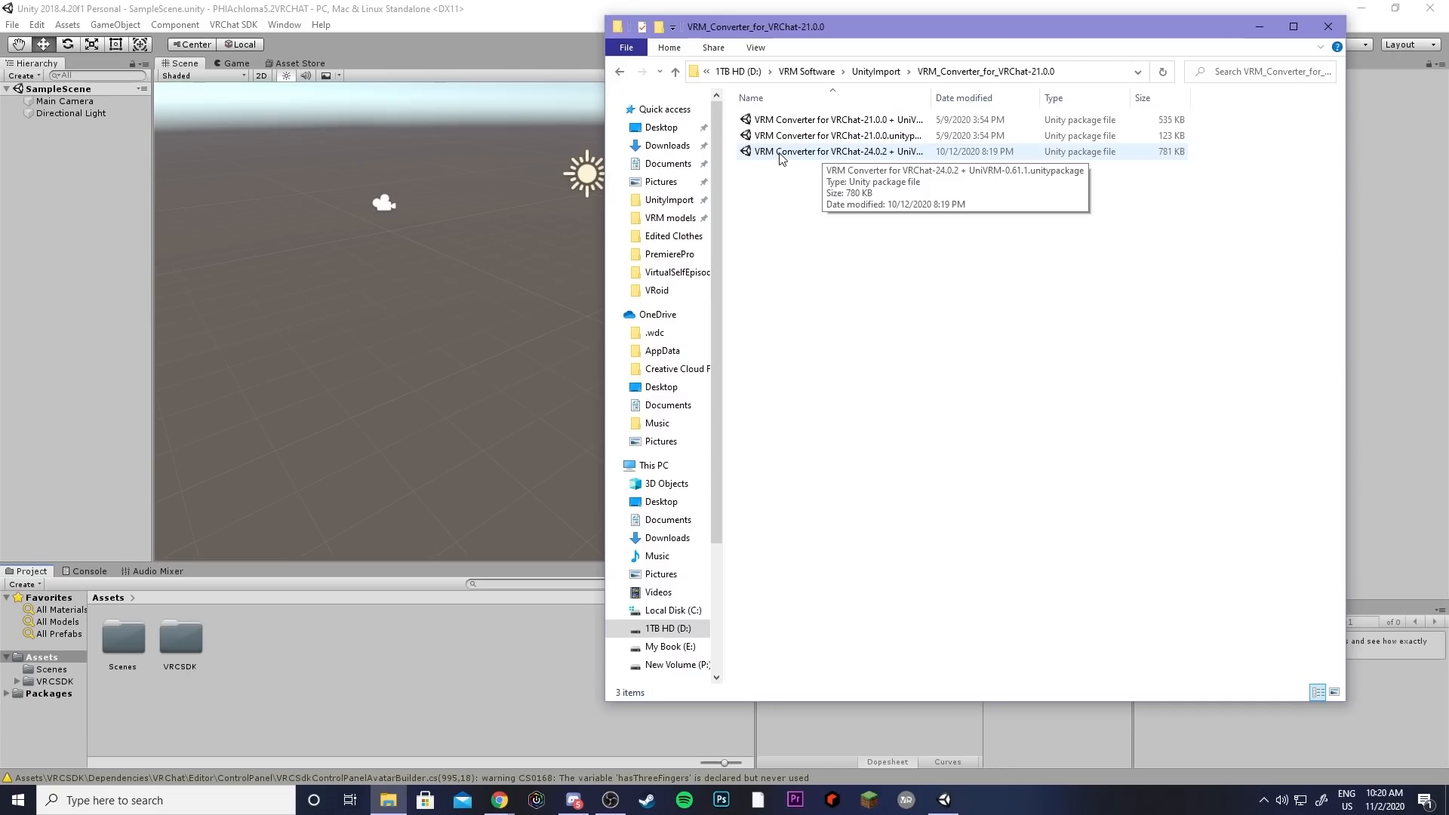
mouse_move(788, 157)
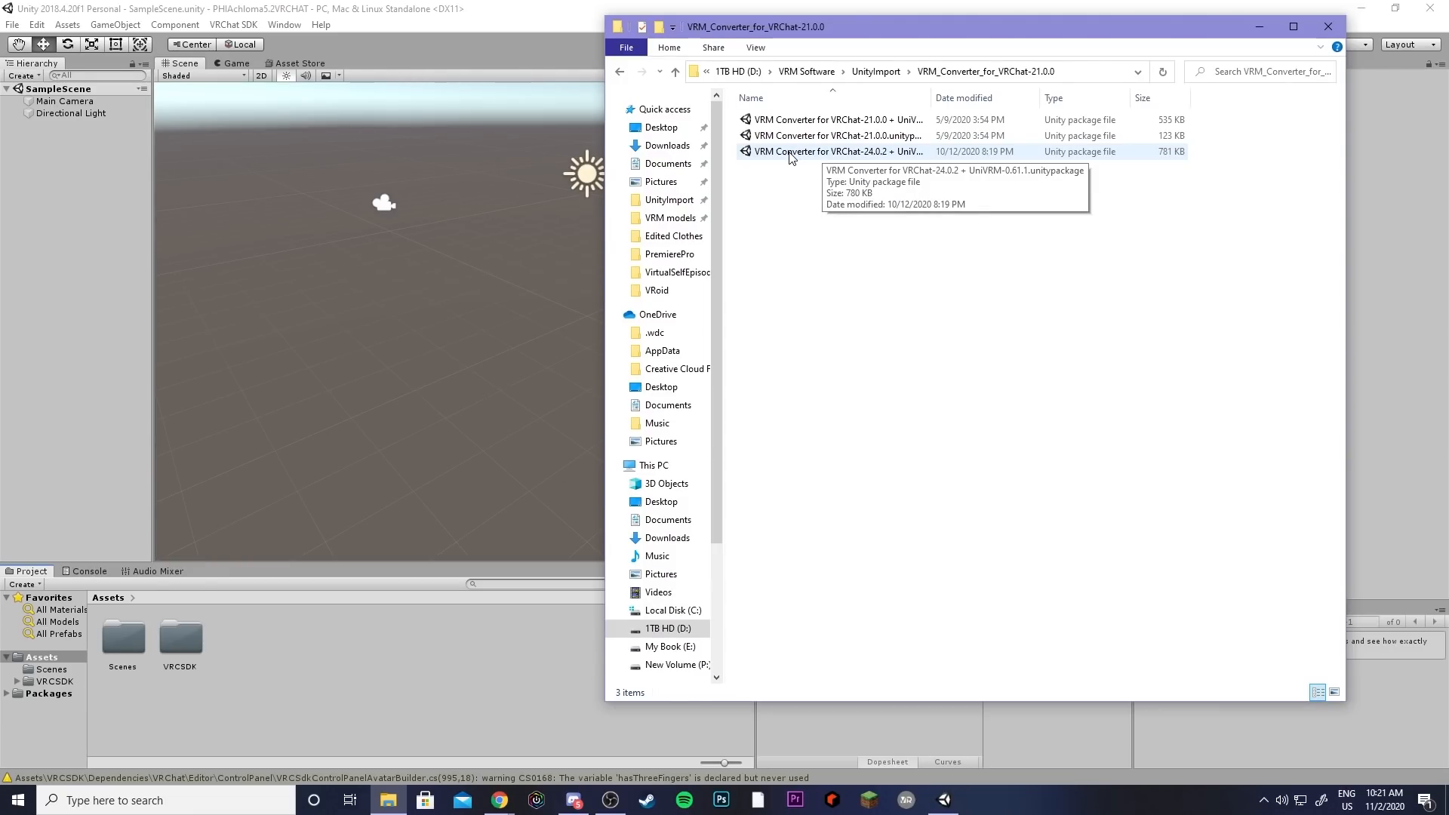
Step: Import the VRM Converter for VRChat 24.0.2 package and dismiss the SDK welcome window
left_click(832, 151)
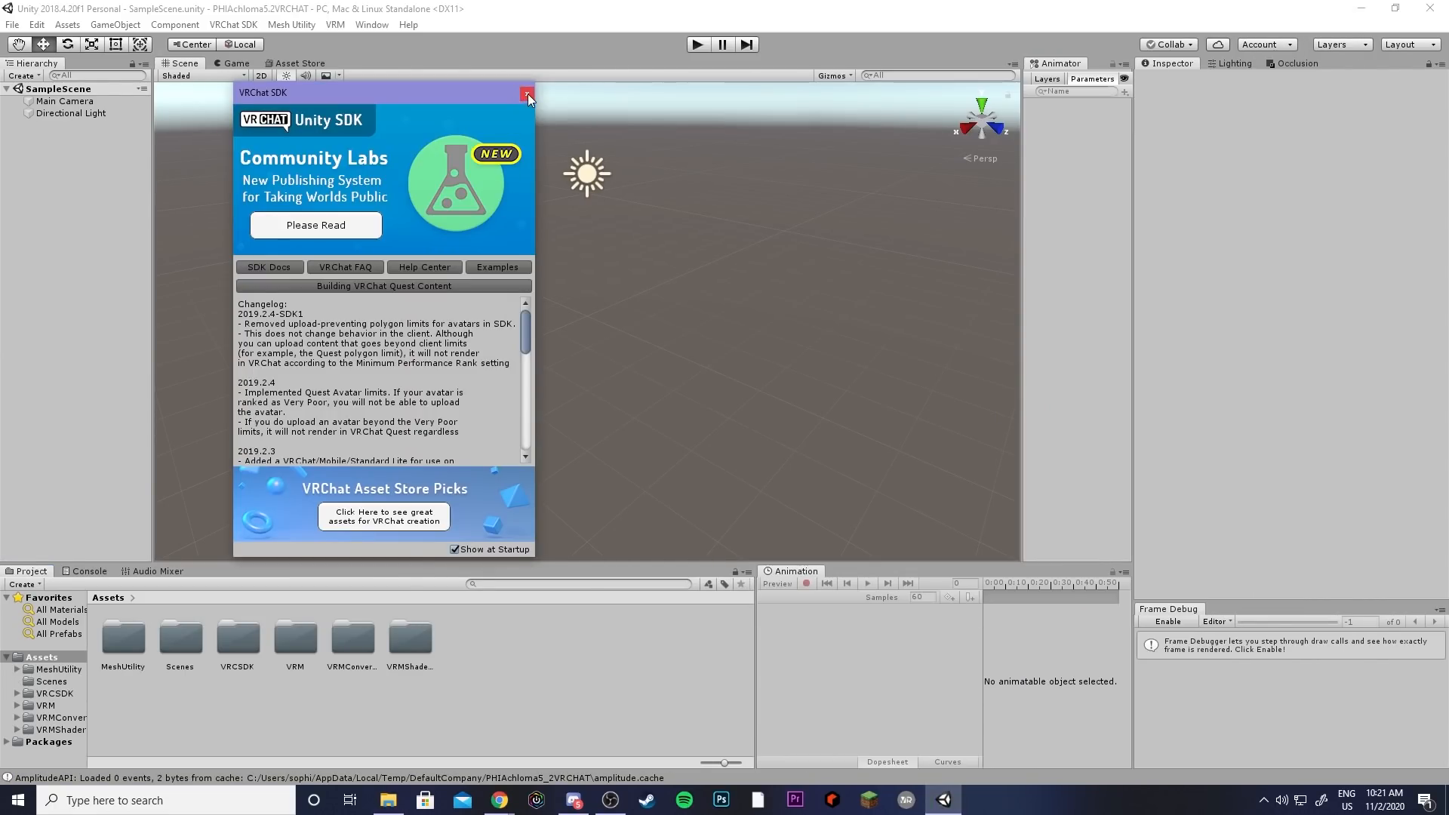
left_click(529, 97)
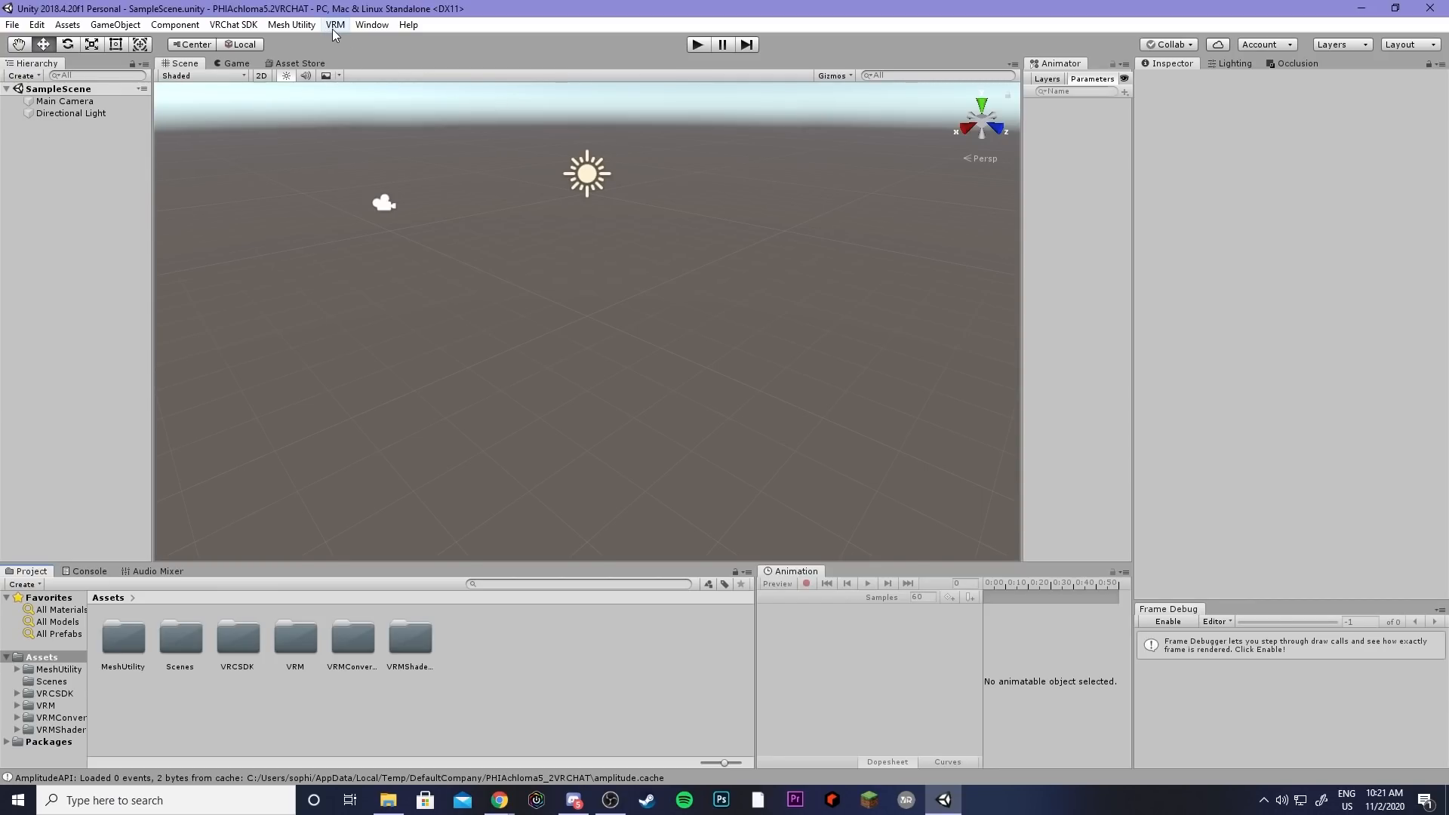
left_click(335, 24)
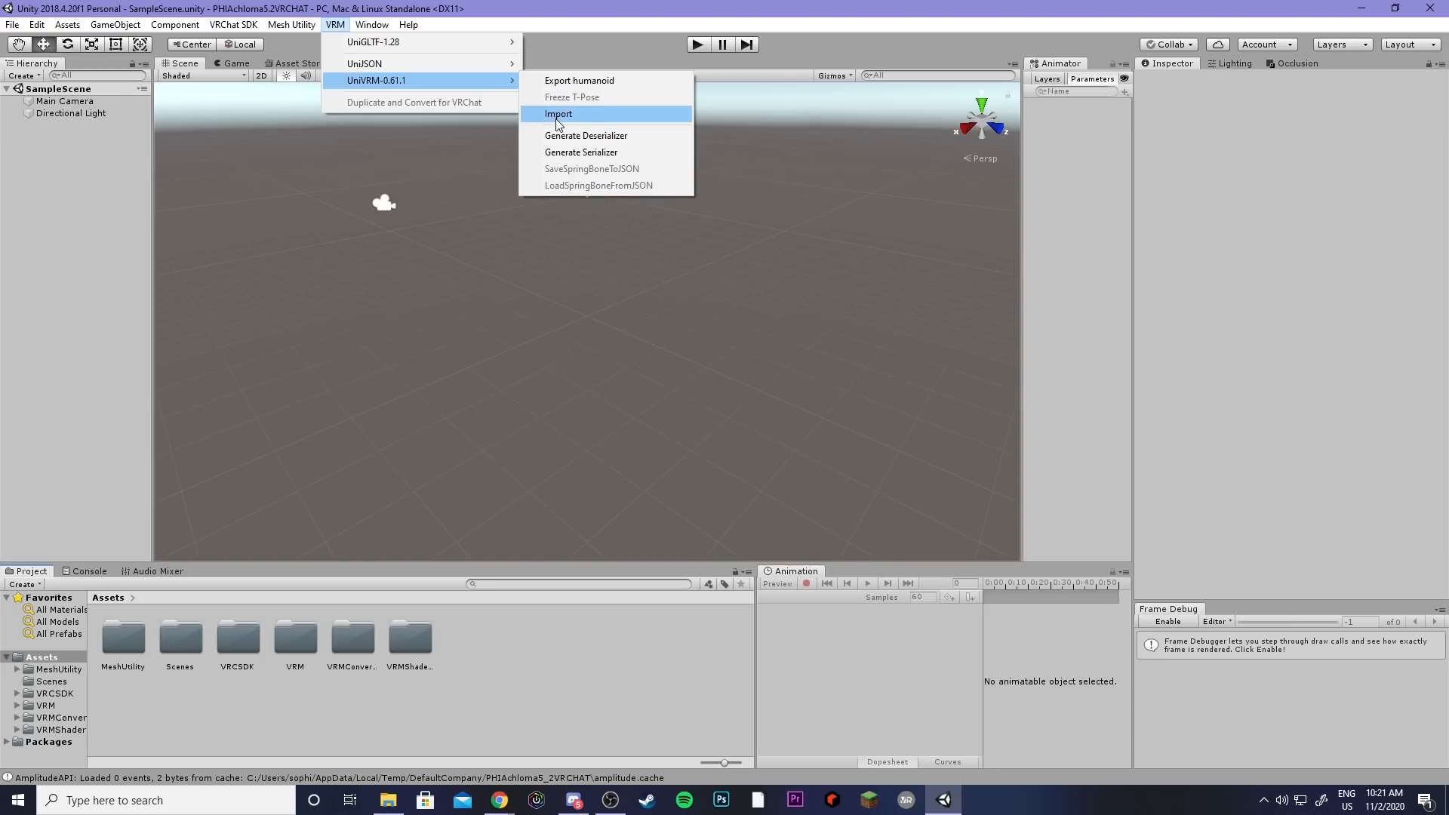
Step: Import the PHIAchloma5.2 .vrm file through UniVRM and select its generated prefab
left_click(557, 113)
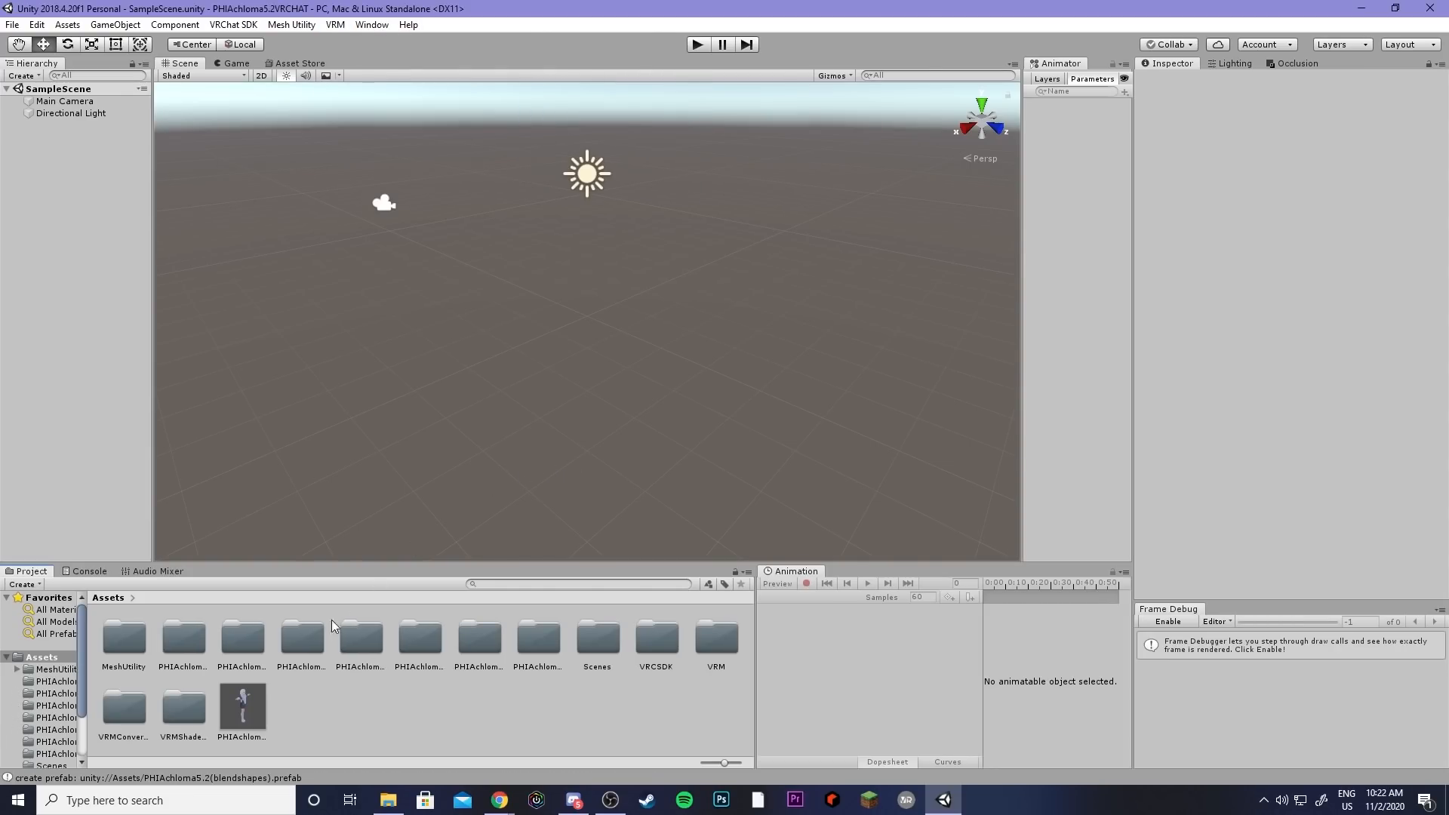
left_click(242, 707)
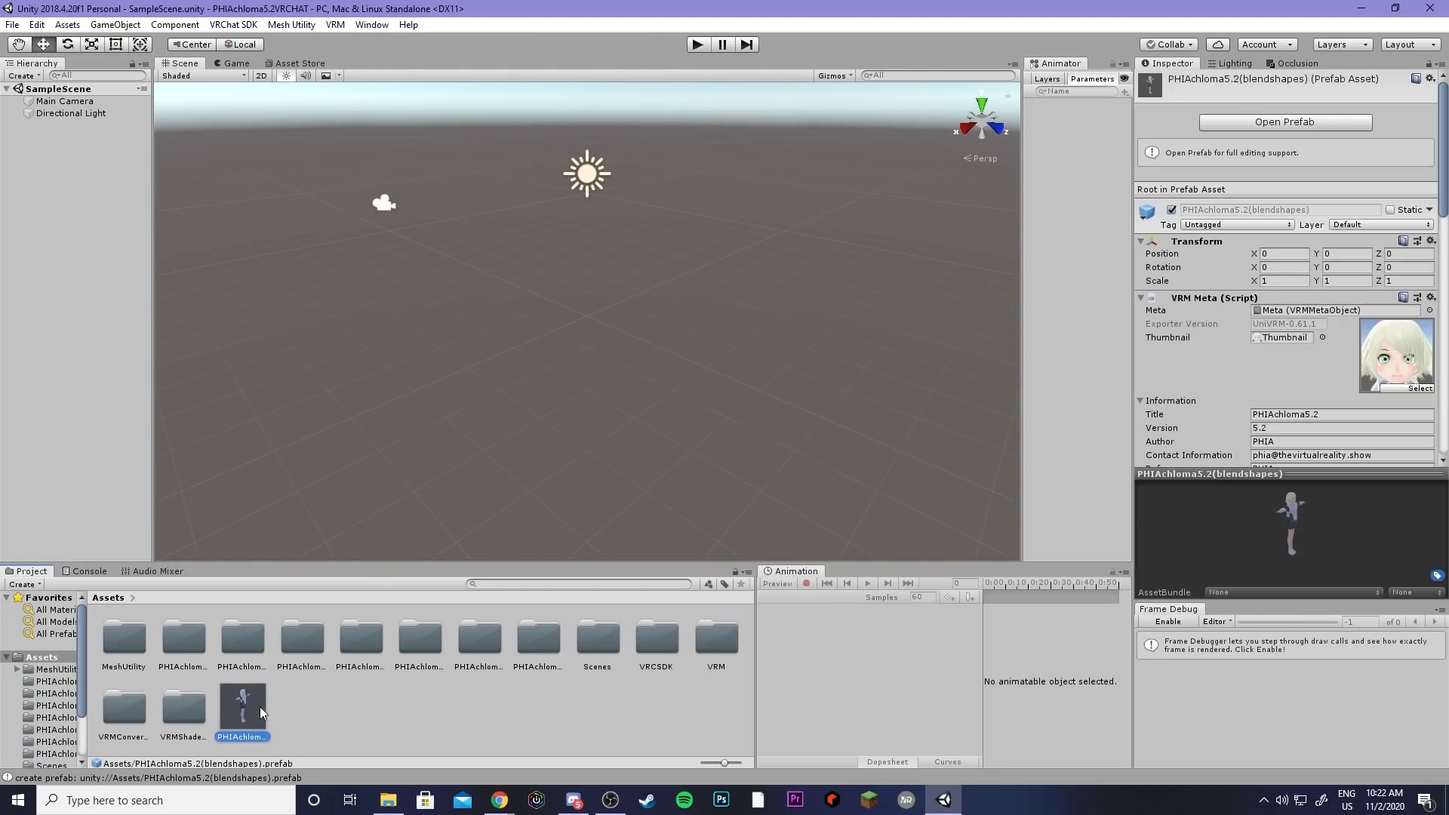
mouse_move(249, 725)
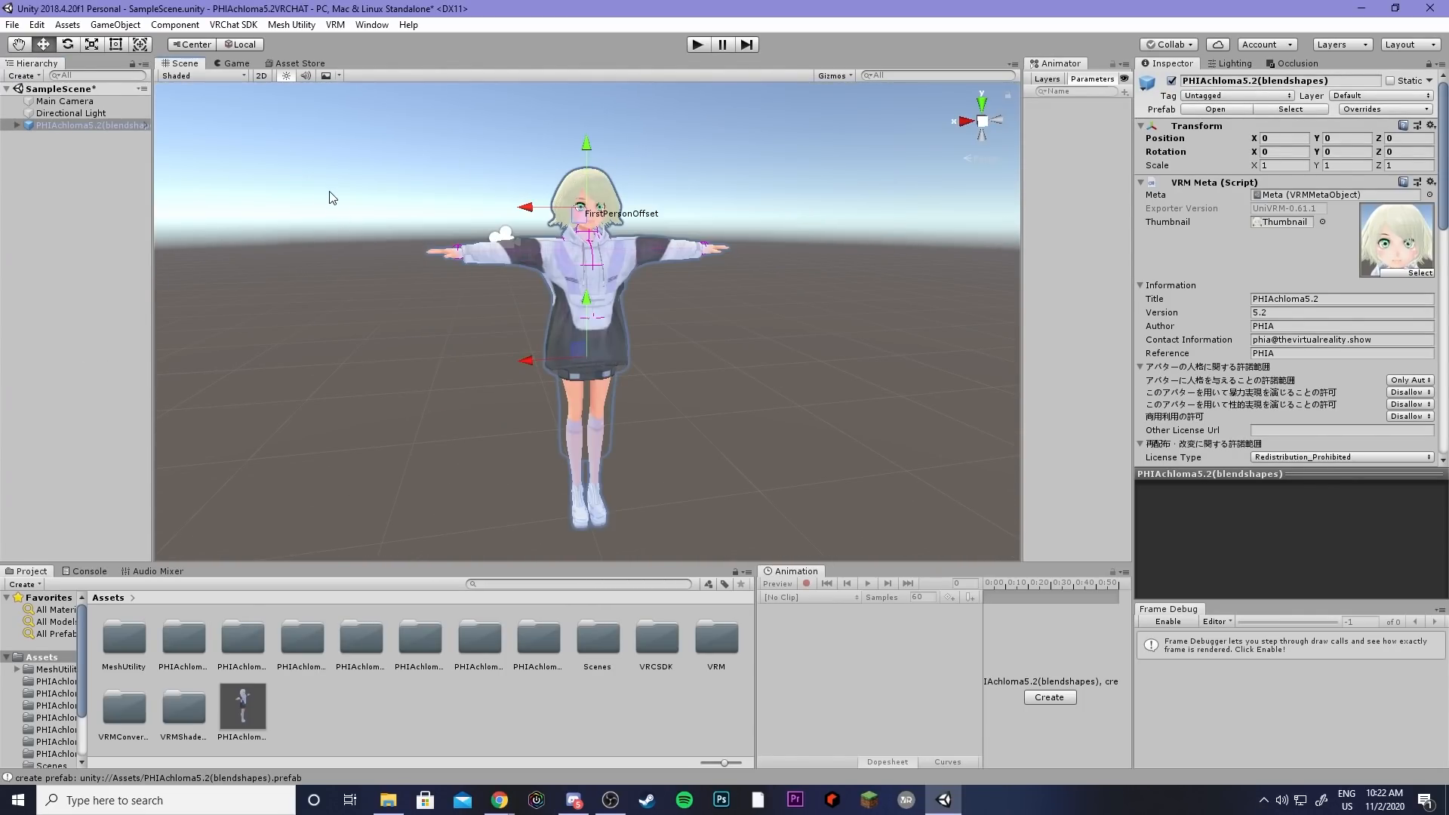
Step: Duplicate and convert PHIAchloma5.2 for VRChat, giving the copy a VRC Avatar Descriptor
left_click(335, 24)
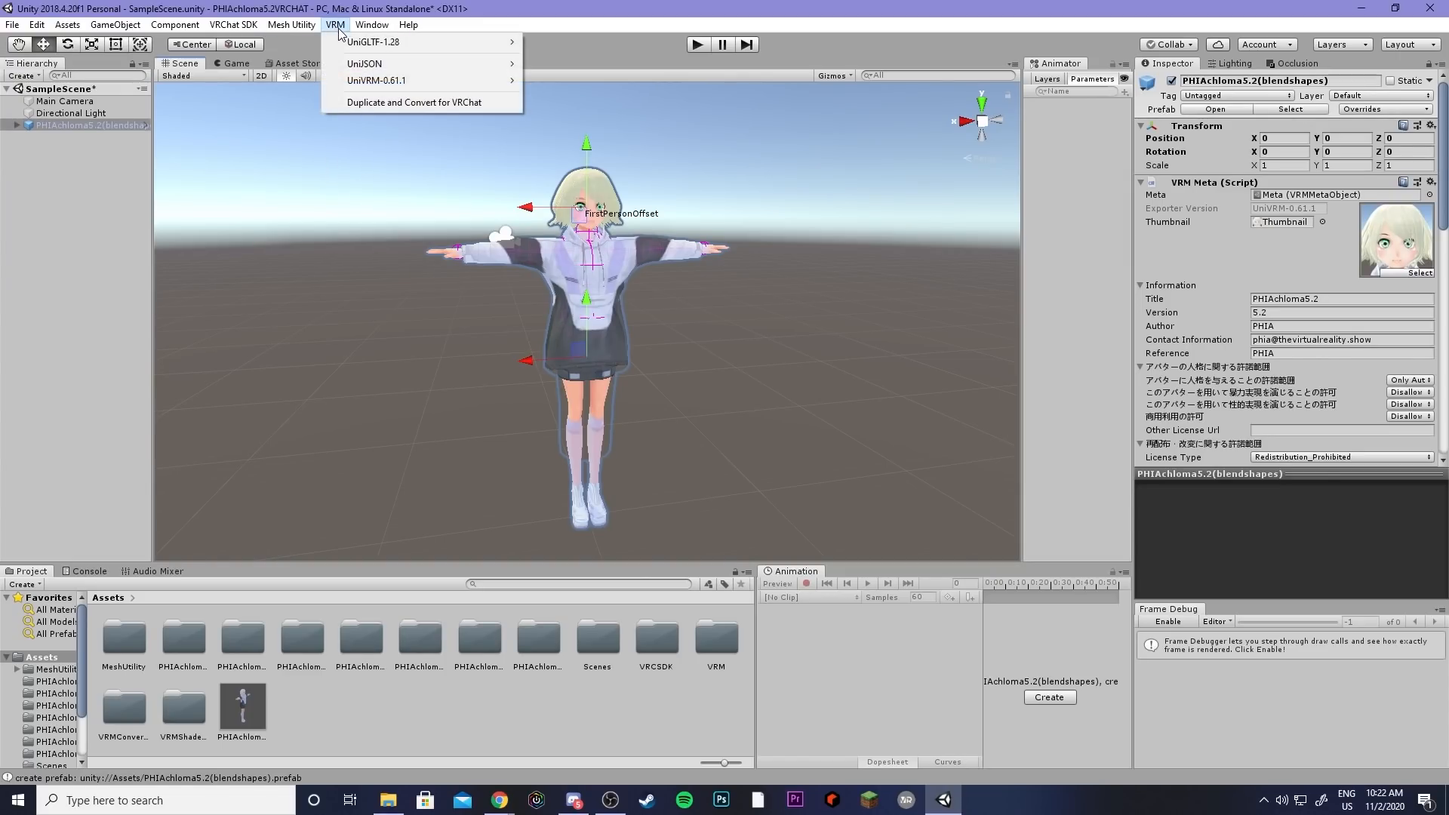
mouse_move(414, 101)
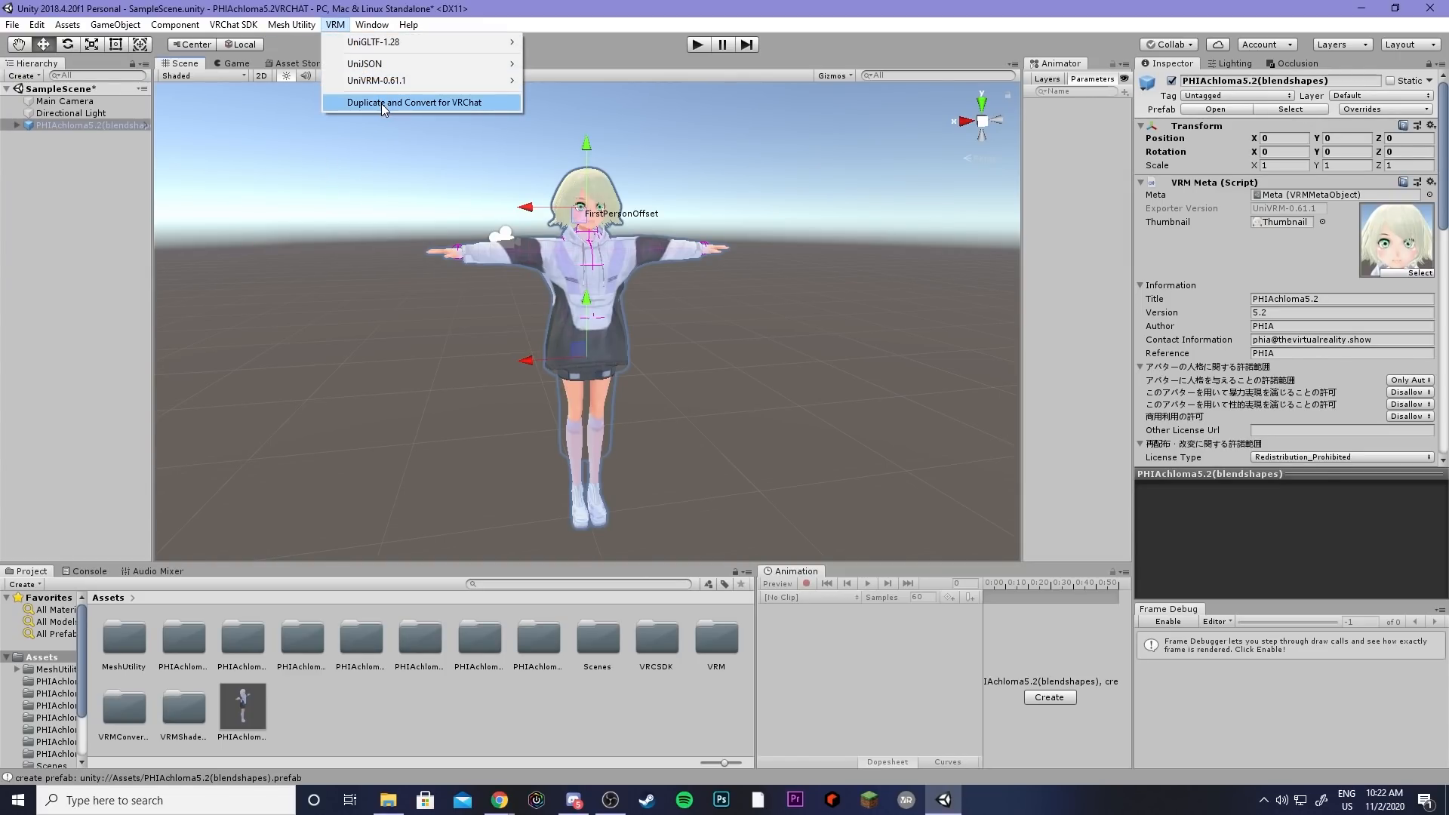
mouse_move(60, 135)
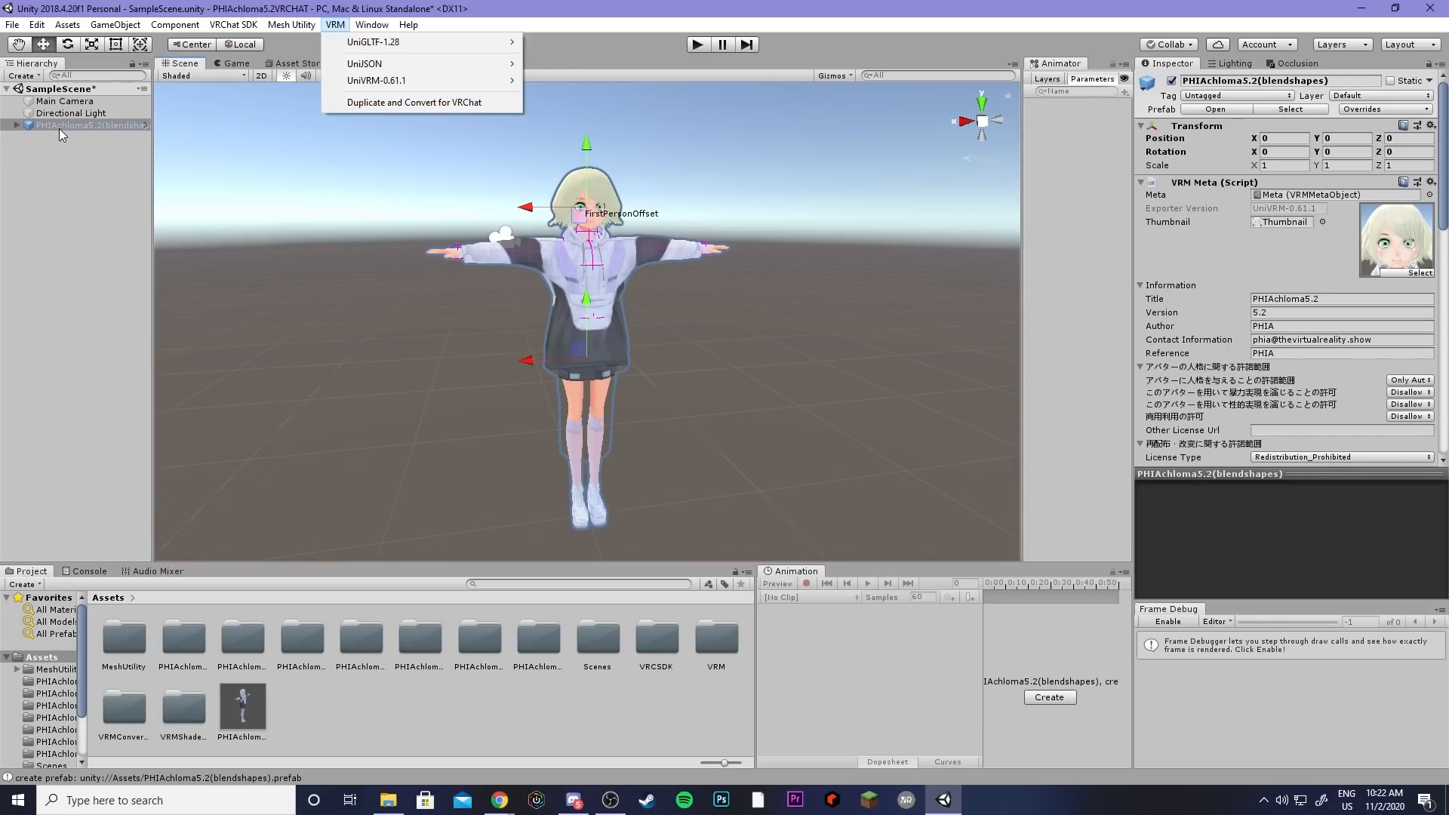
left_click(414, 102)
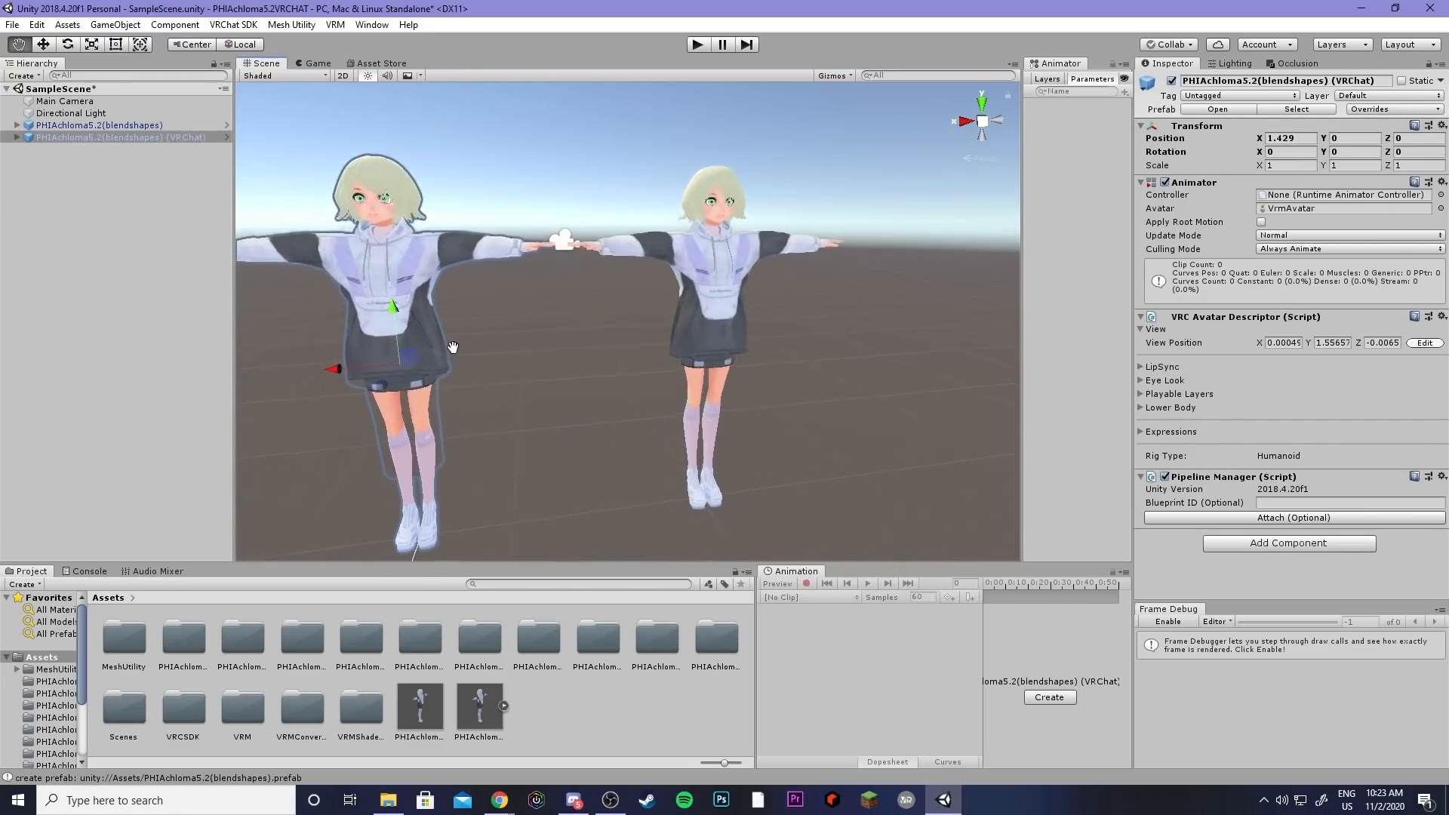
left_click(233, 24)
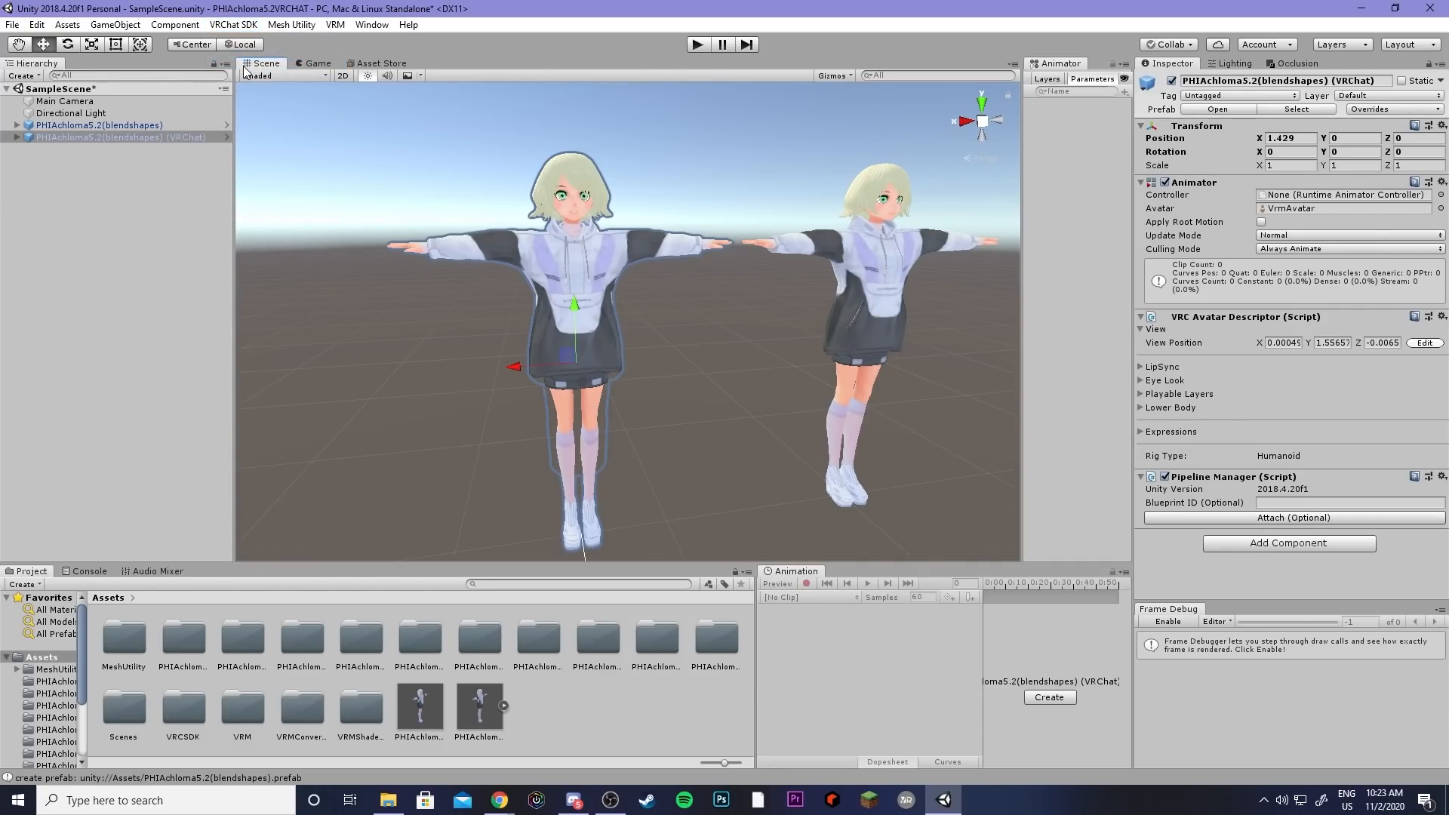
Step: From the VRChat SDK Builder page, build and publish the avatar for Windows
left_click(232, 26)
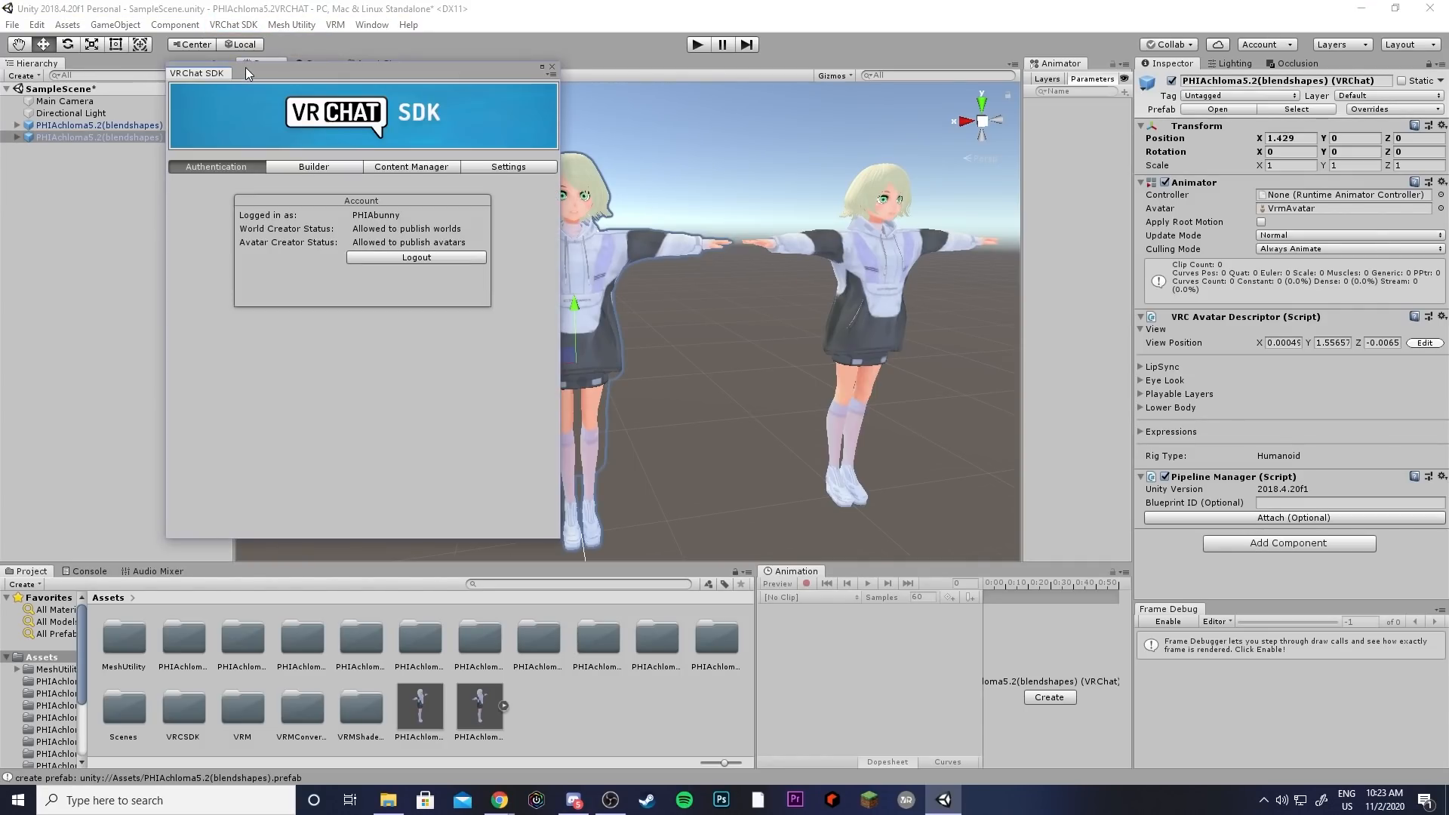
left_click(314, 166)
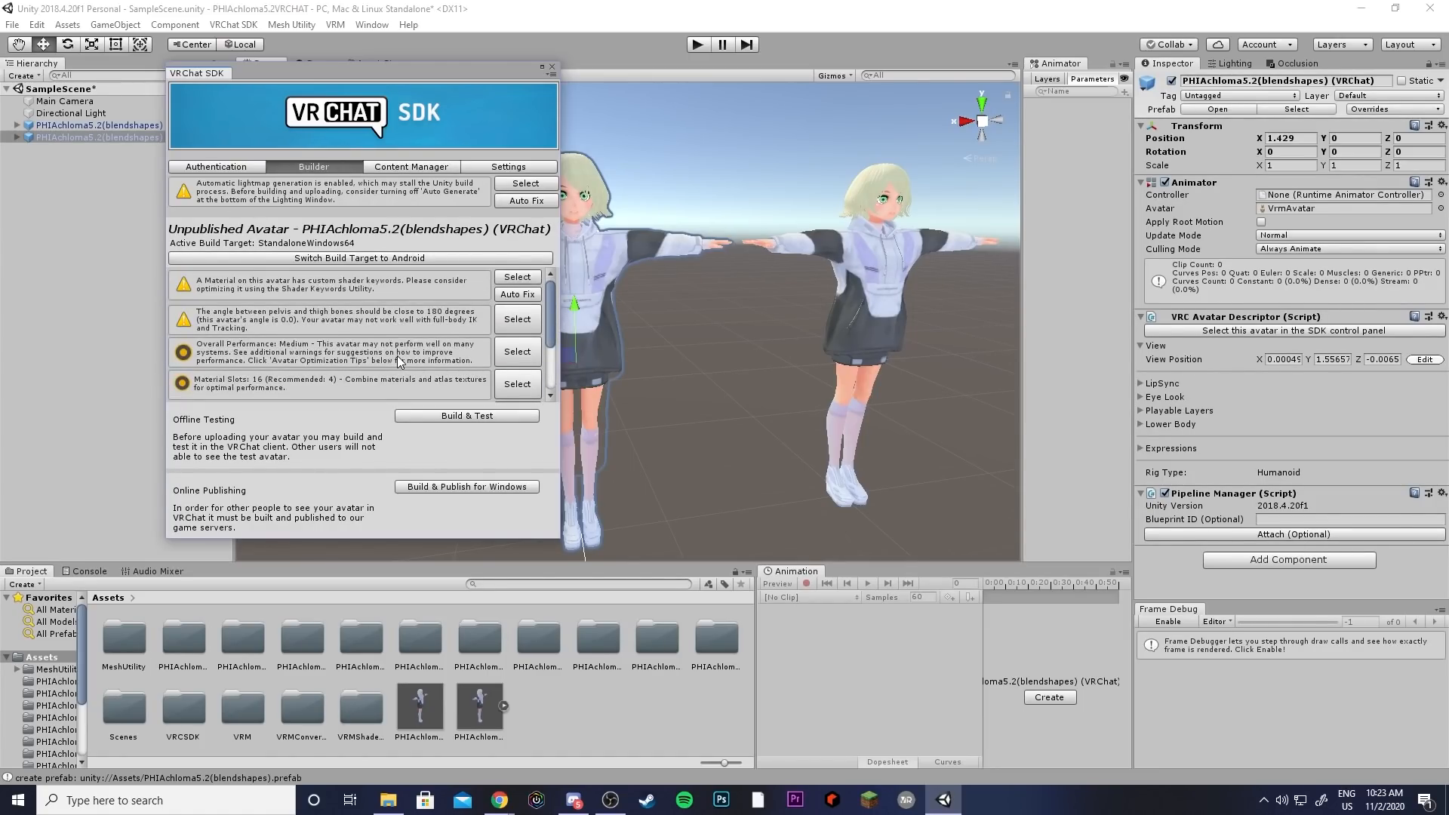
left_click(466, 486)
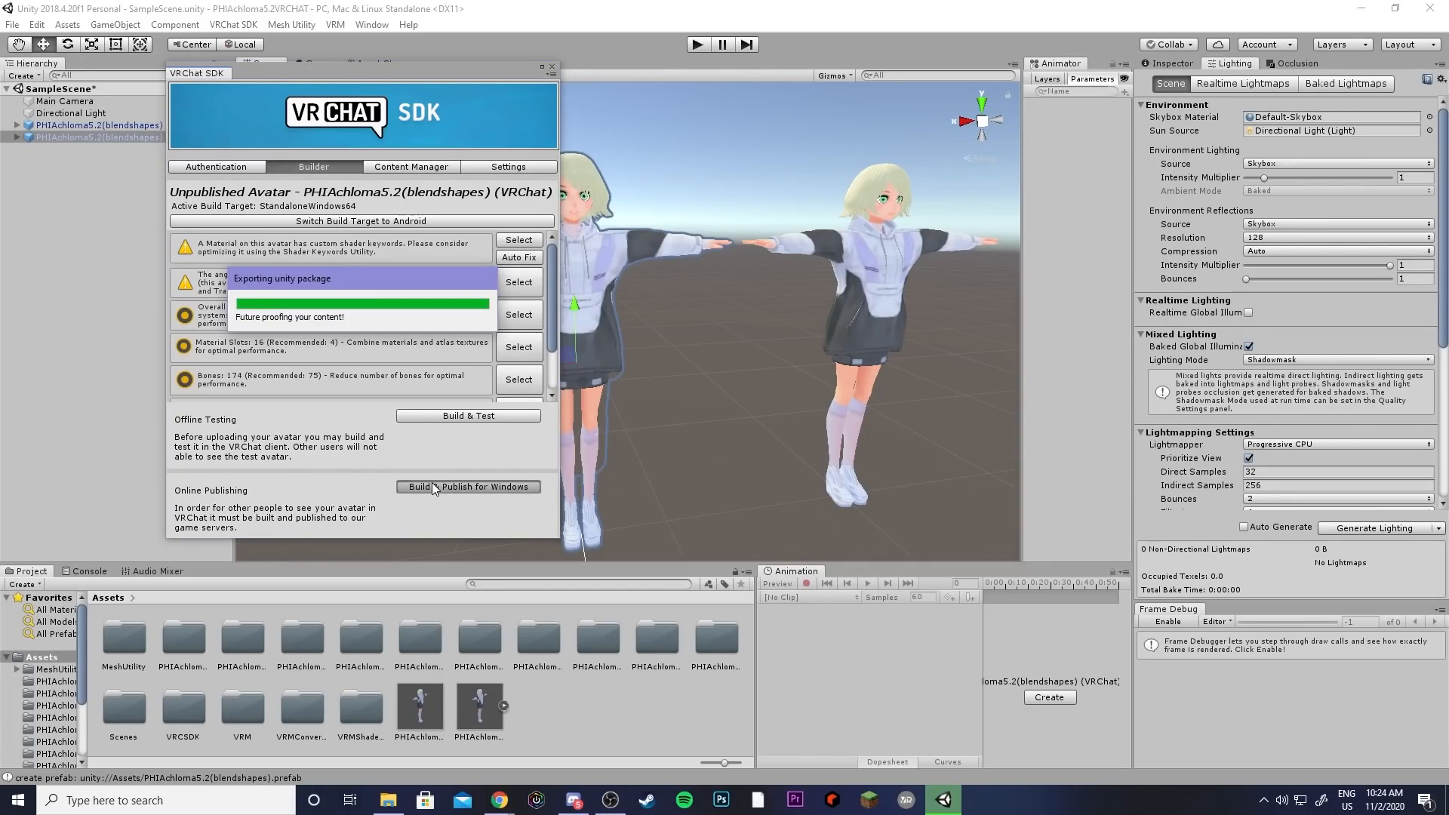
left_click(468, 488)
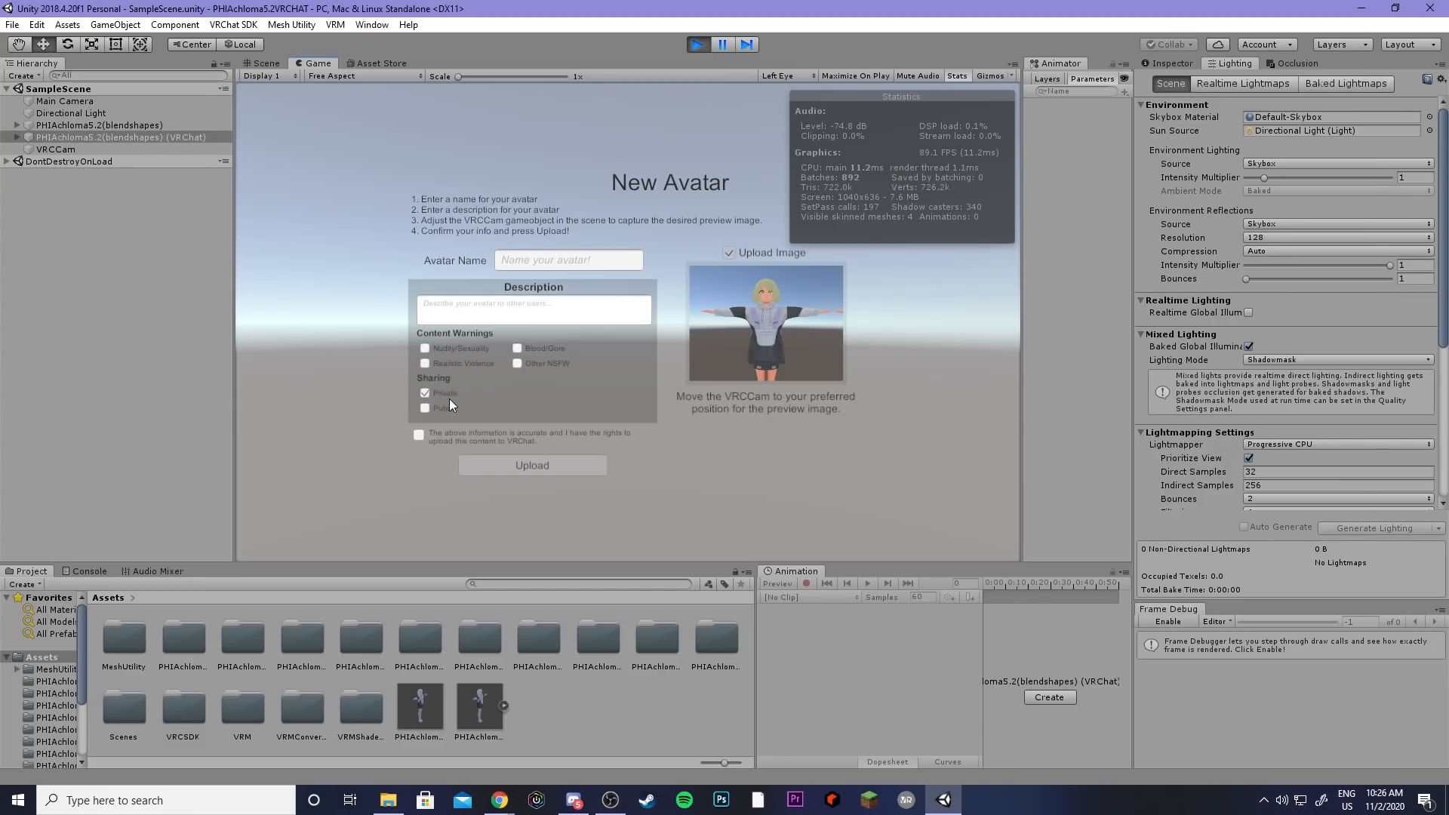
Step: Tick the New Avatar form's confirmation of accurate information and upload rights, keeping Private sharing
left_click(418, 435)
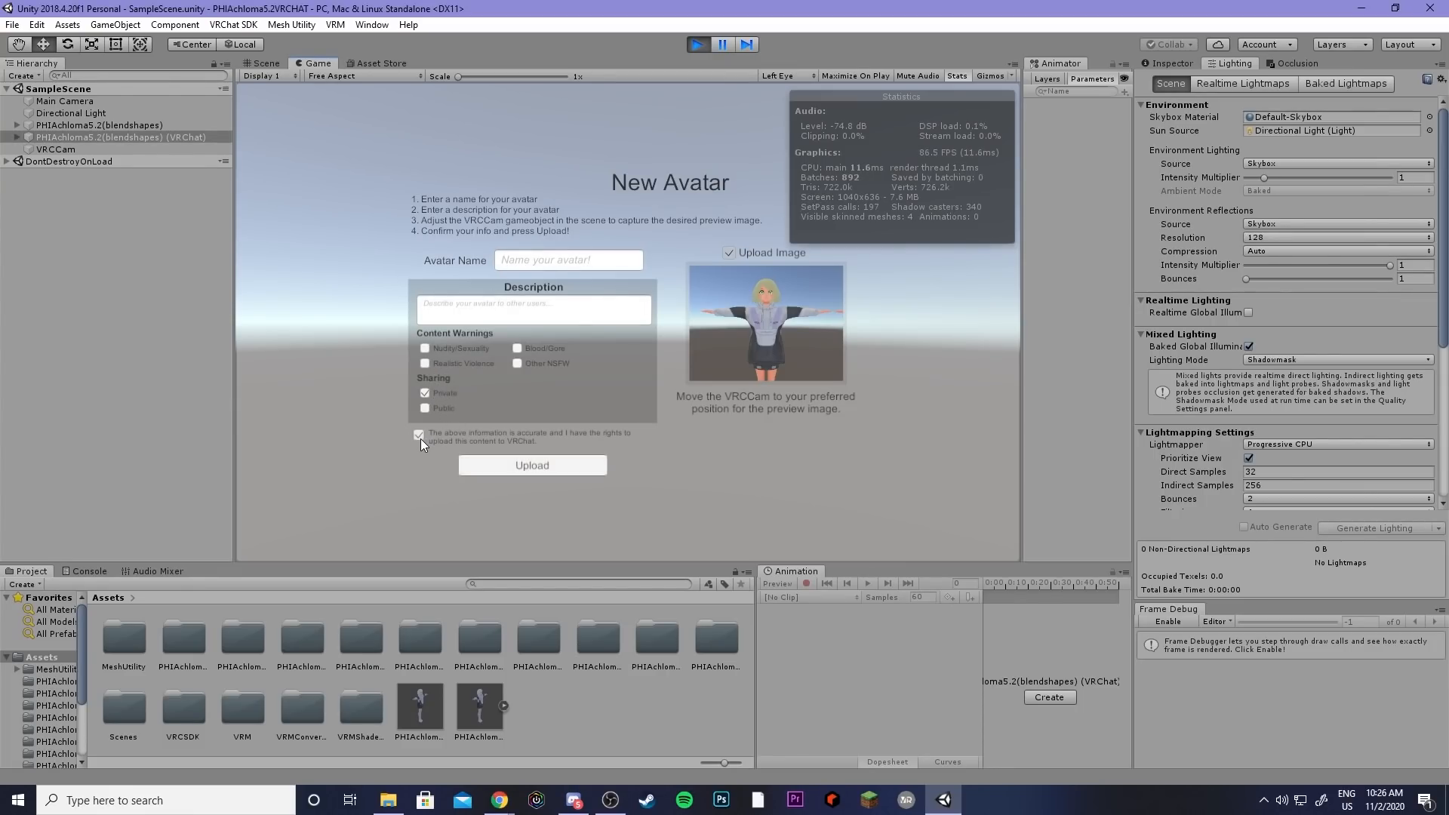